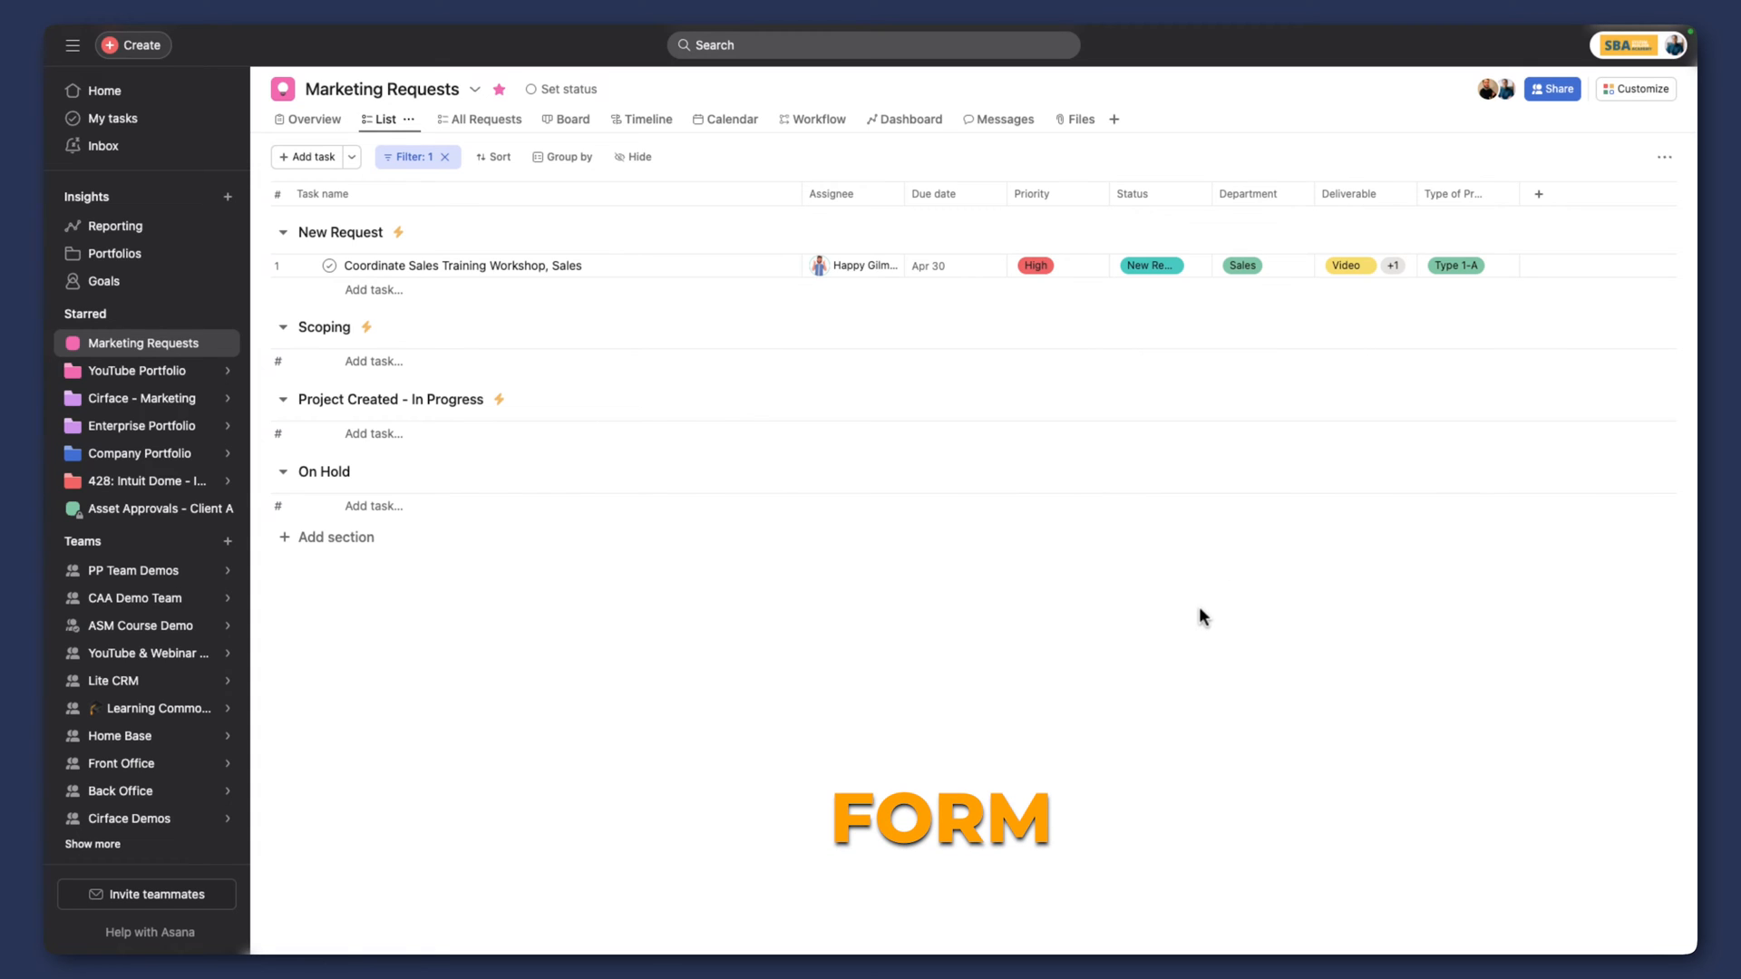
mouse_move(1466, 633)
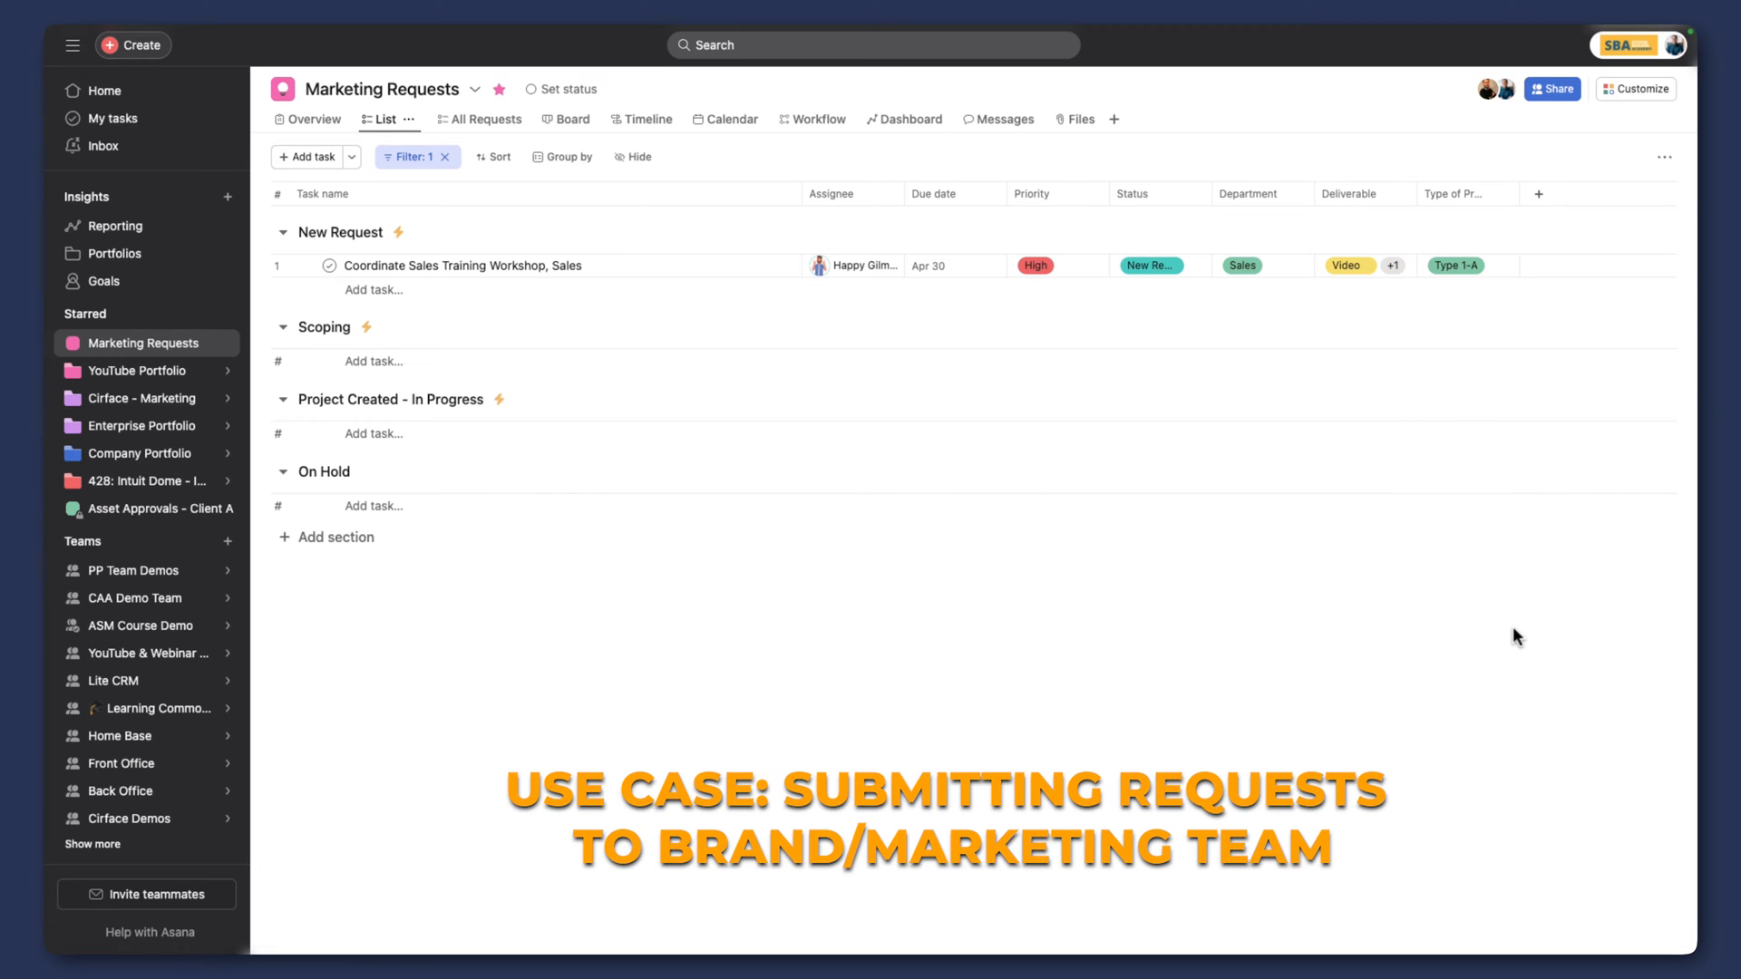
mouse_move(982, 203)
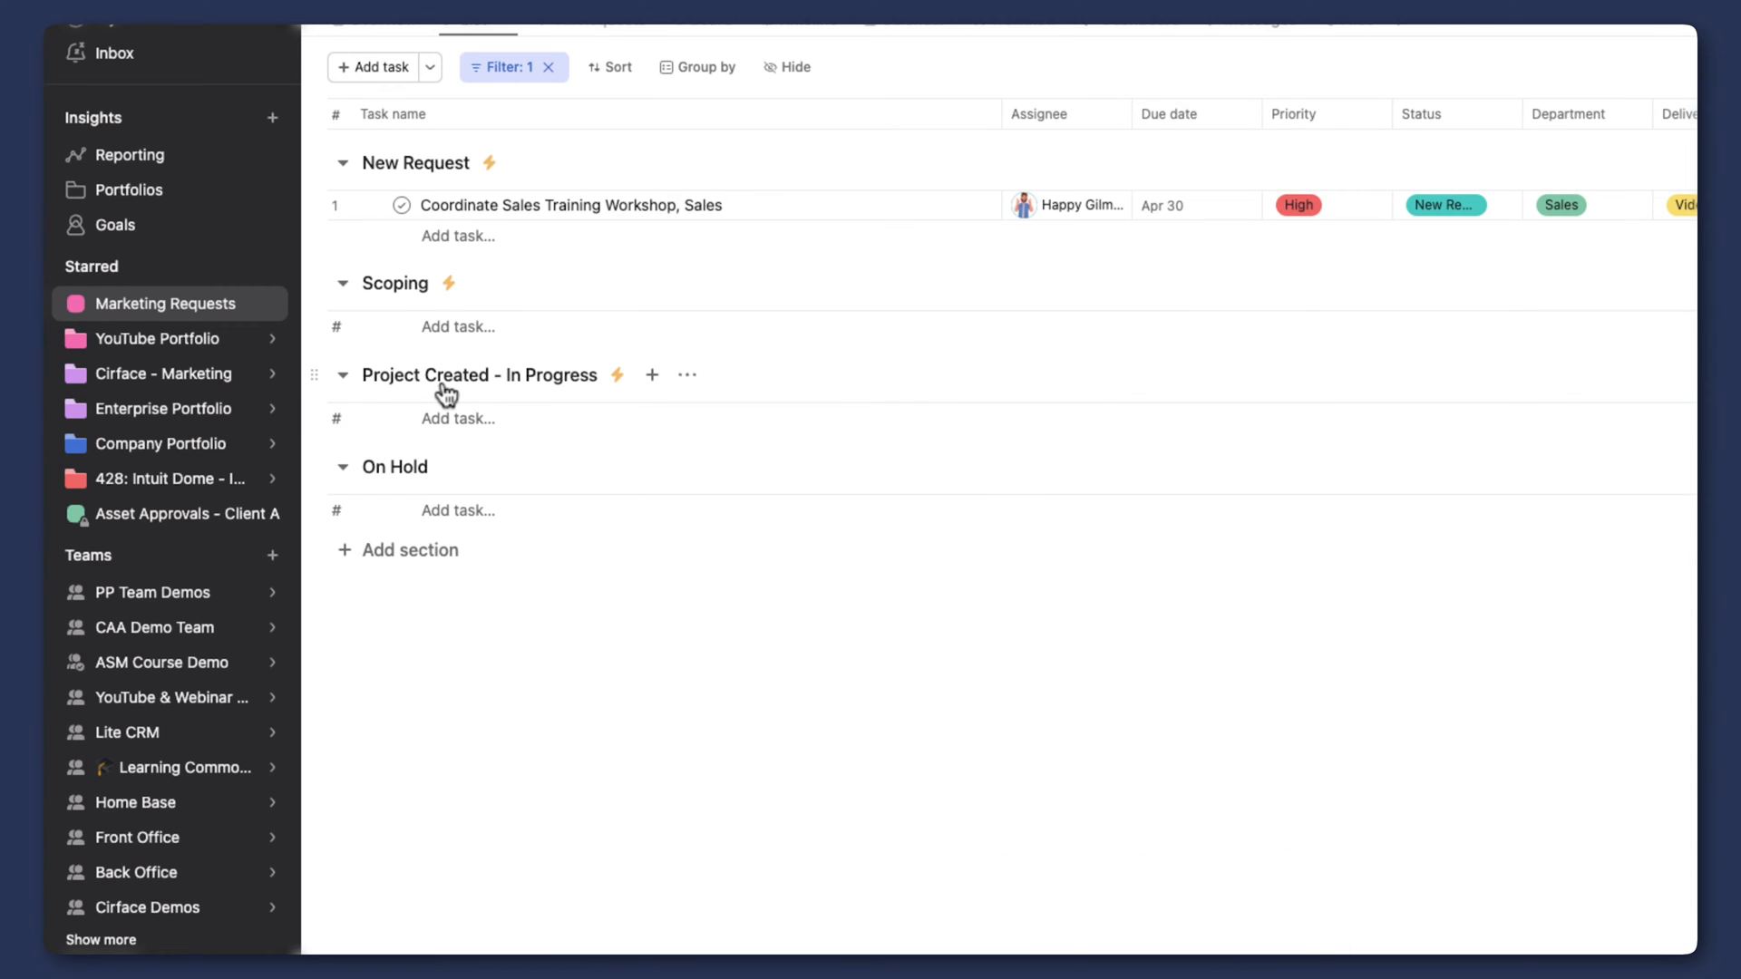
mouse_move(589, 385)
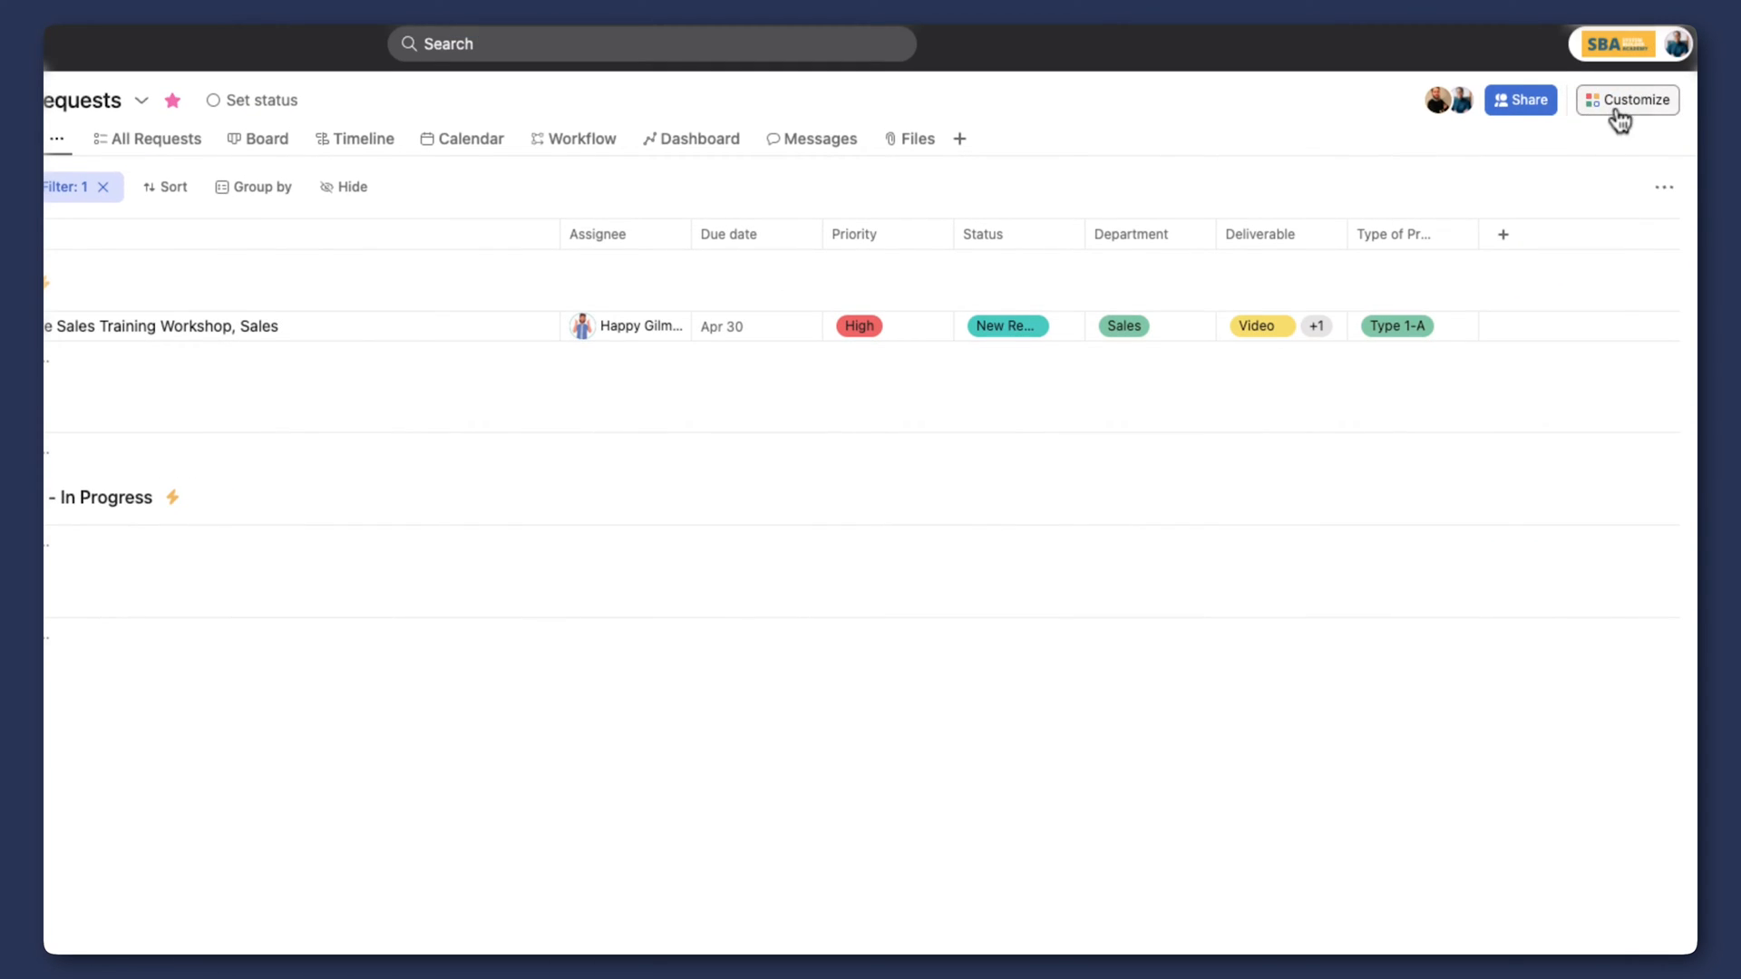
Open the Marketing Requests form, enter the name Marquis and choose the Sales department
click(1626, 100)
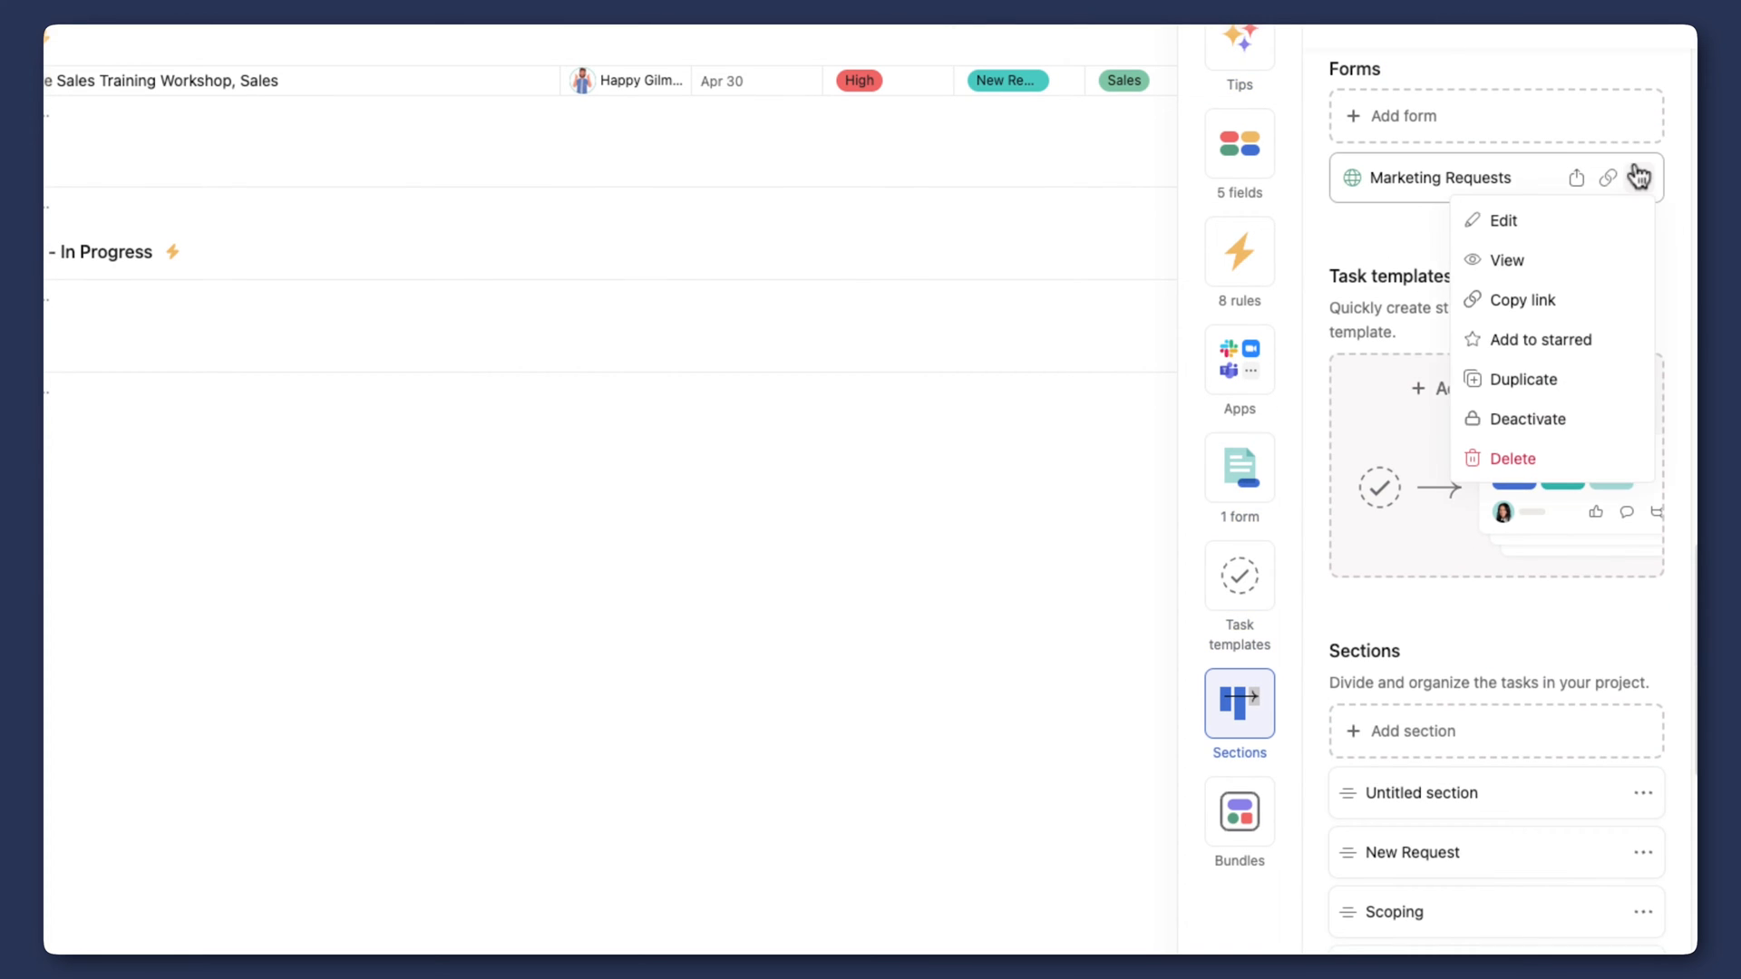
click(1507, 261)
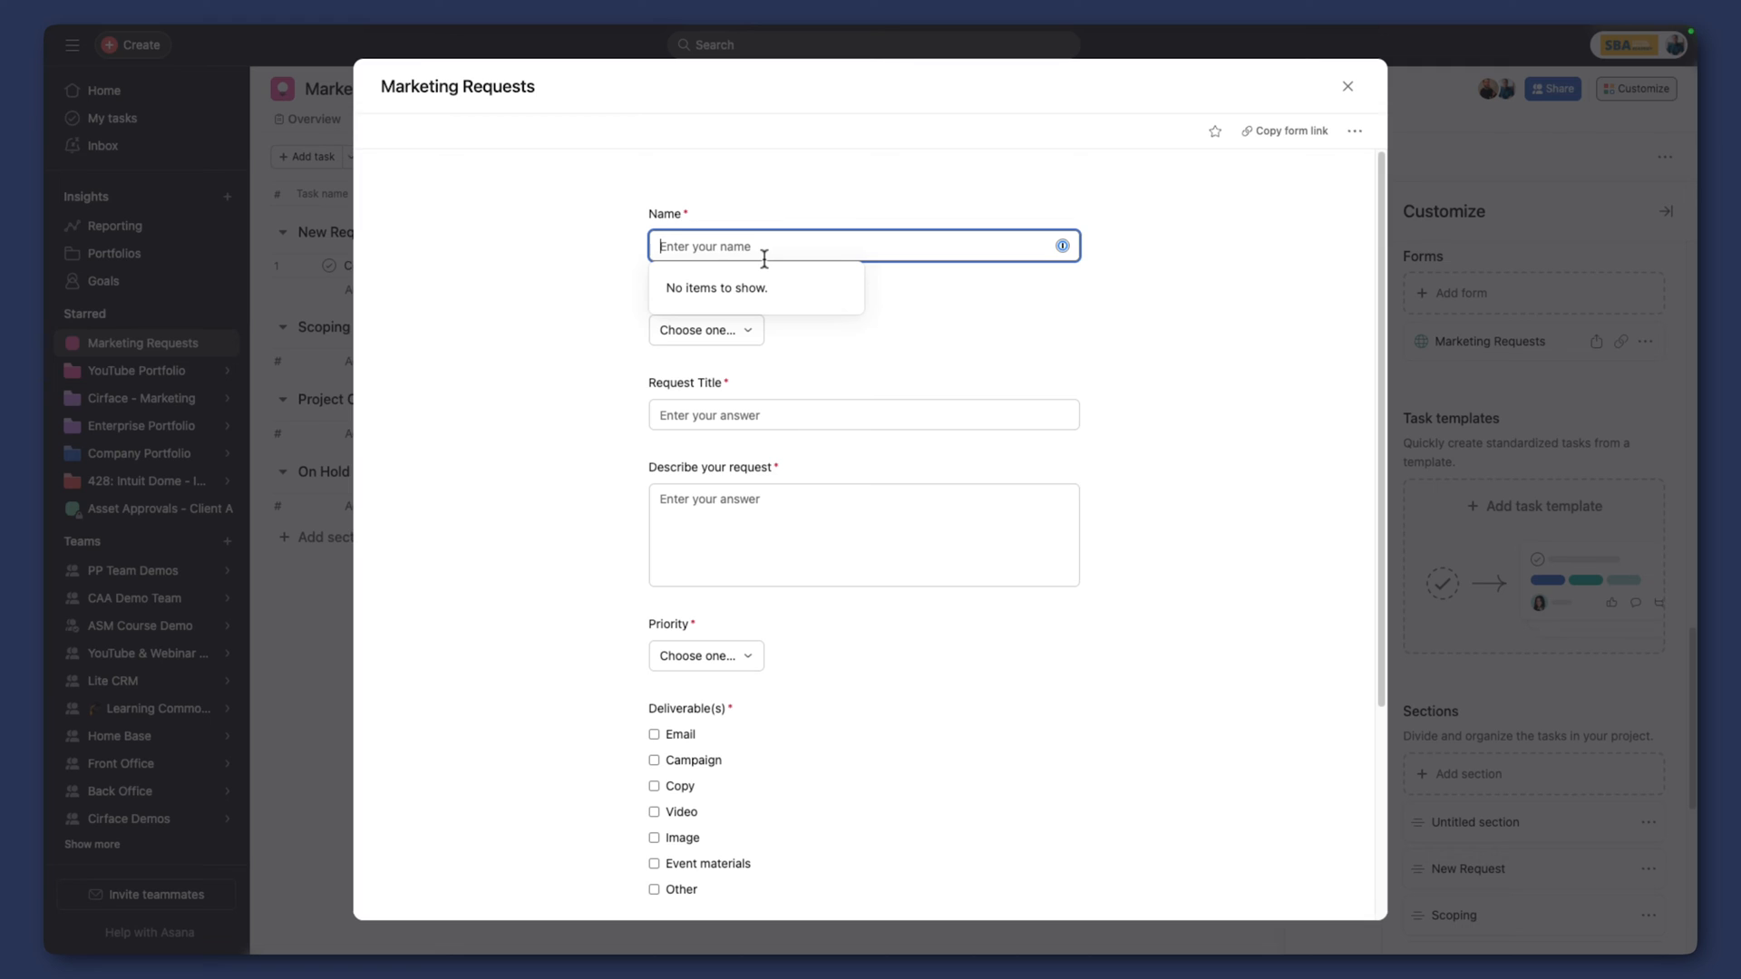
text(Marquis)
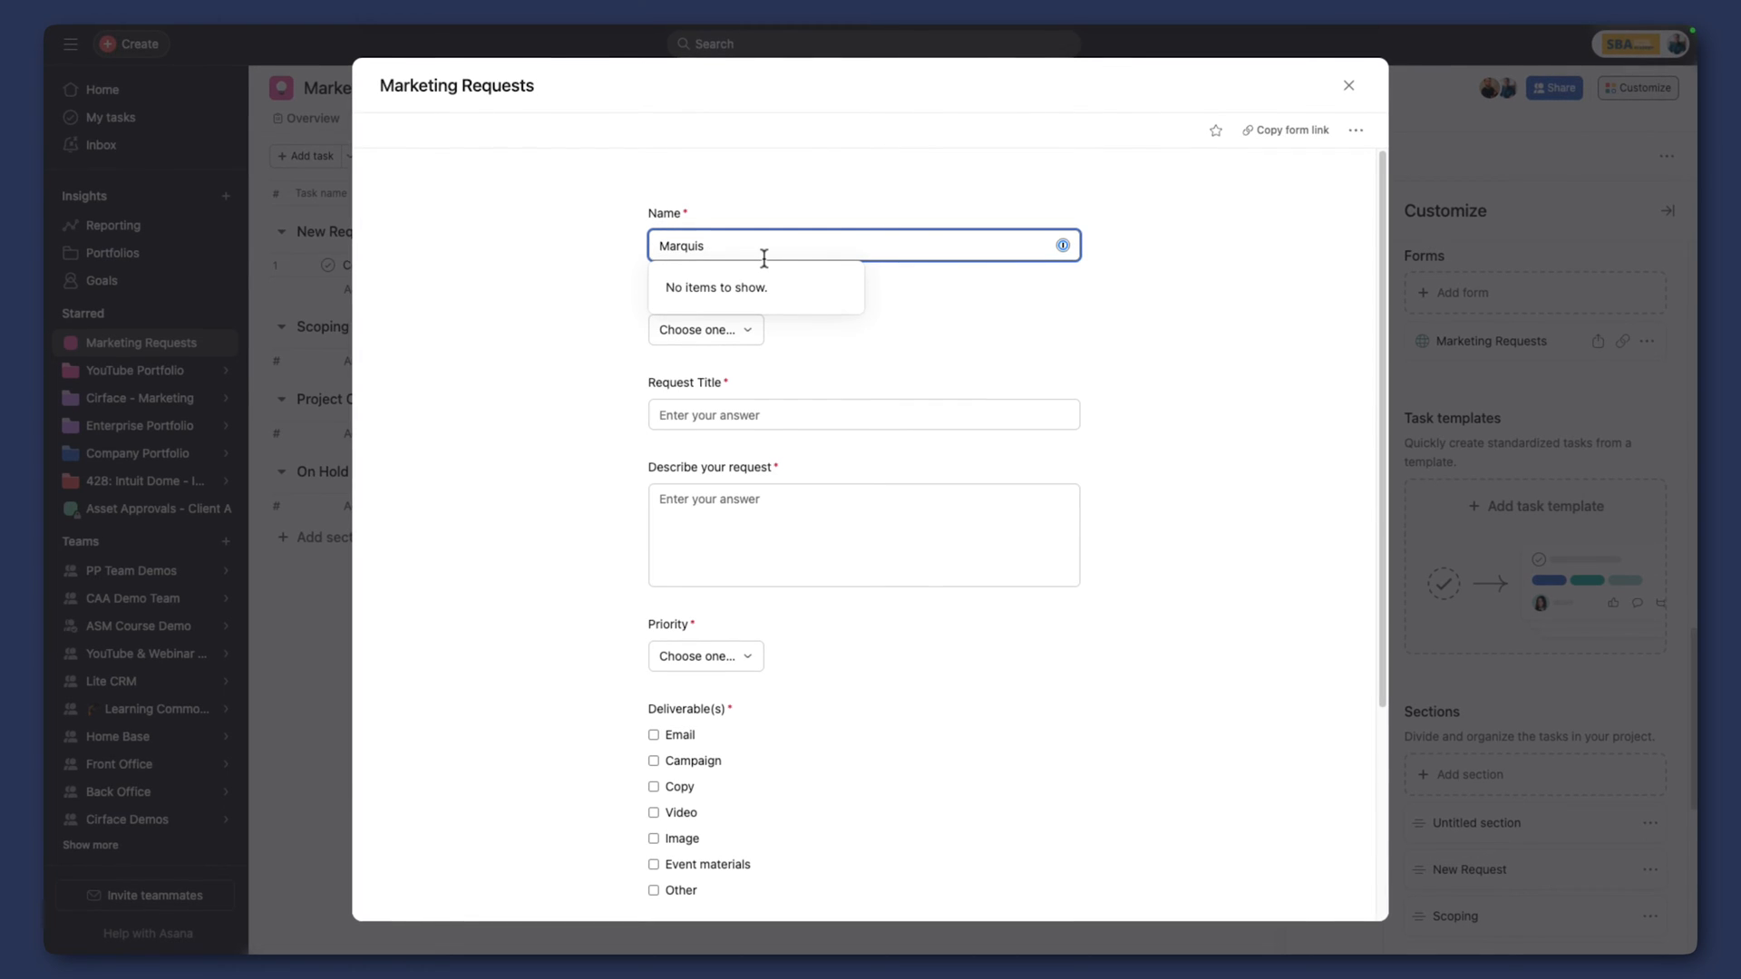
click(704, 330)
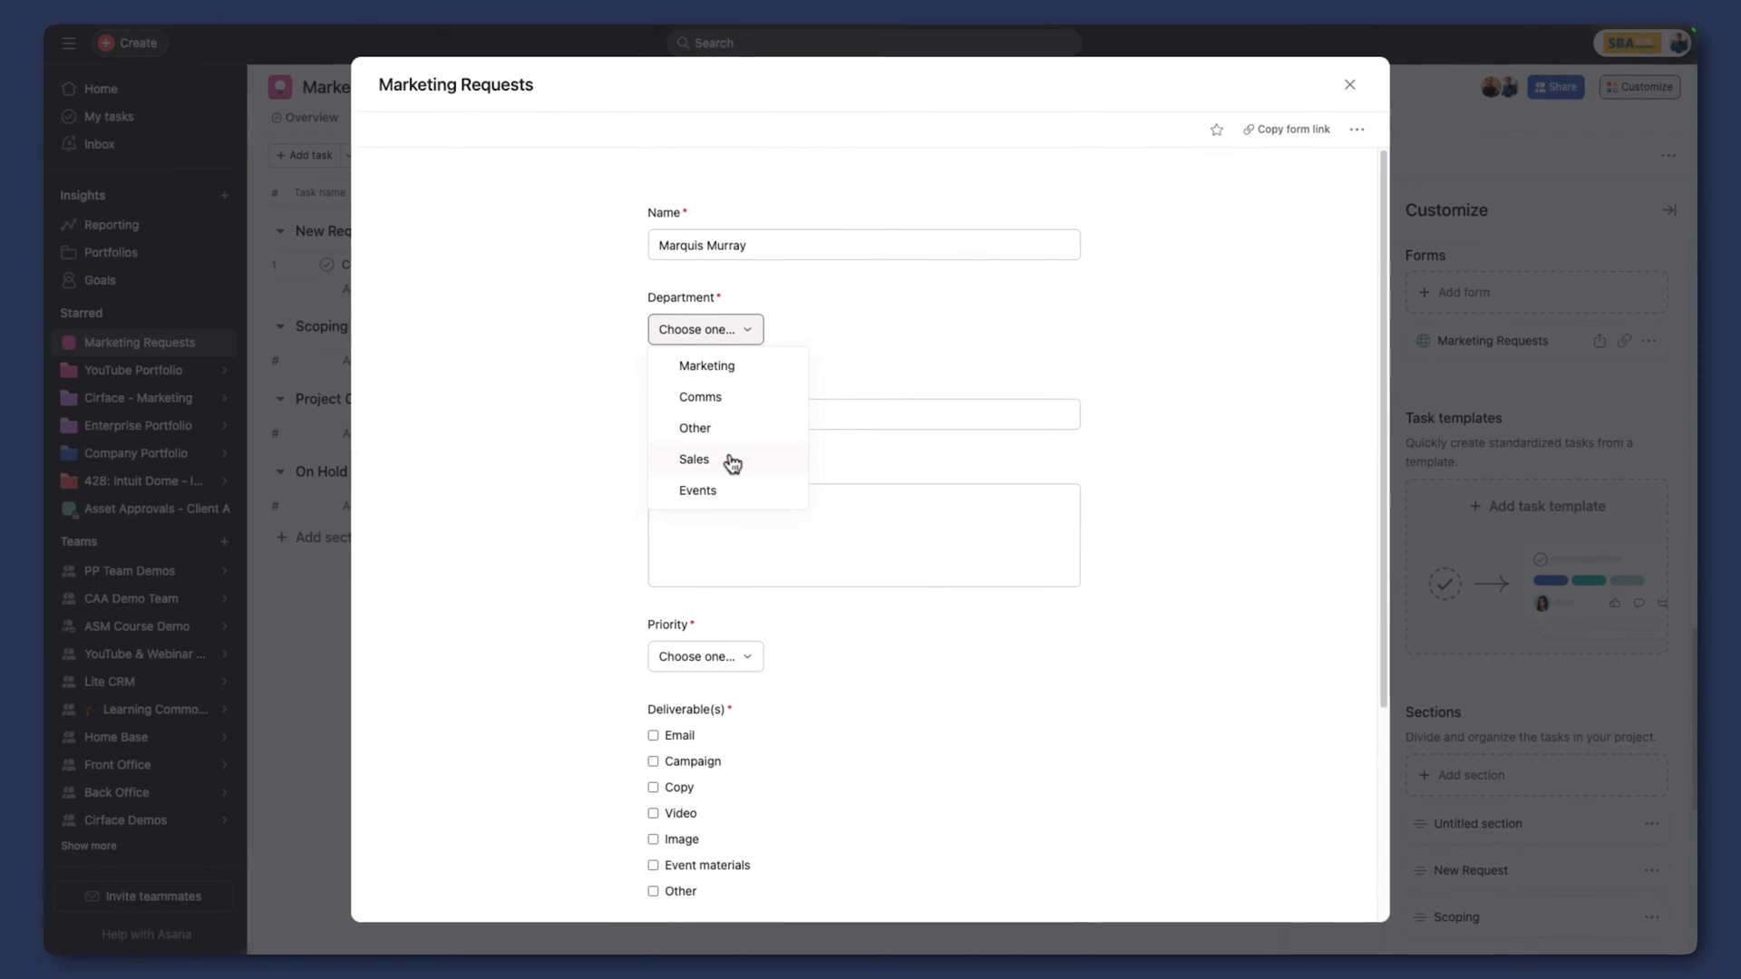
click(694, 460)
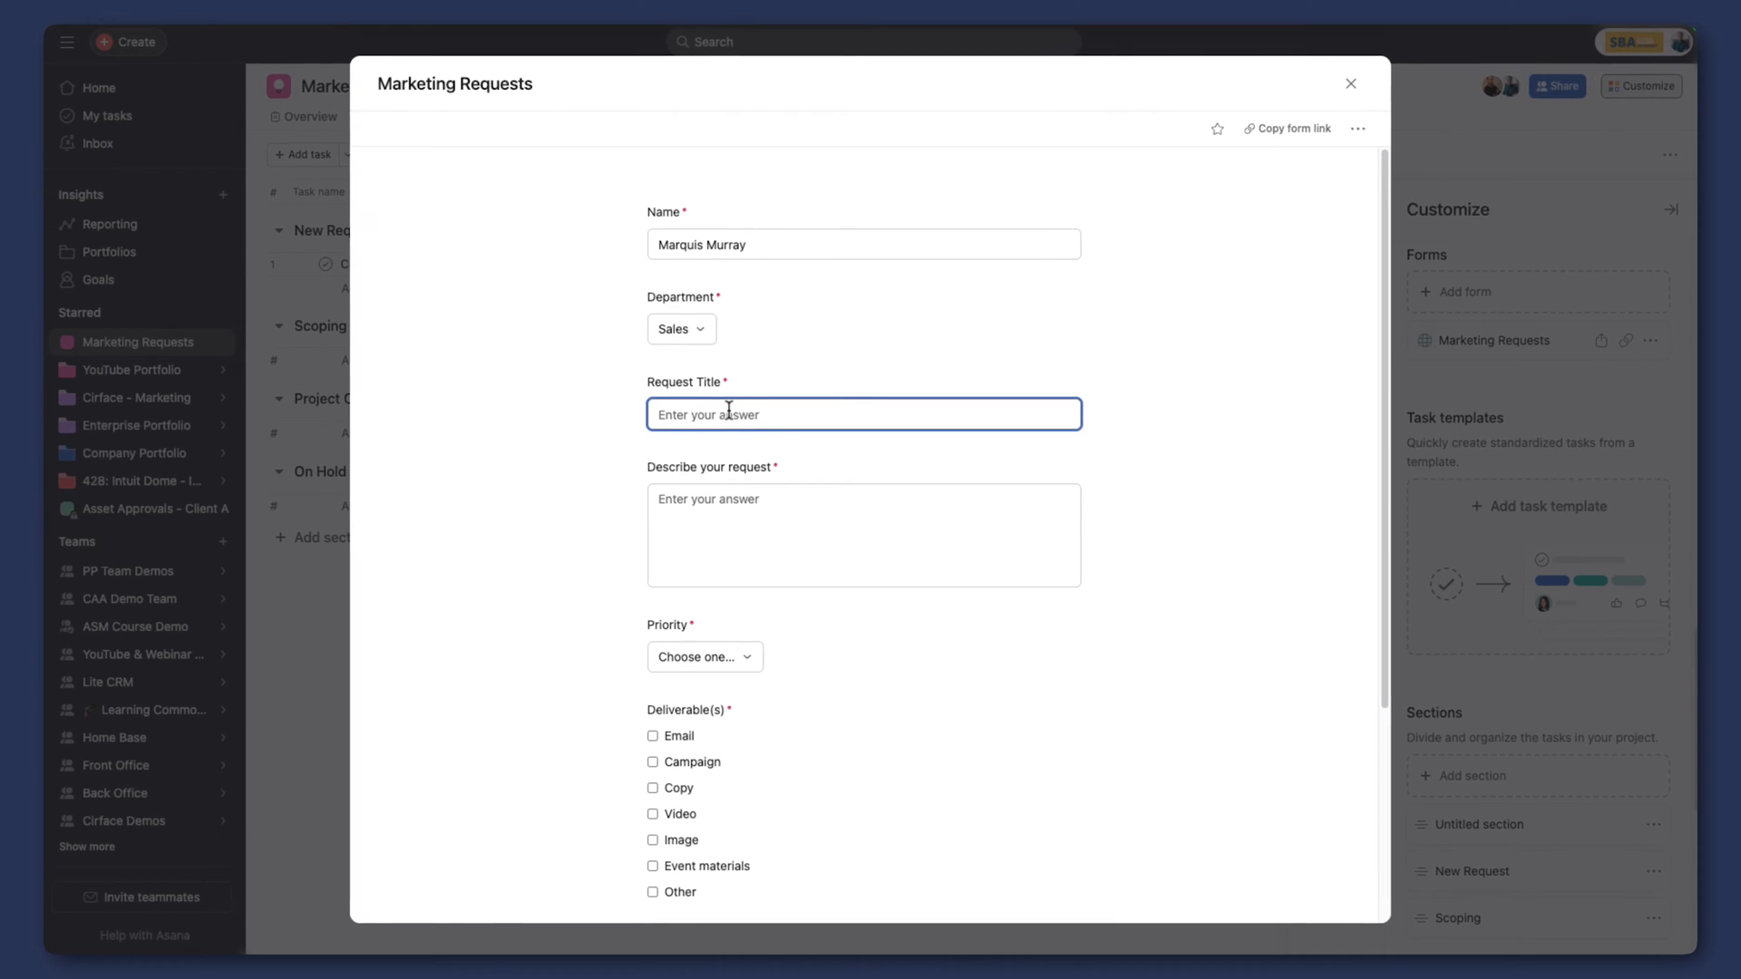
Enter the title 'Global GTM 2025 campaign' and description 'We need new decks for our Global GTM 2025 campaign'
text(We need new)
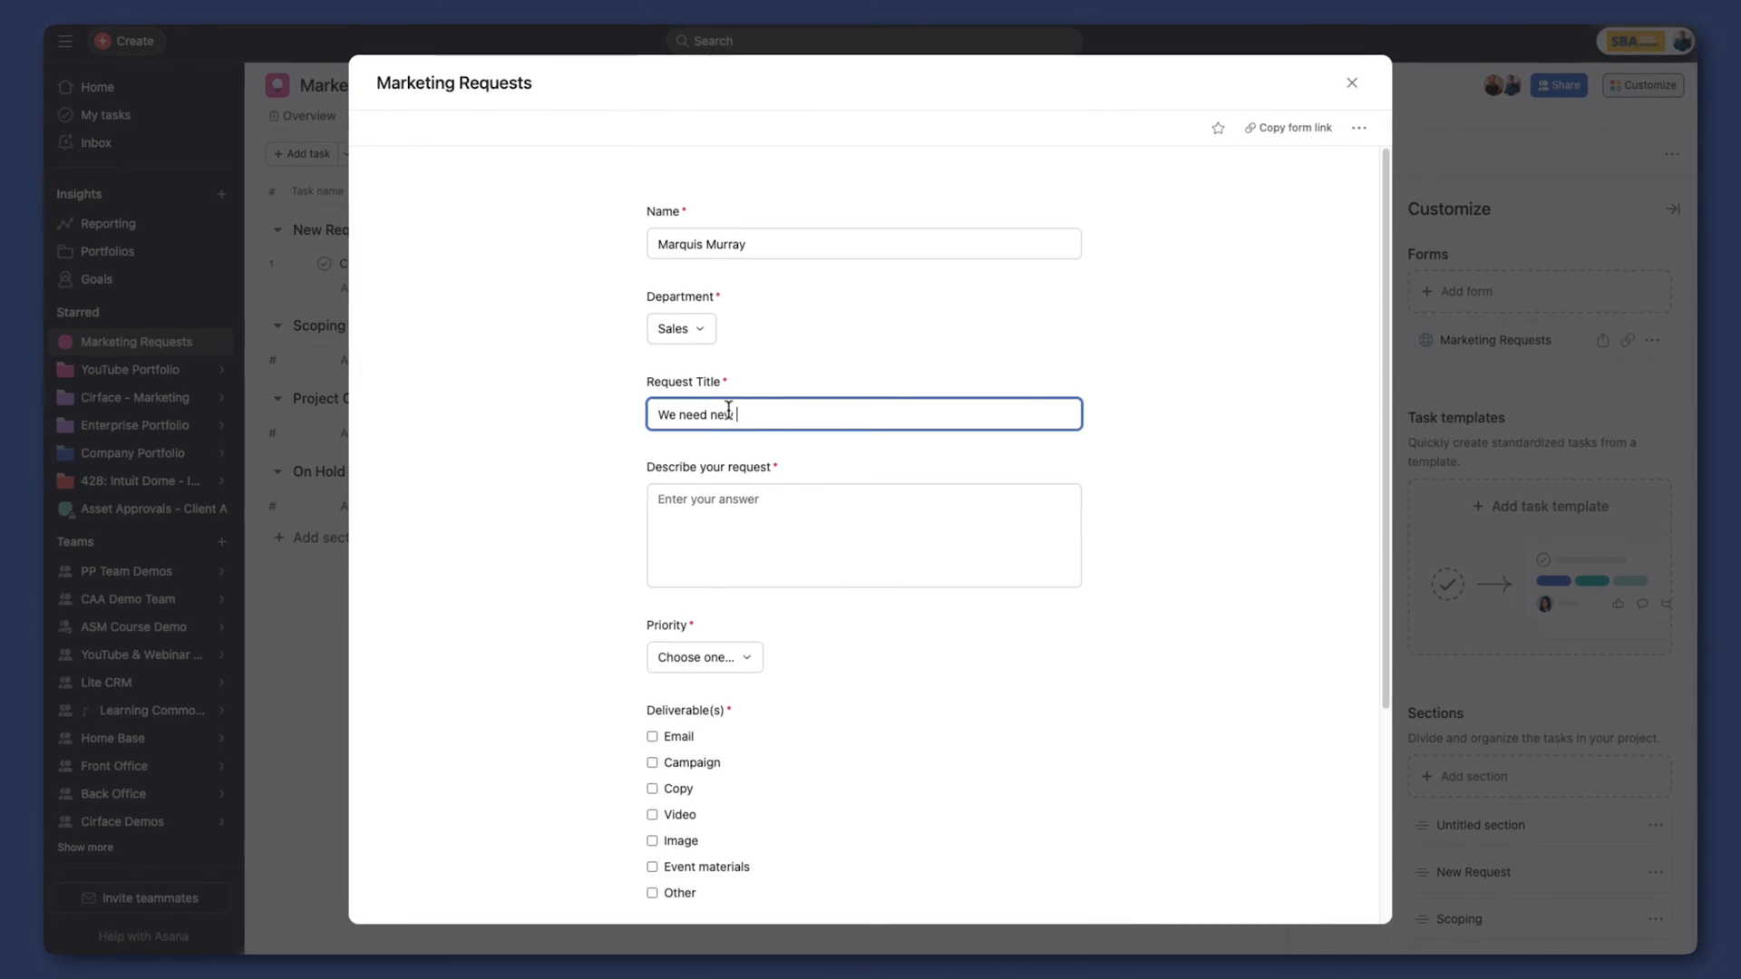
text(decks for our)
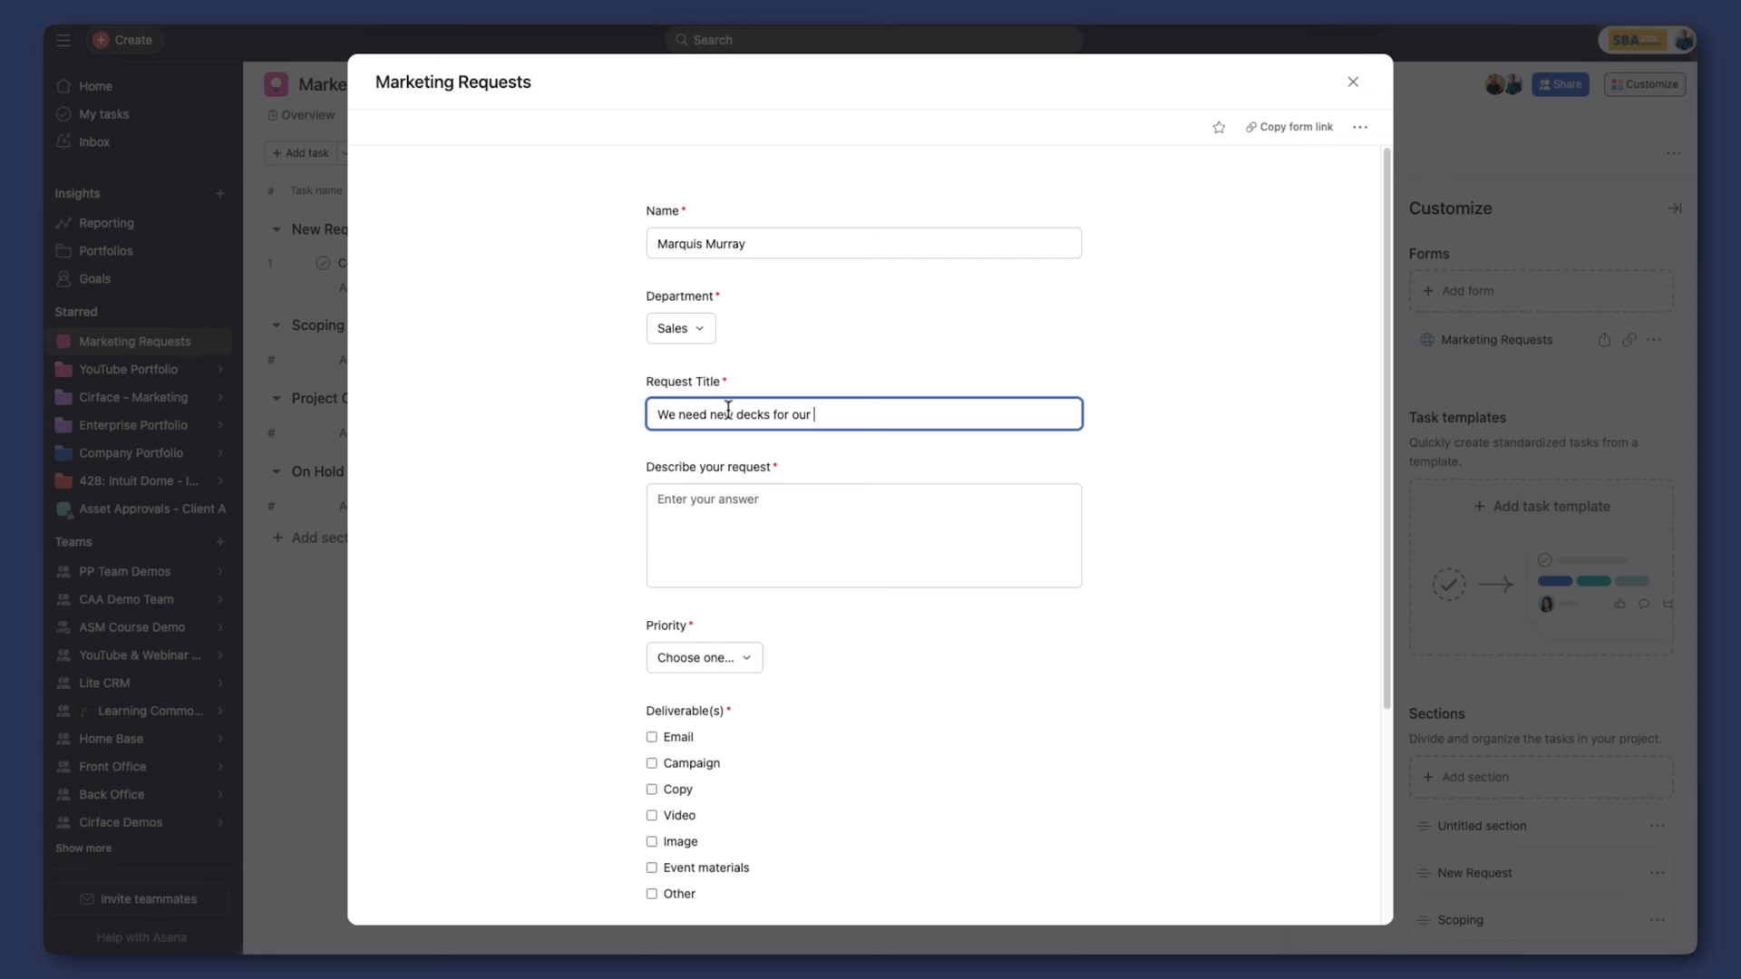
text(Global GTM)
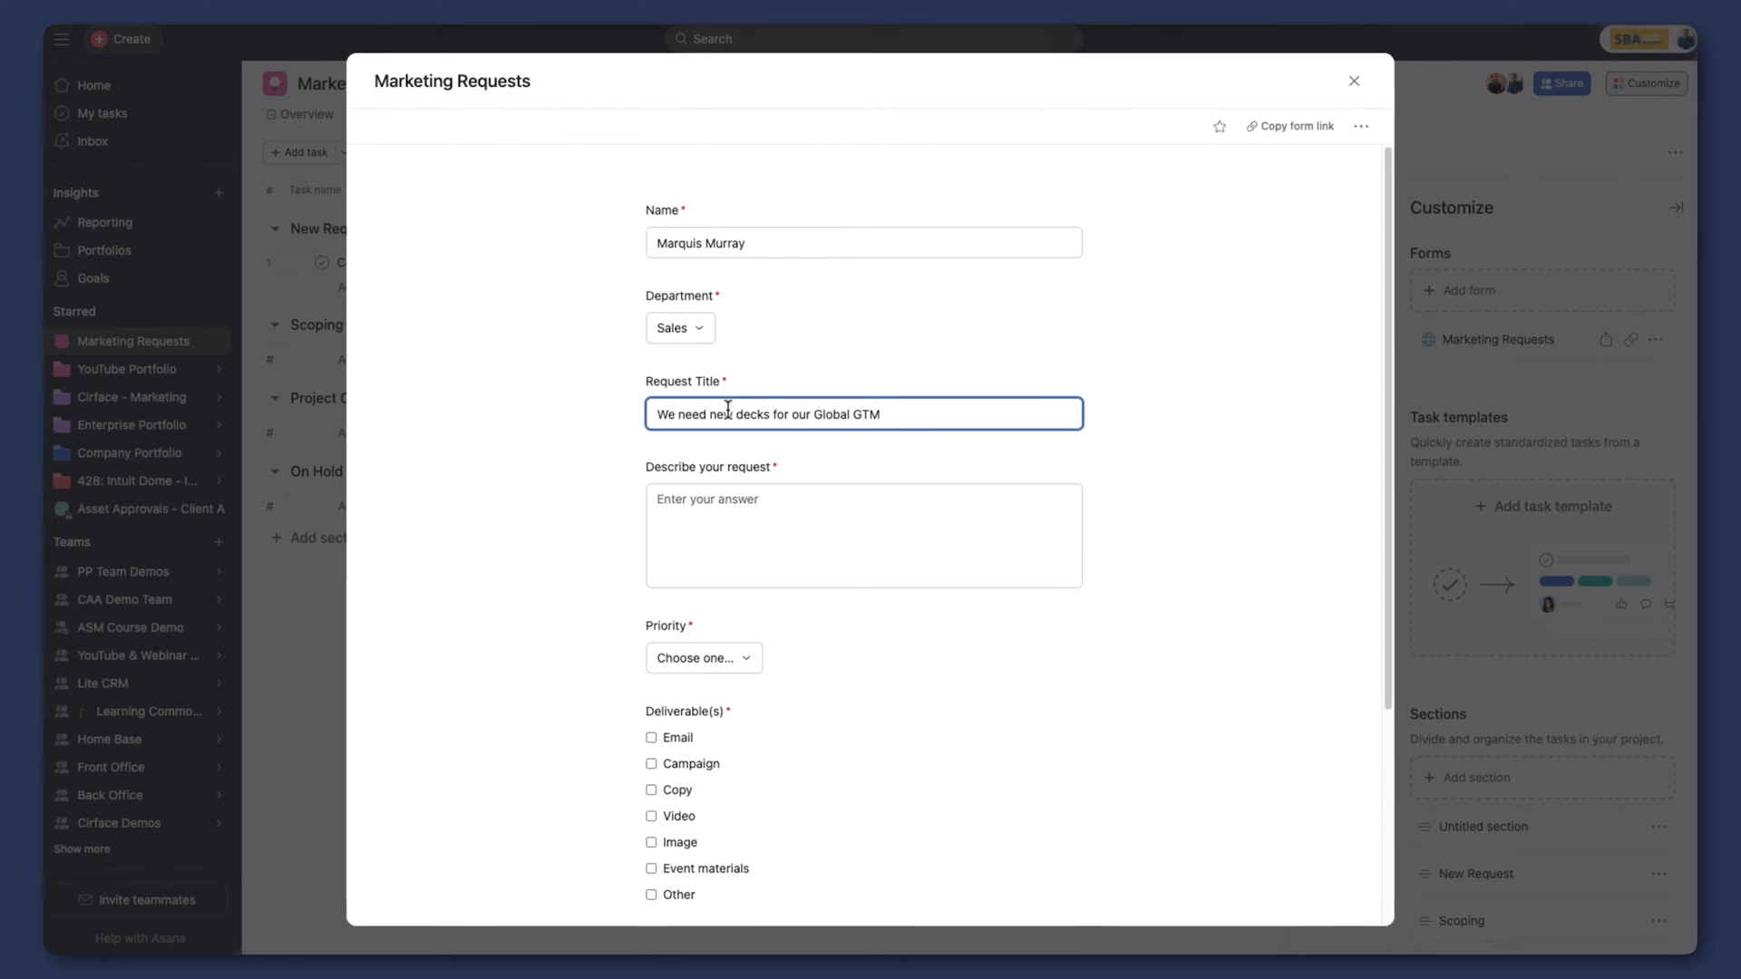
text(2025 campaign)
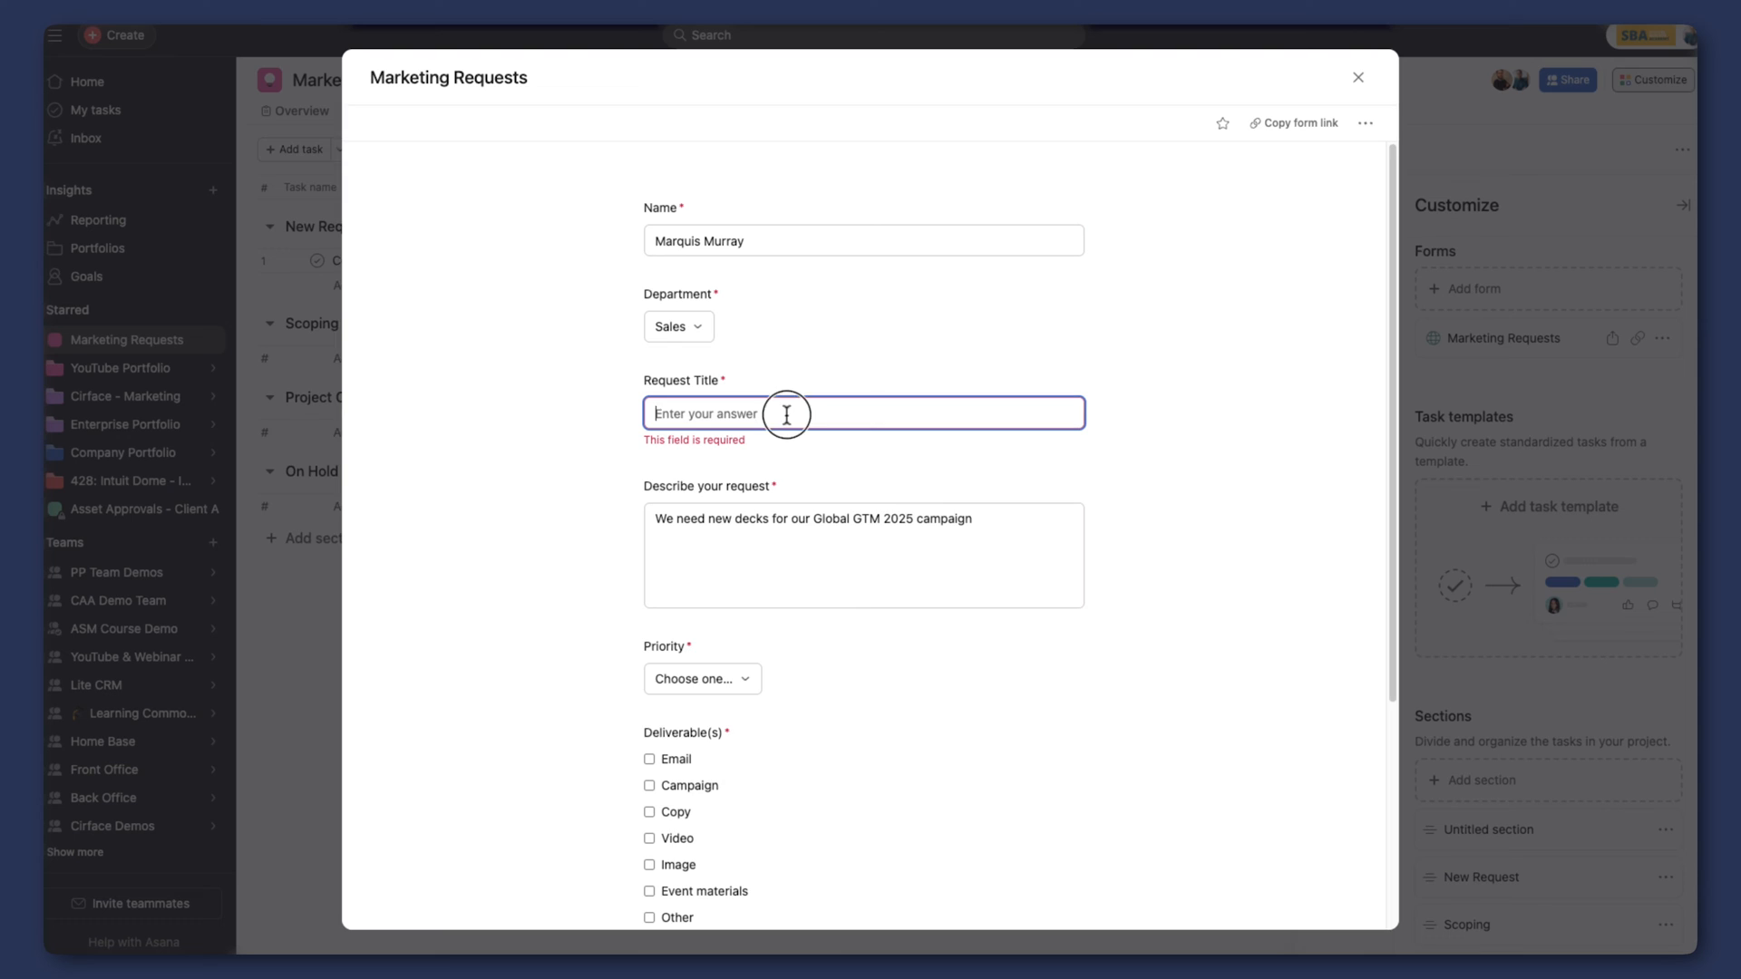
text(We need new decks for our Global GTM 2025 campaign)
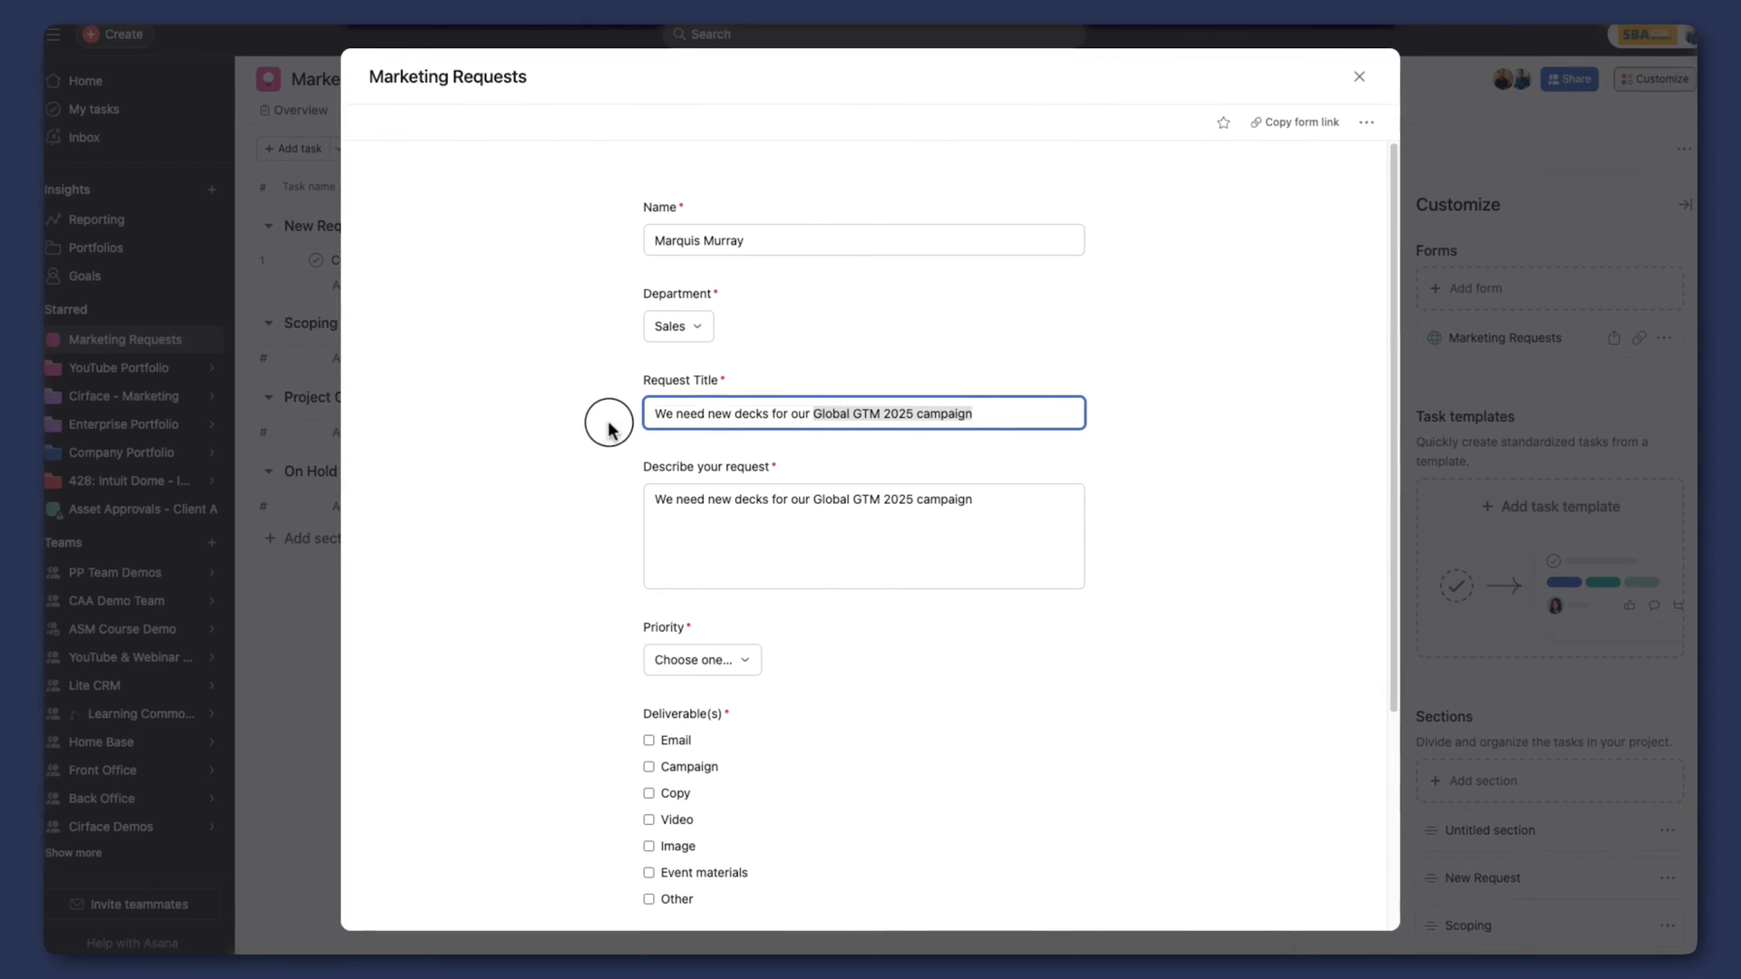
text(Global GTM 2025 campaign)
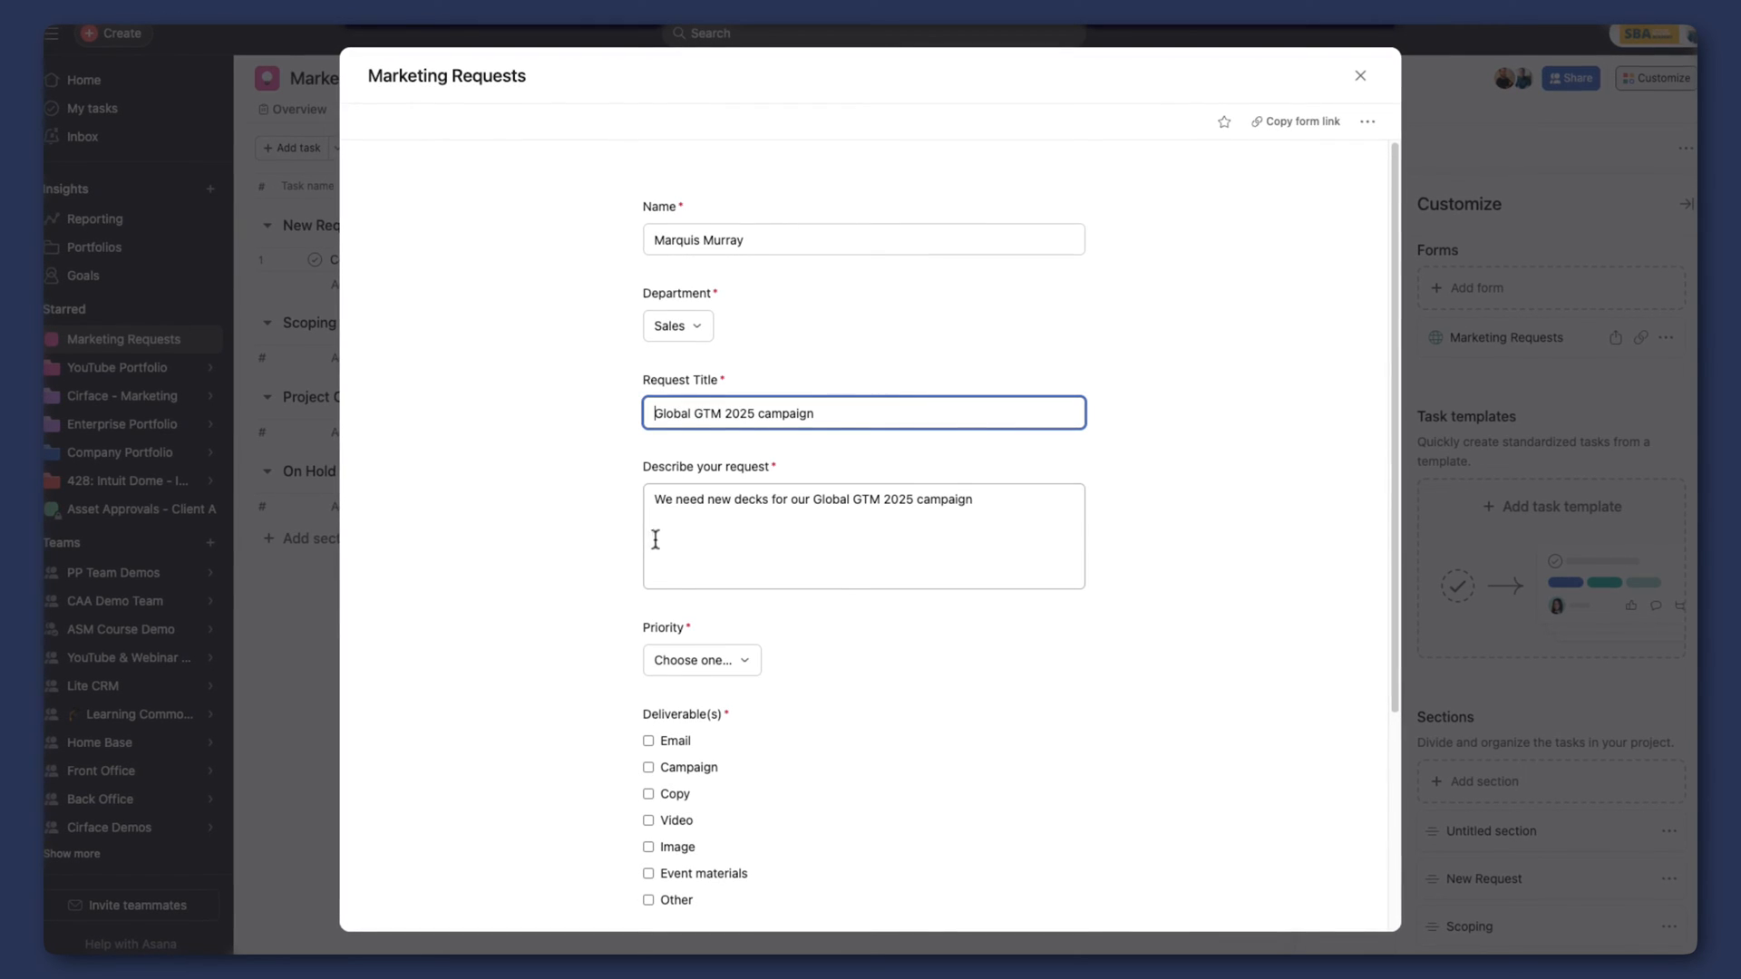
scroll(down, 3)
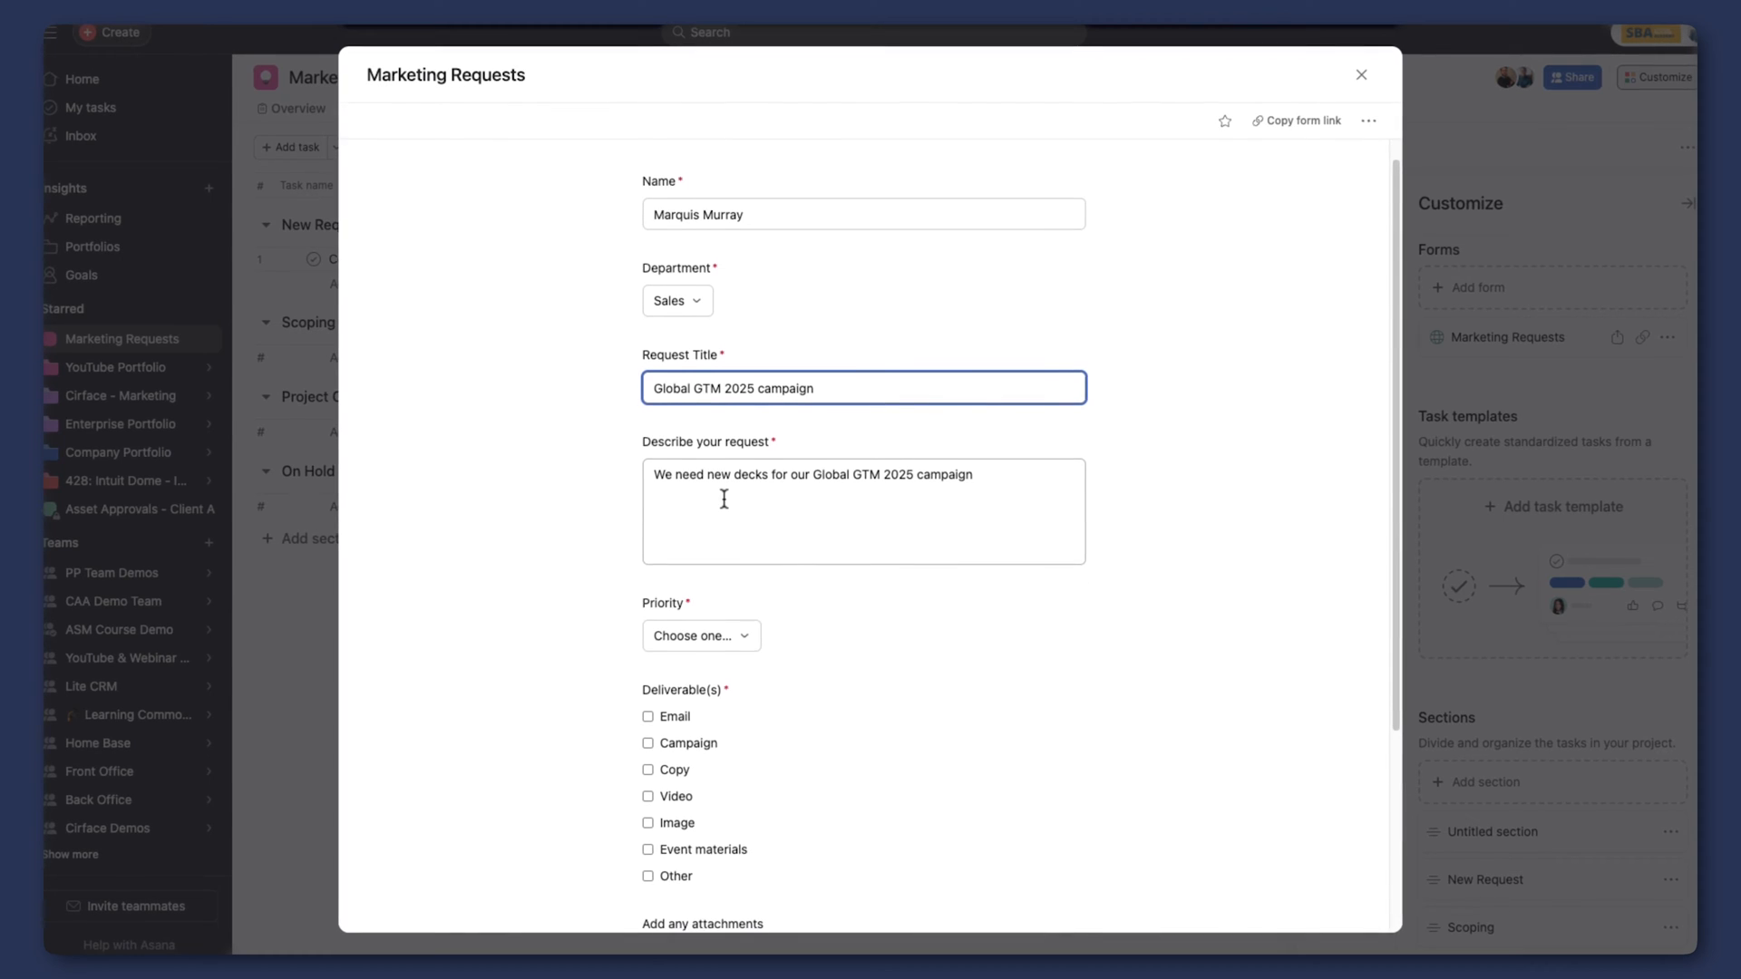
Choose Medium priority and Email, Copy, Image and Event materials deliverables, then submit the request
click(701, 579)
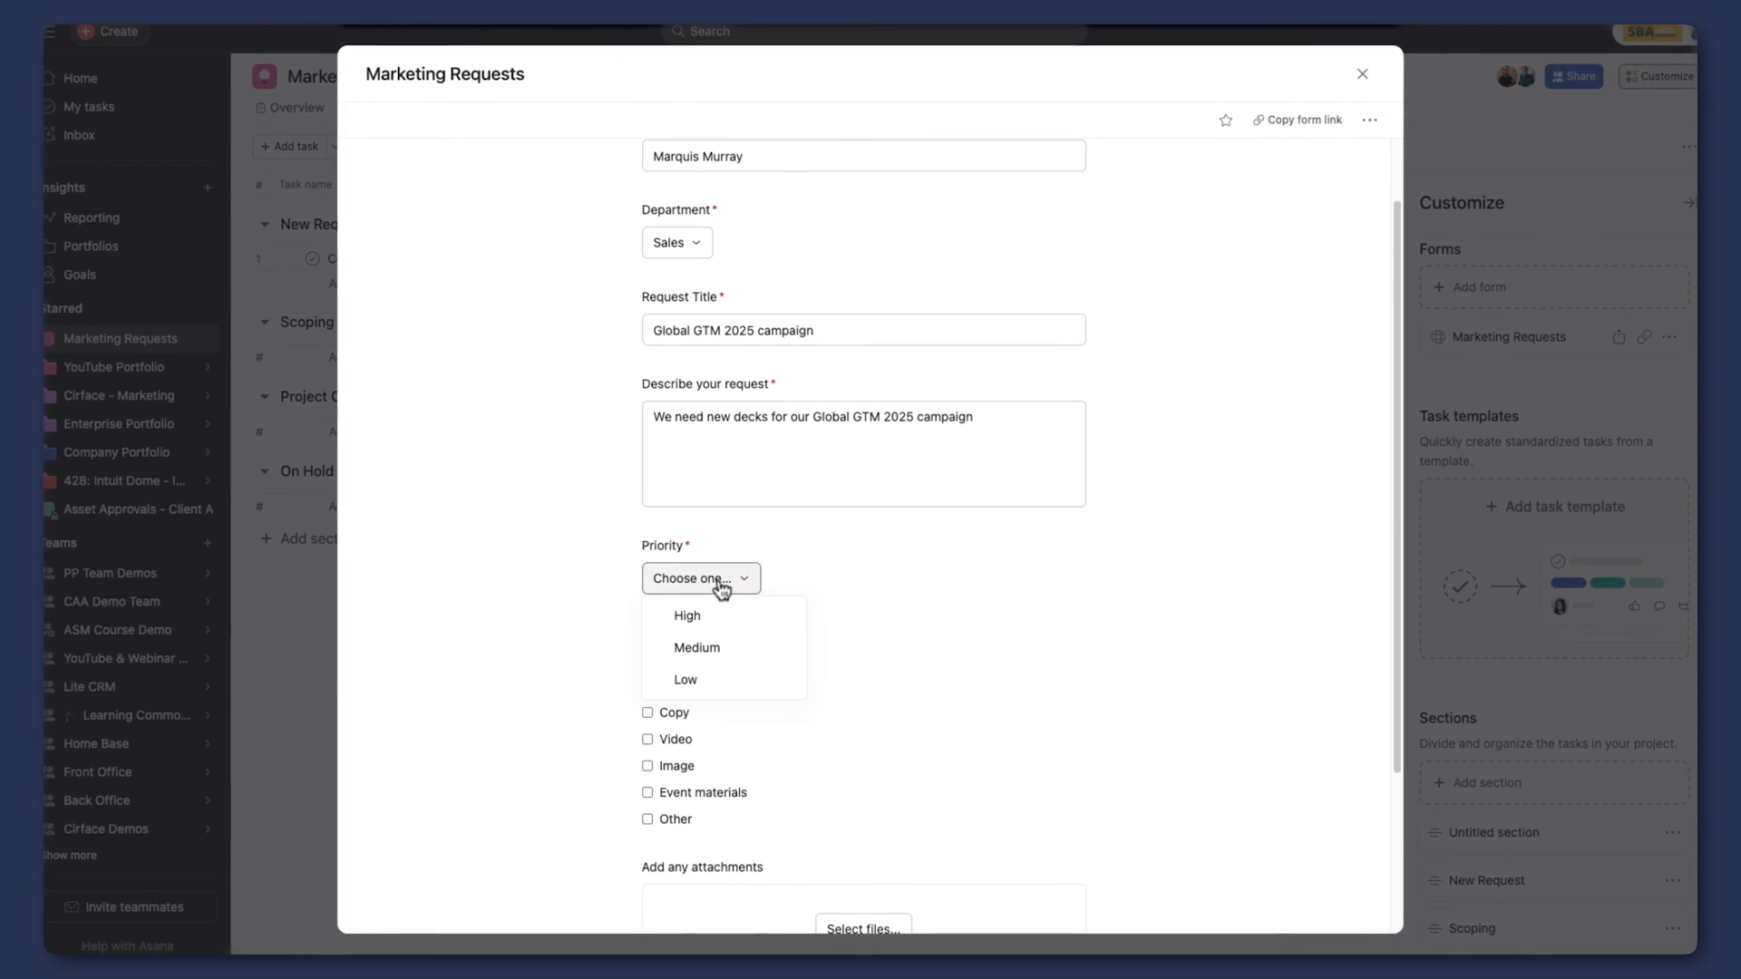
click(697, 648)
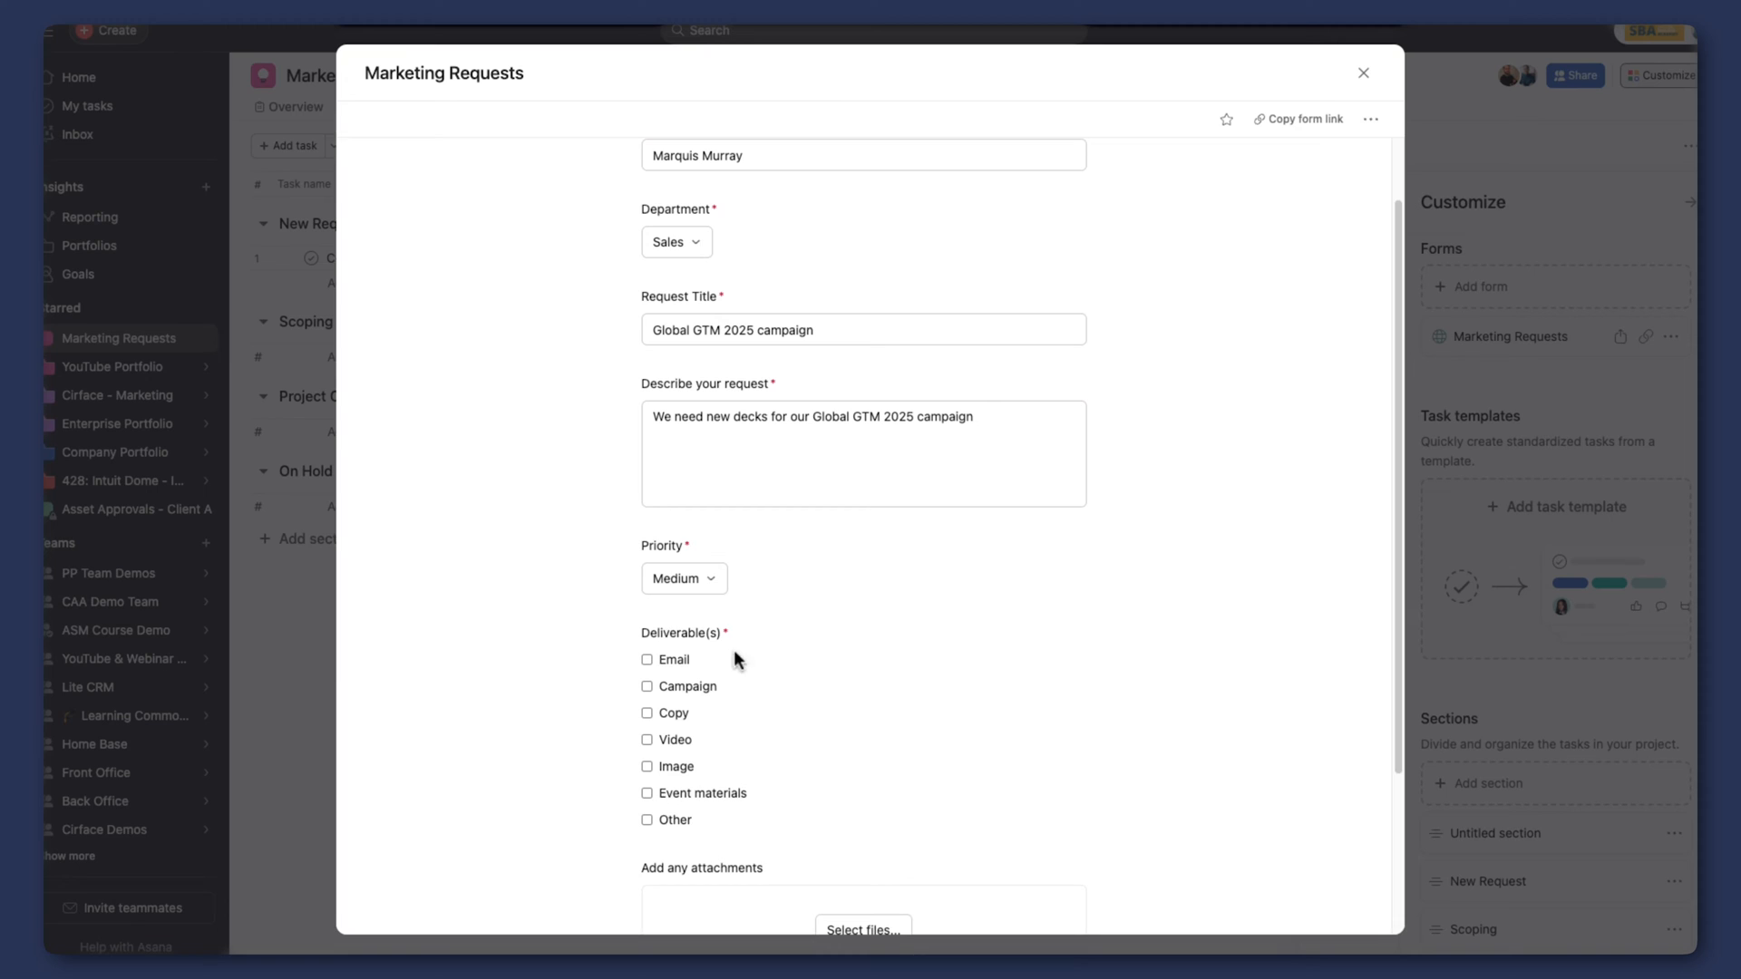
scroll(down, 3)
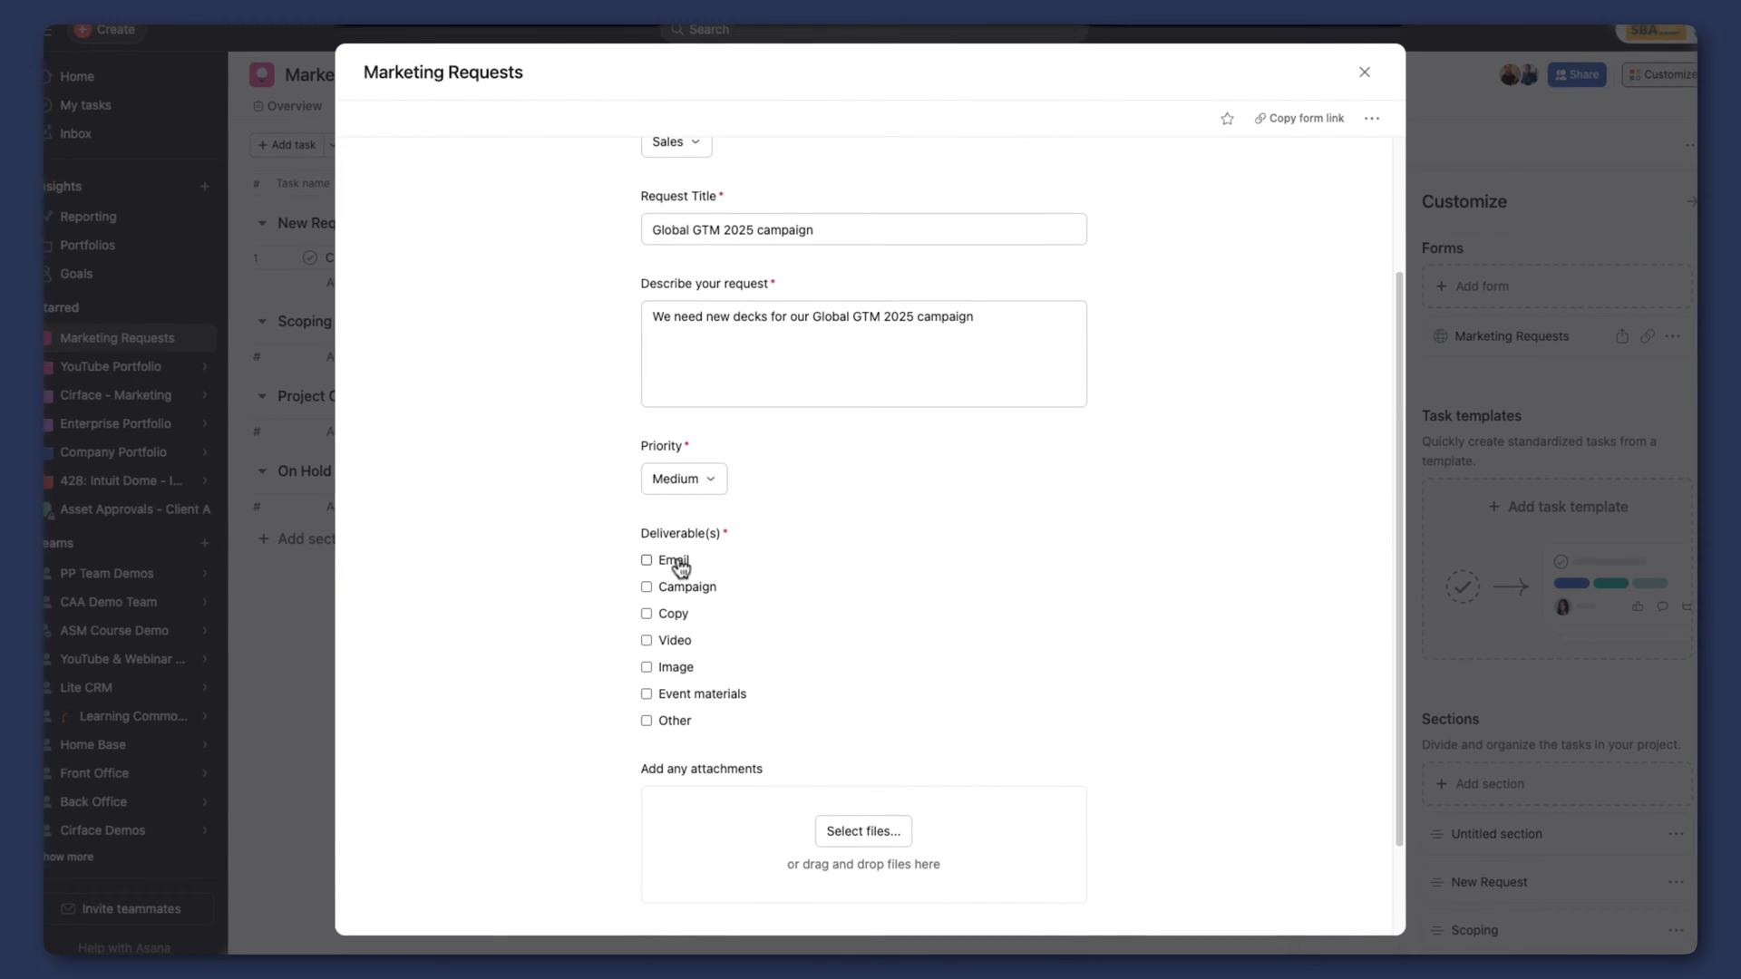
click(647, 614)
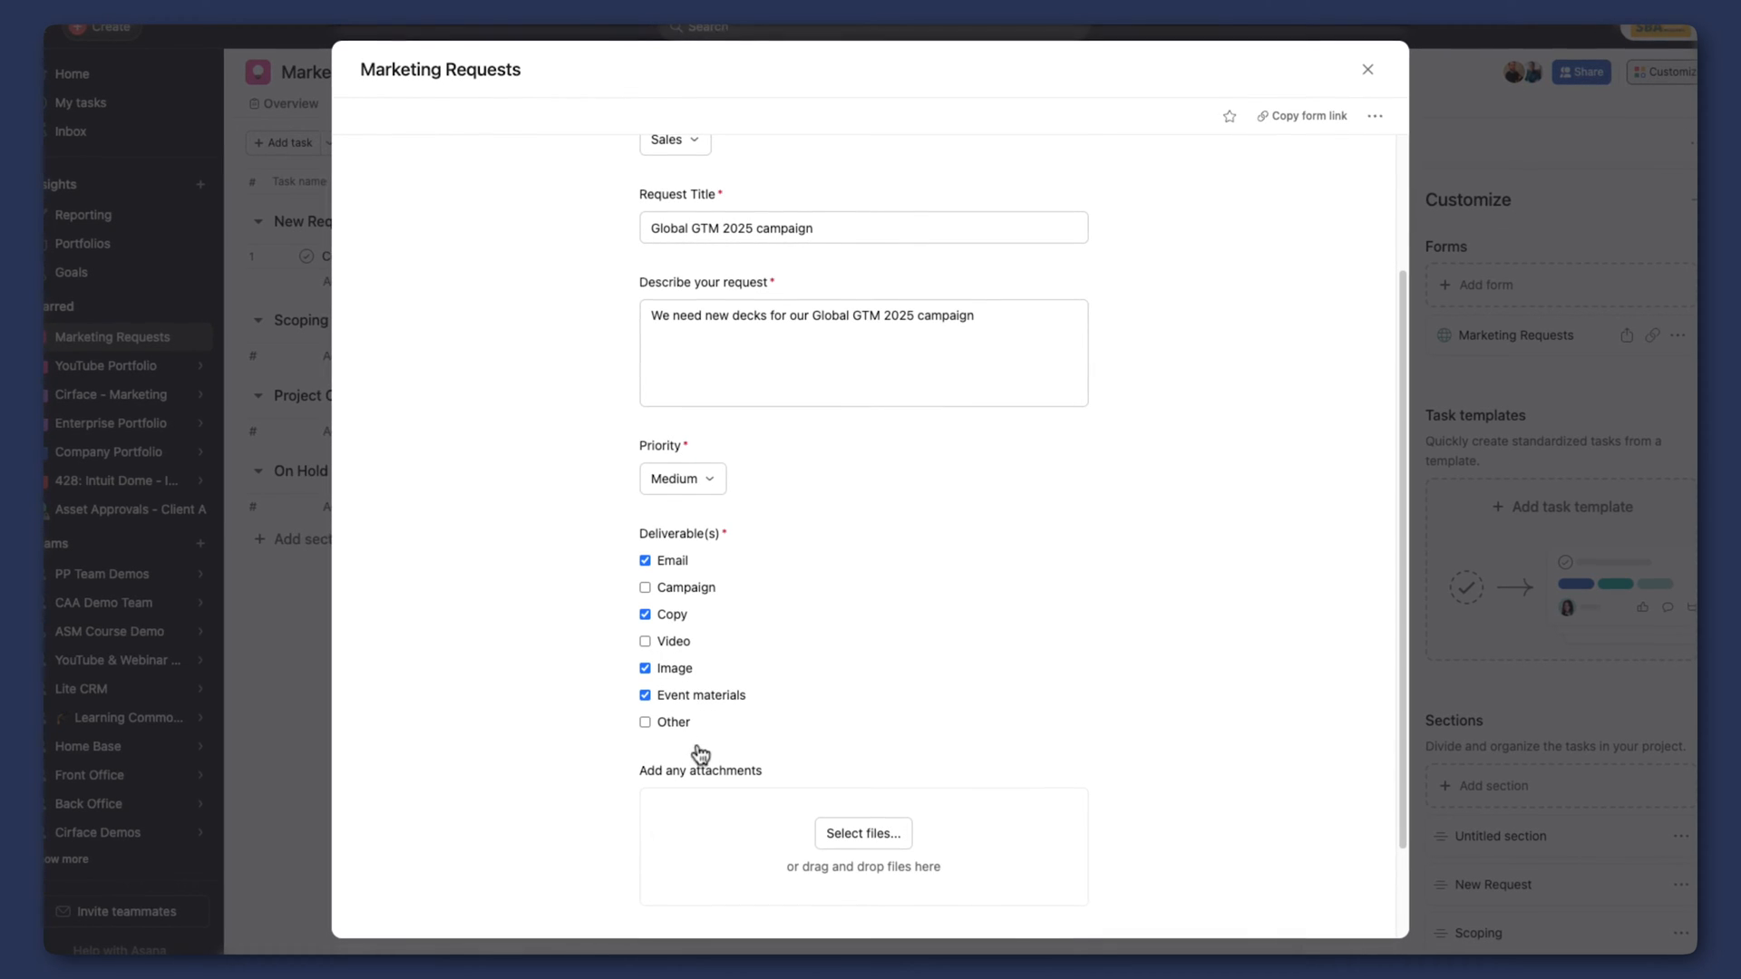
scroll(down, 3)
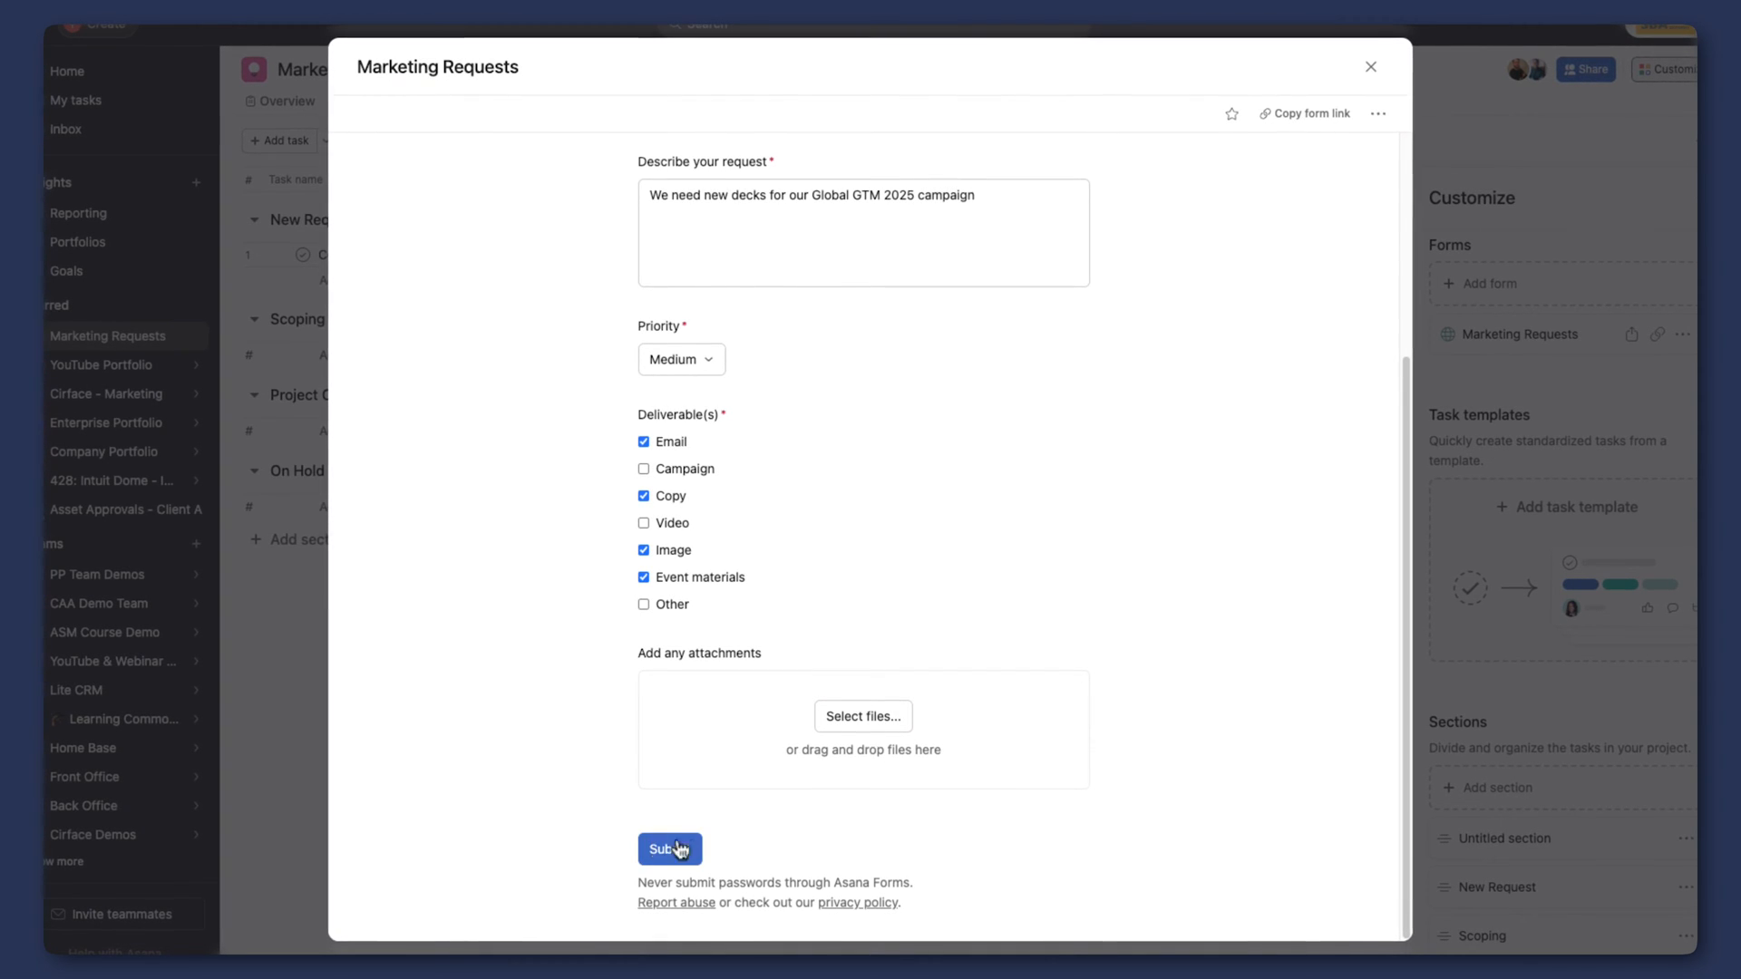
click(669, 849)
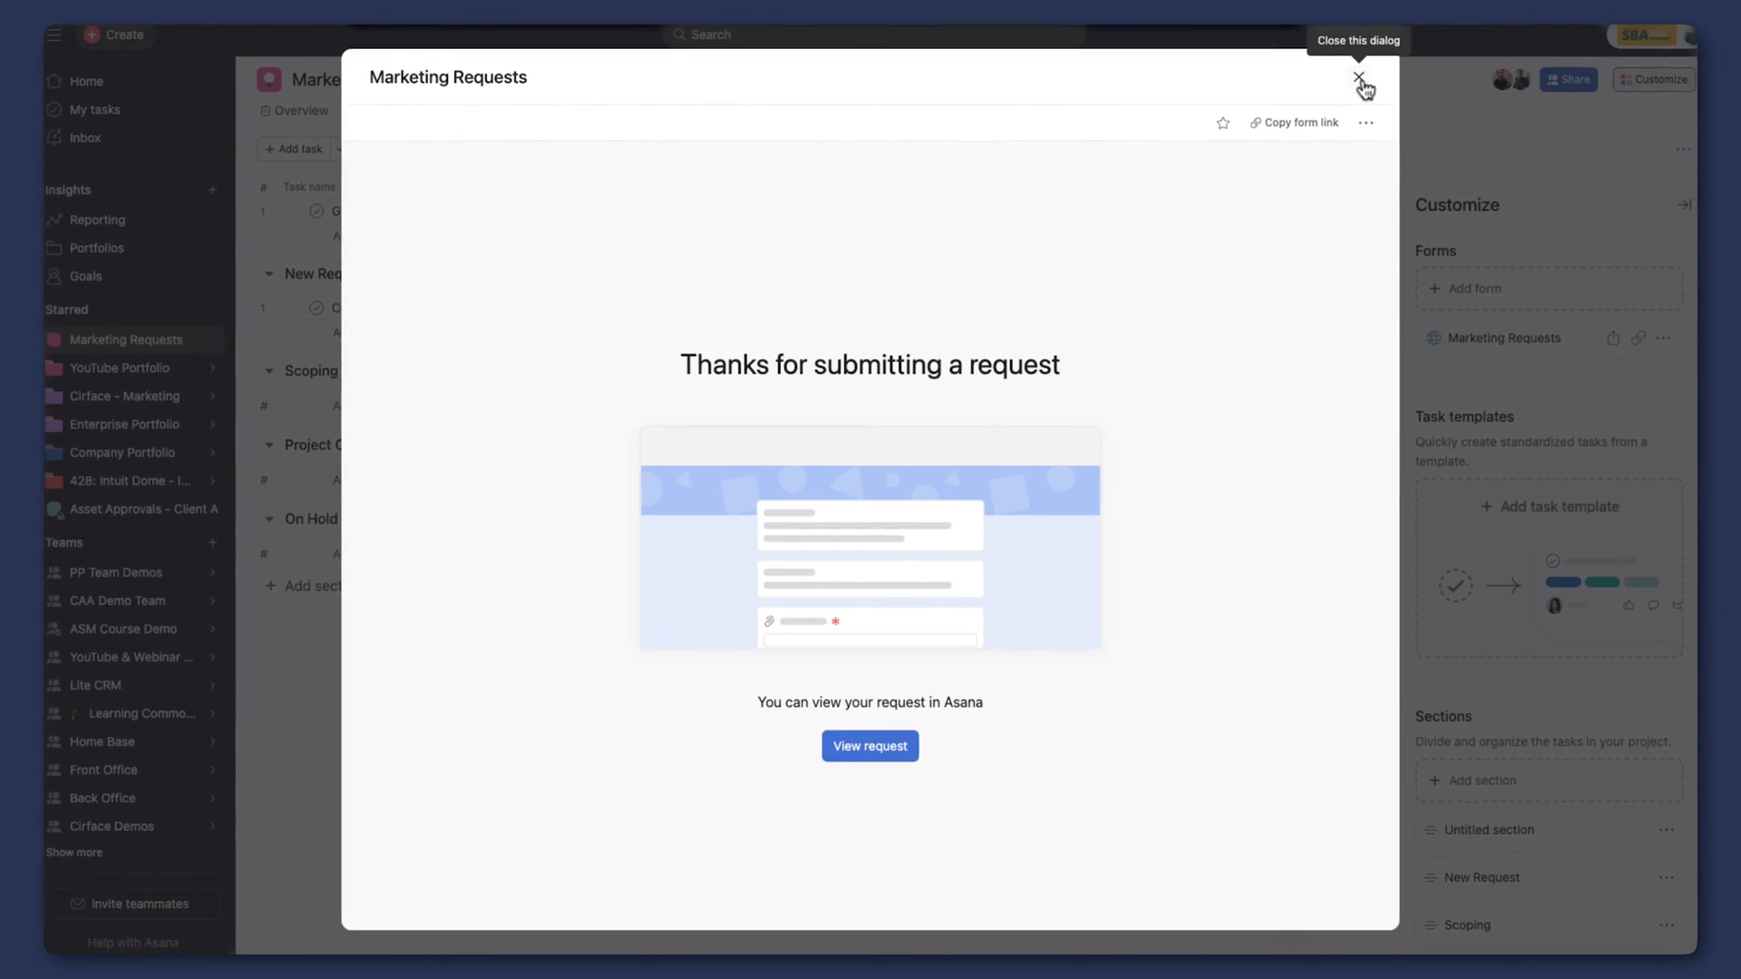
Dismiss the confirmation and assign the Global GTM 2025 campaign task to a teammate
click(1360, 80)
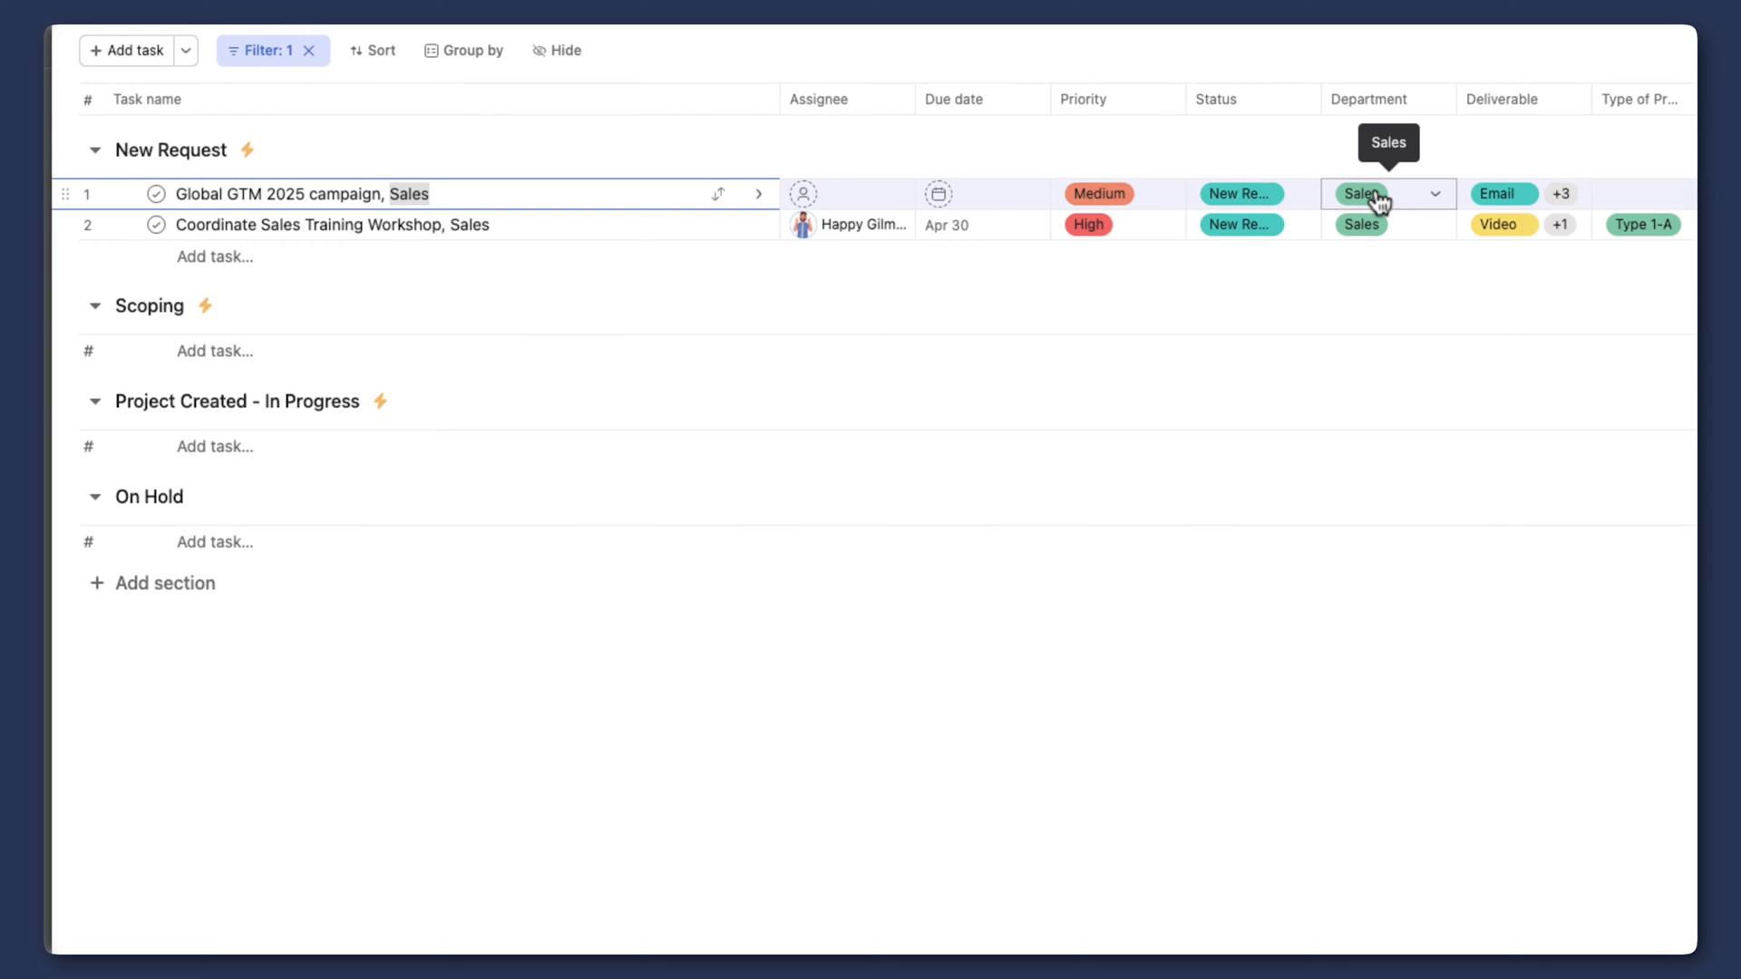
click(1523, 193)
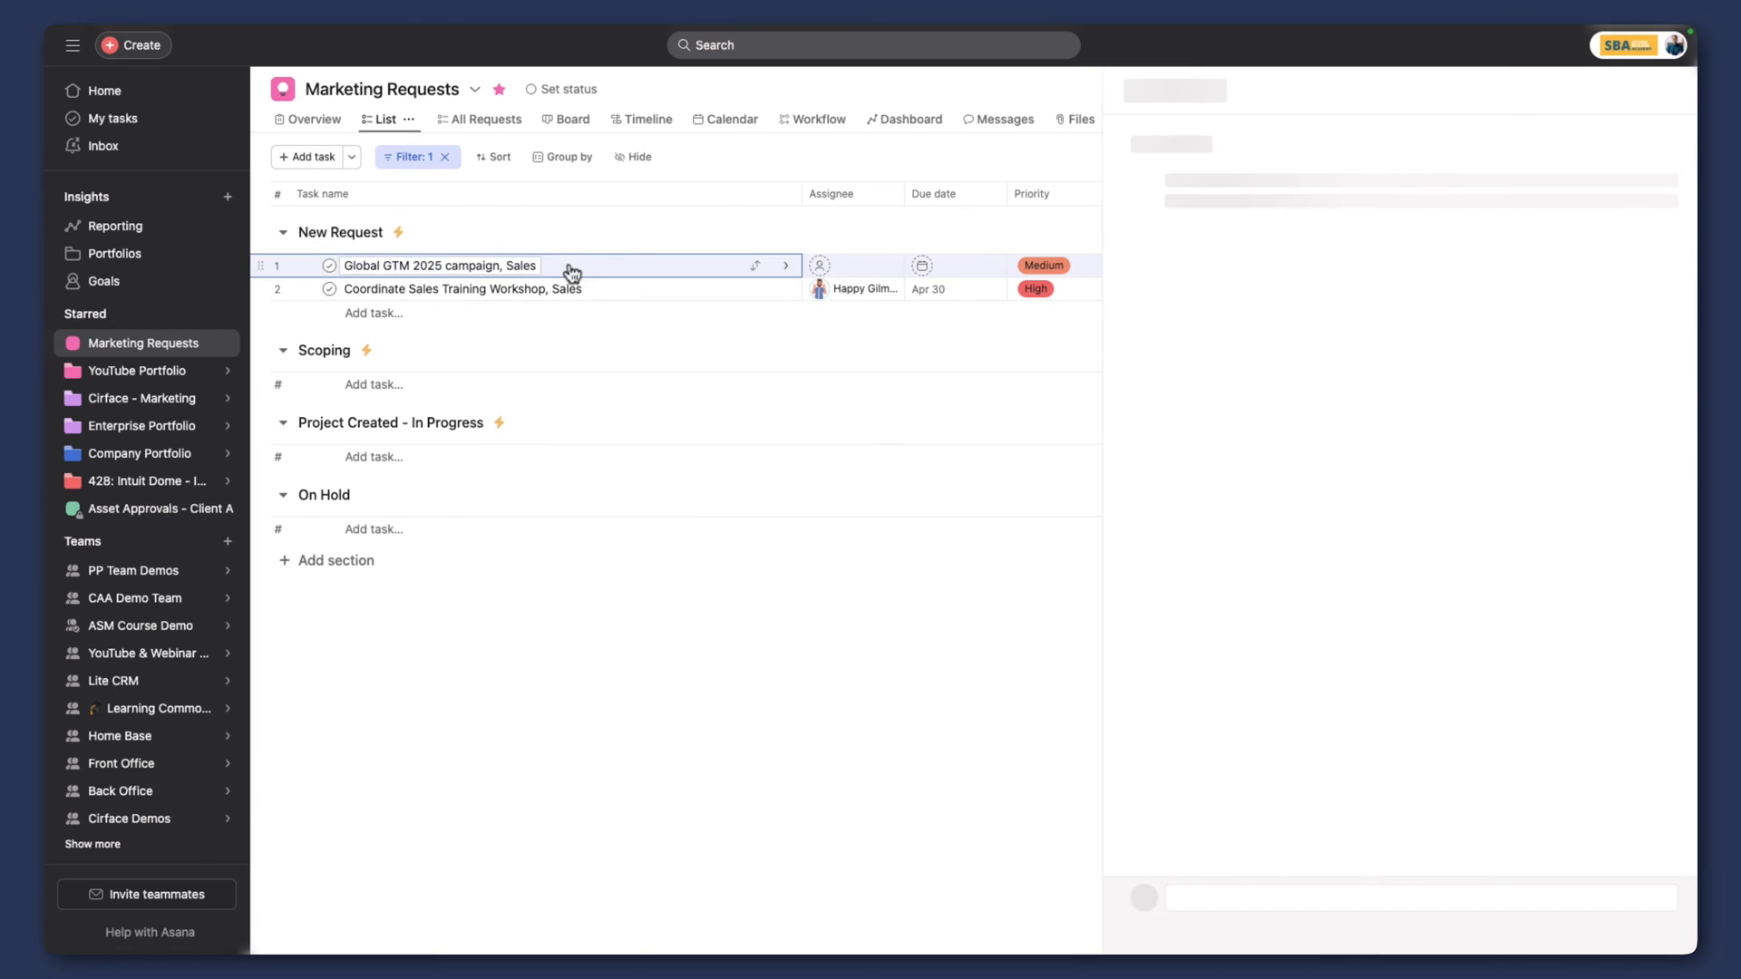
click(439, 266)
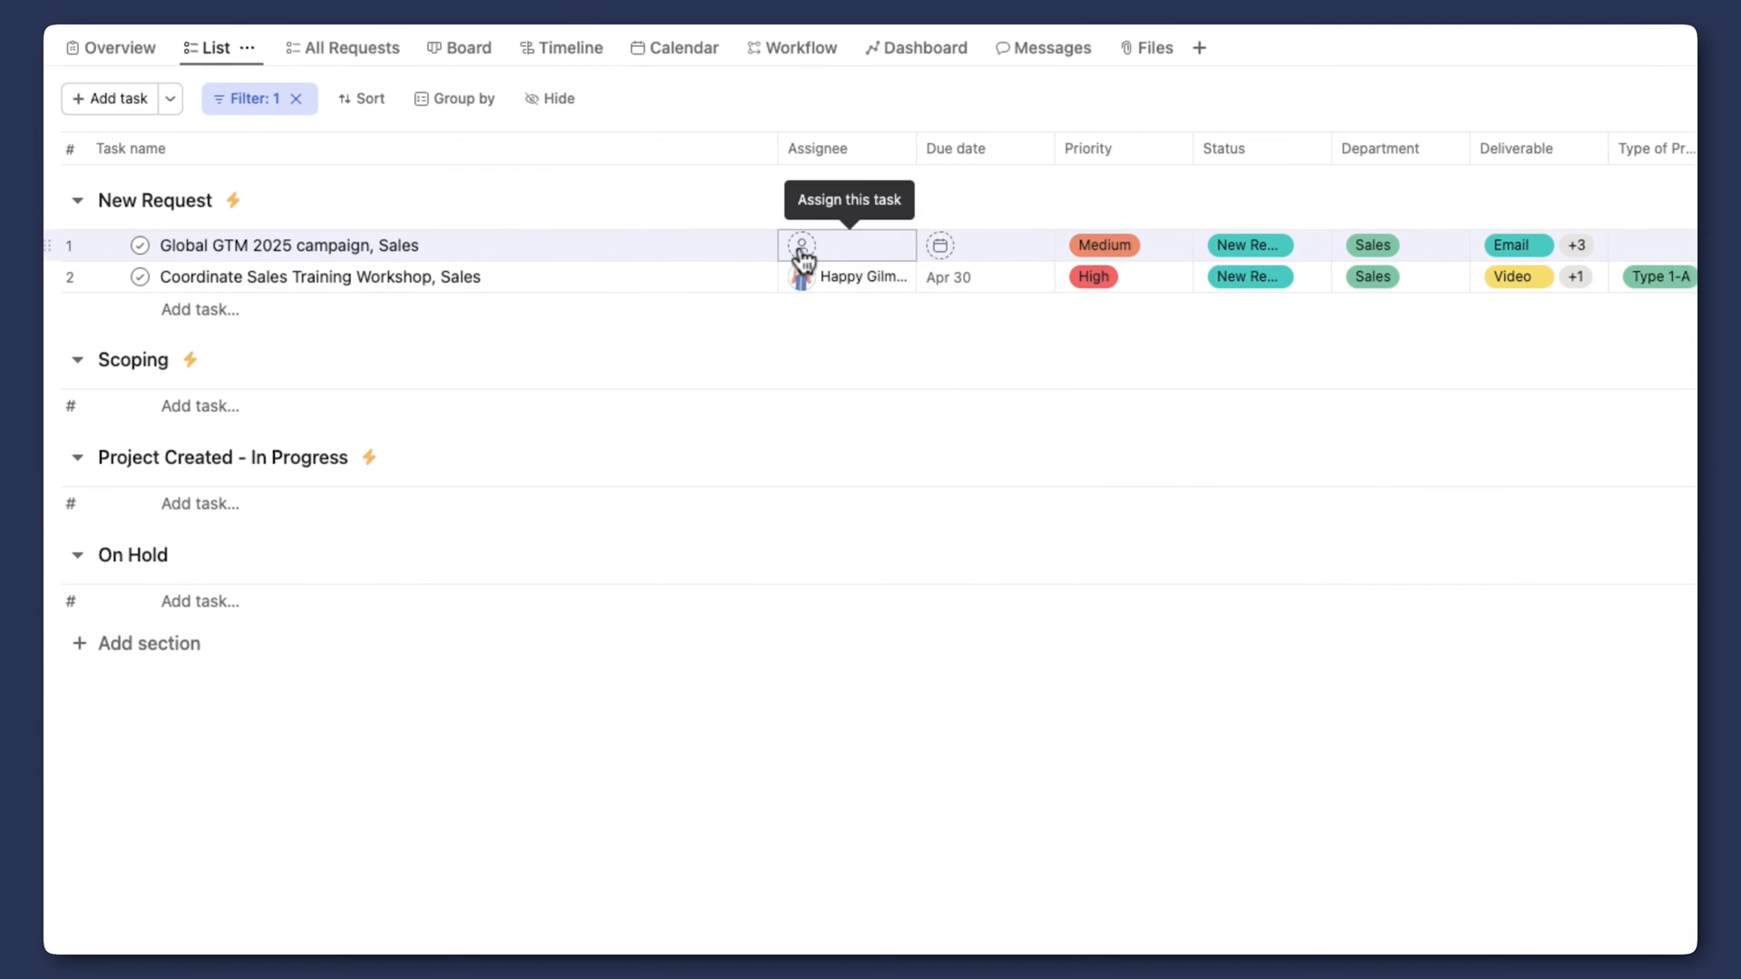
click(800, 246)
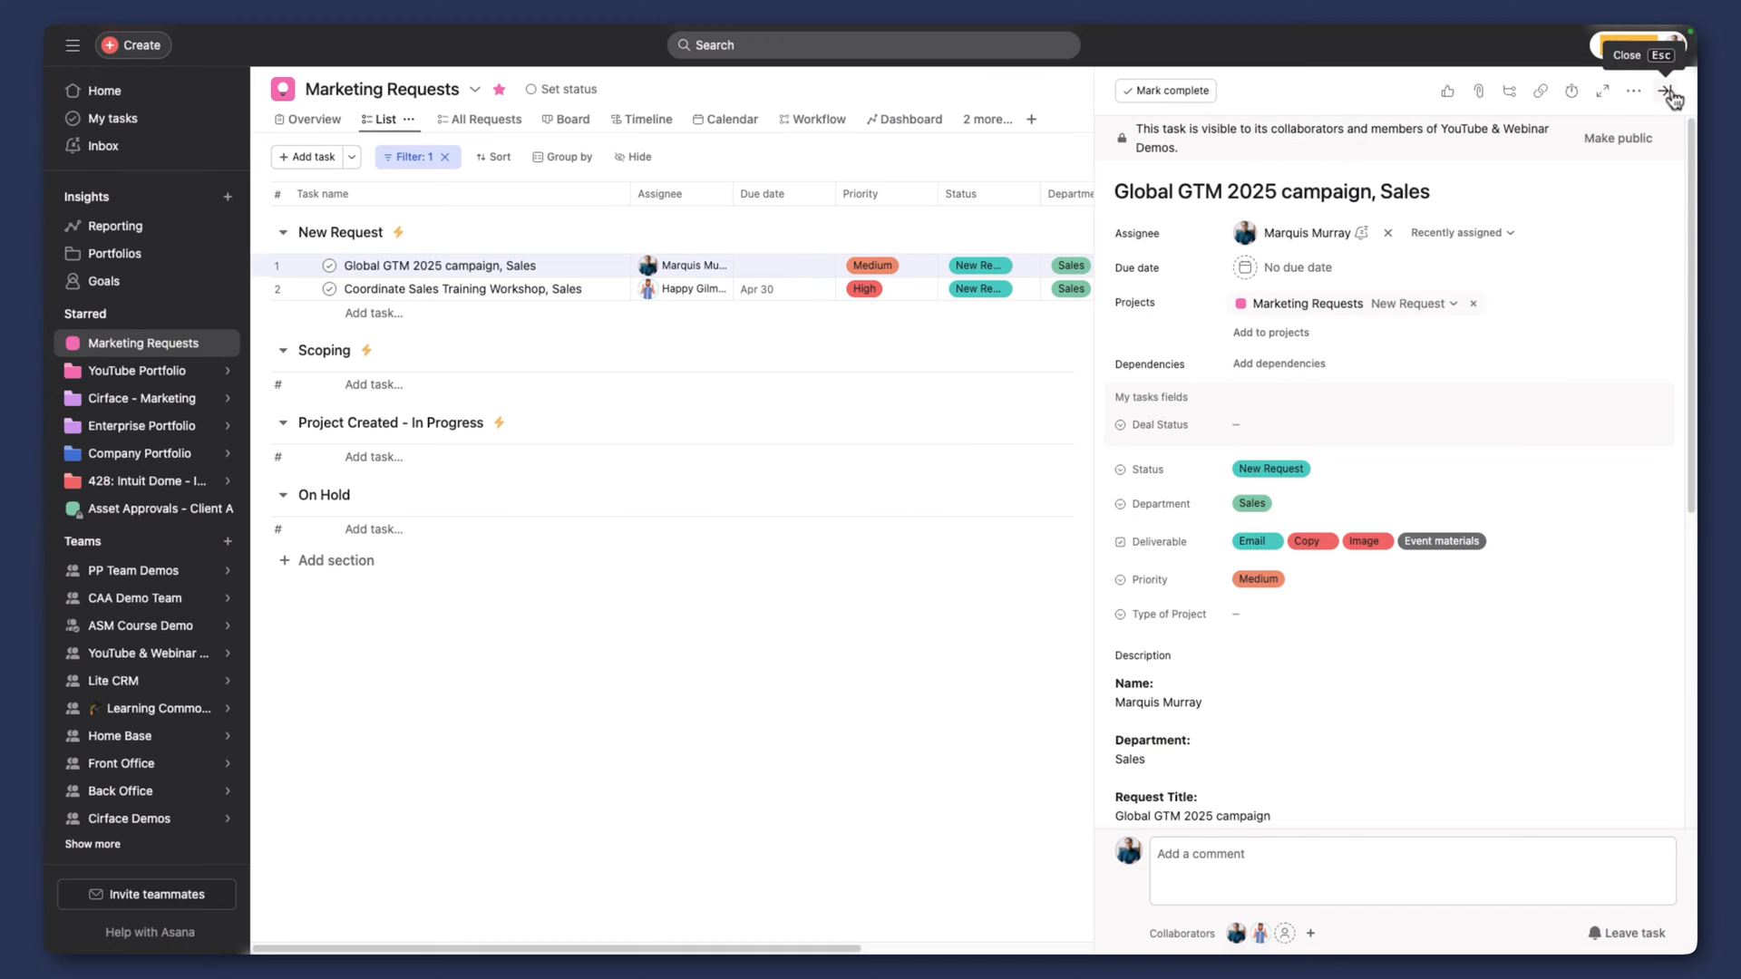
click(1670, 90)
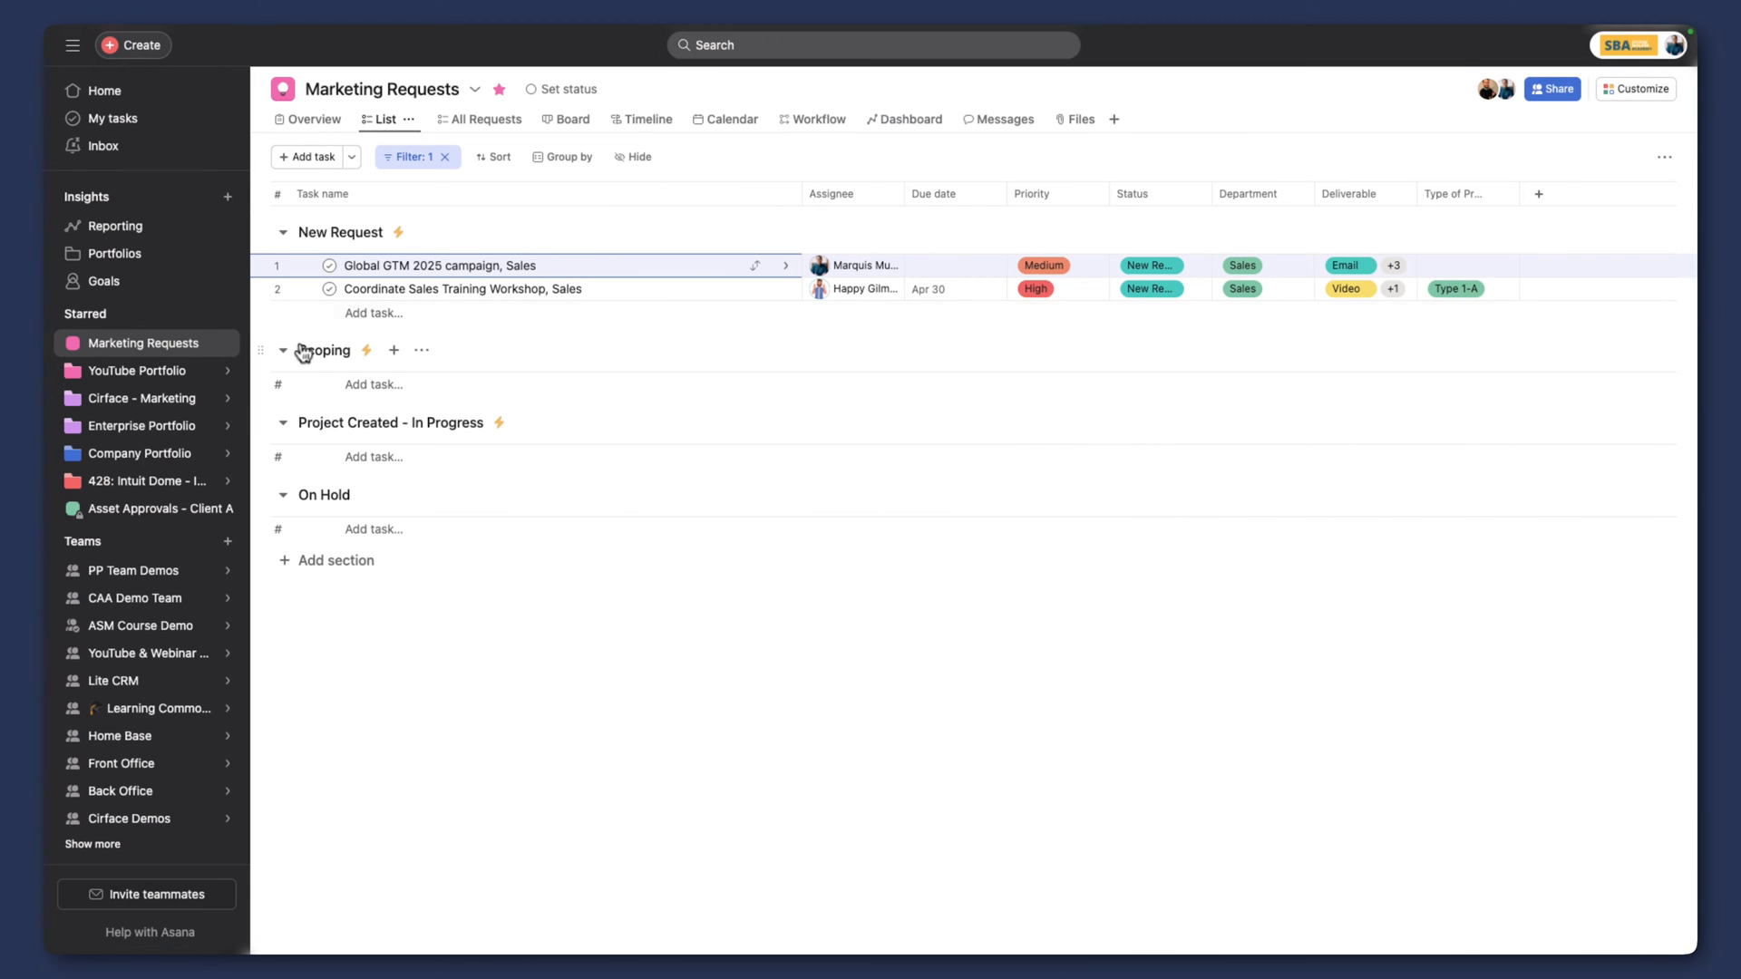
Drag the Global GTM request into Scoping and begin adding a rule for that section
drag(445, 266, 444, 360)
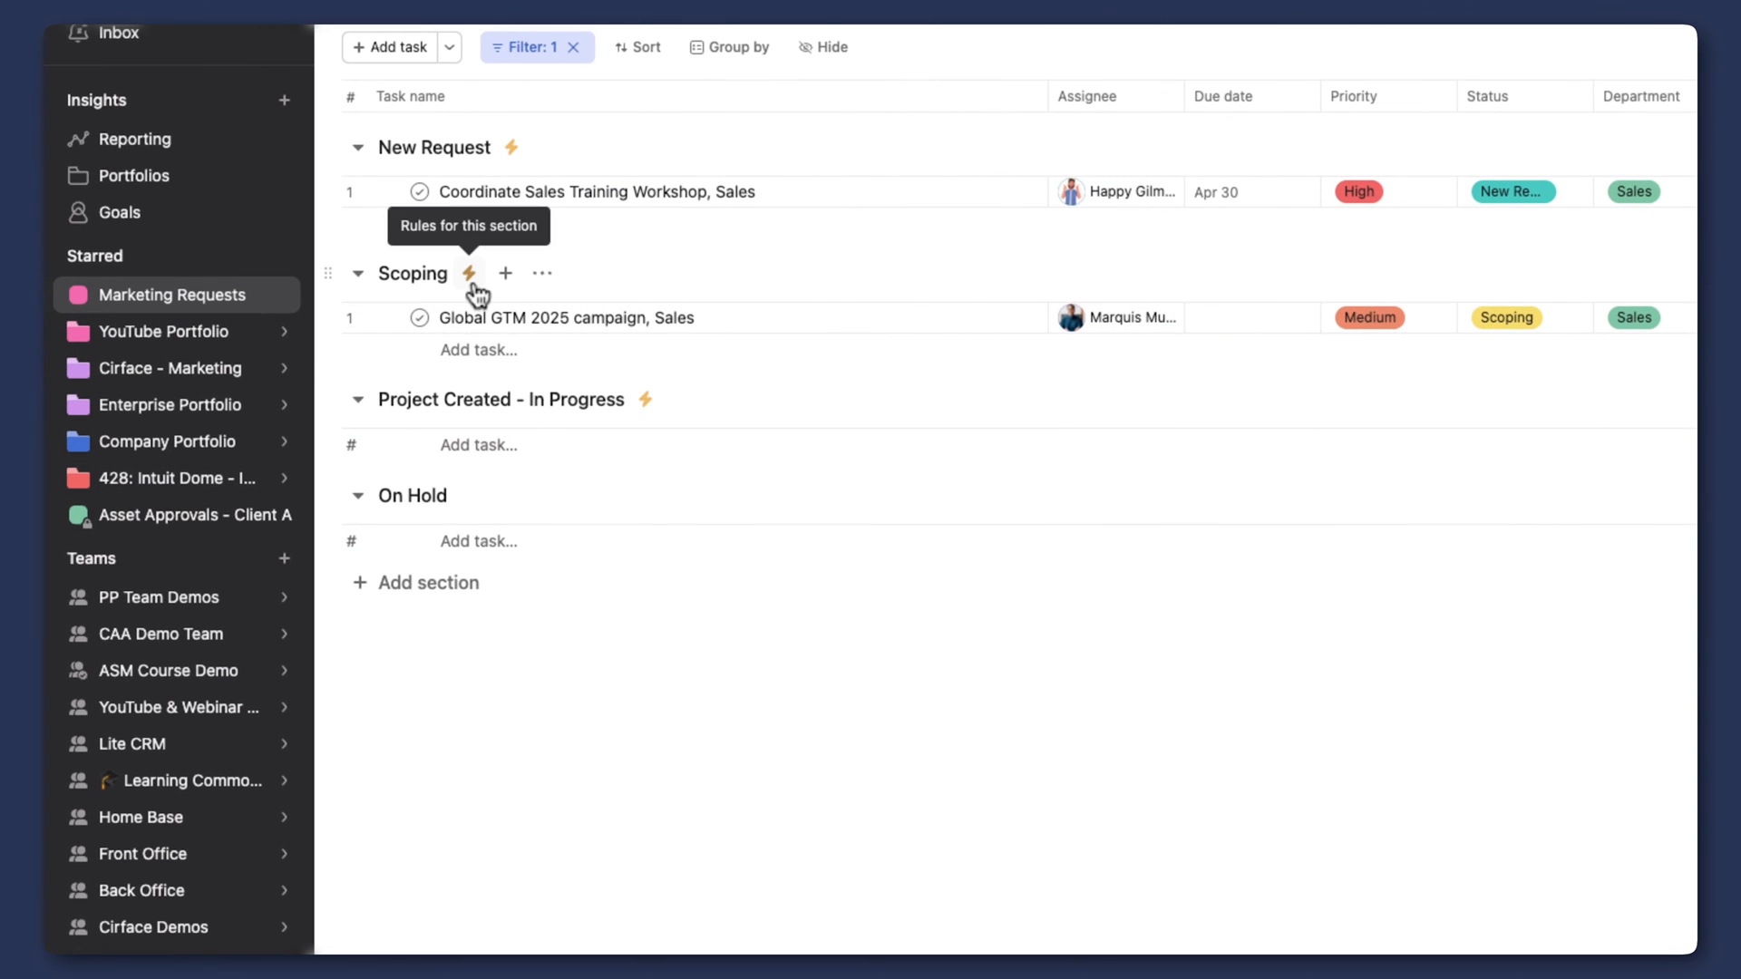
click(468, 273)
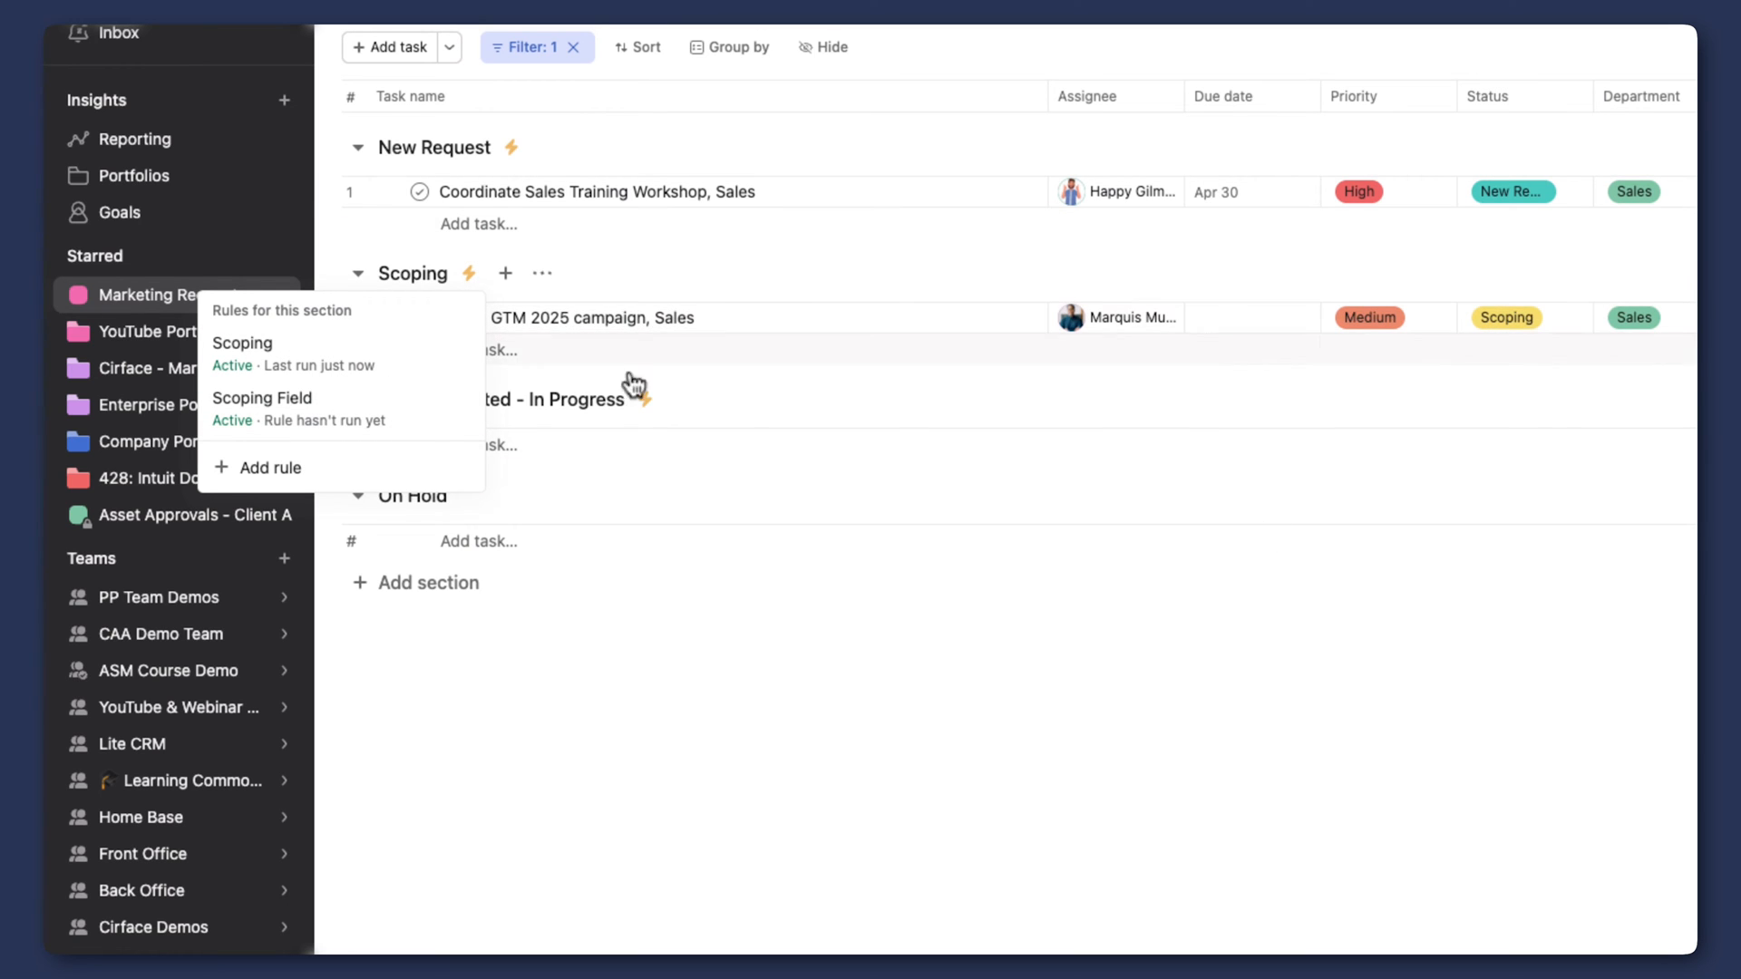
click(242, 341)
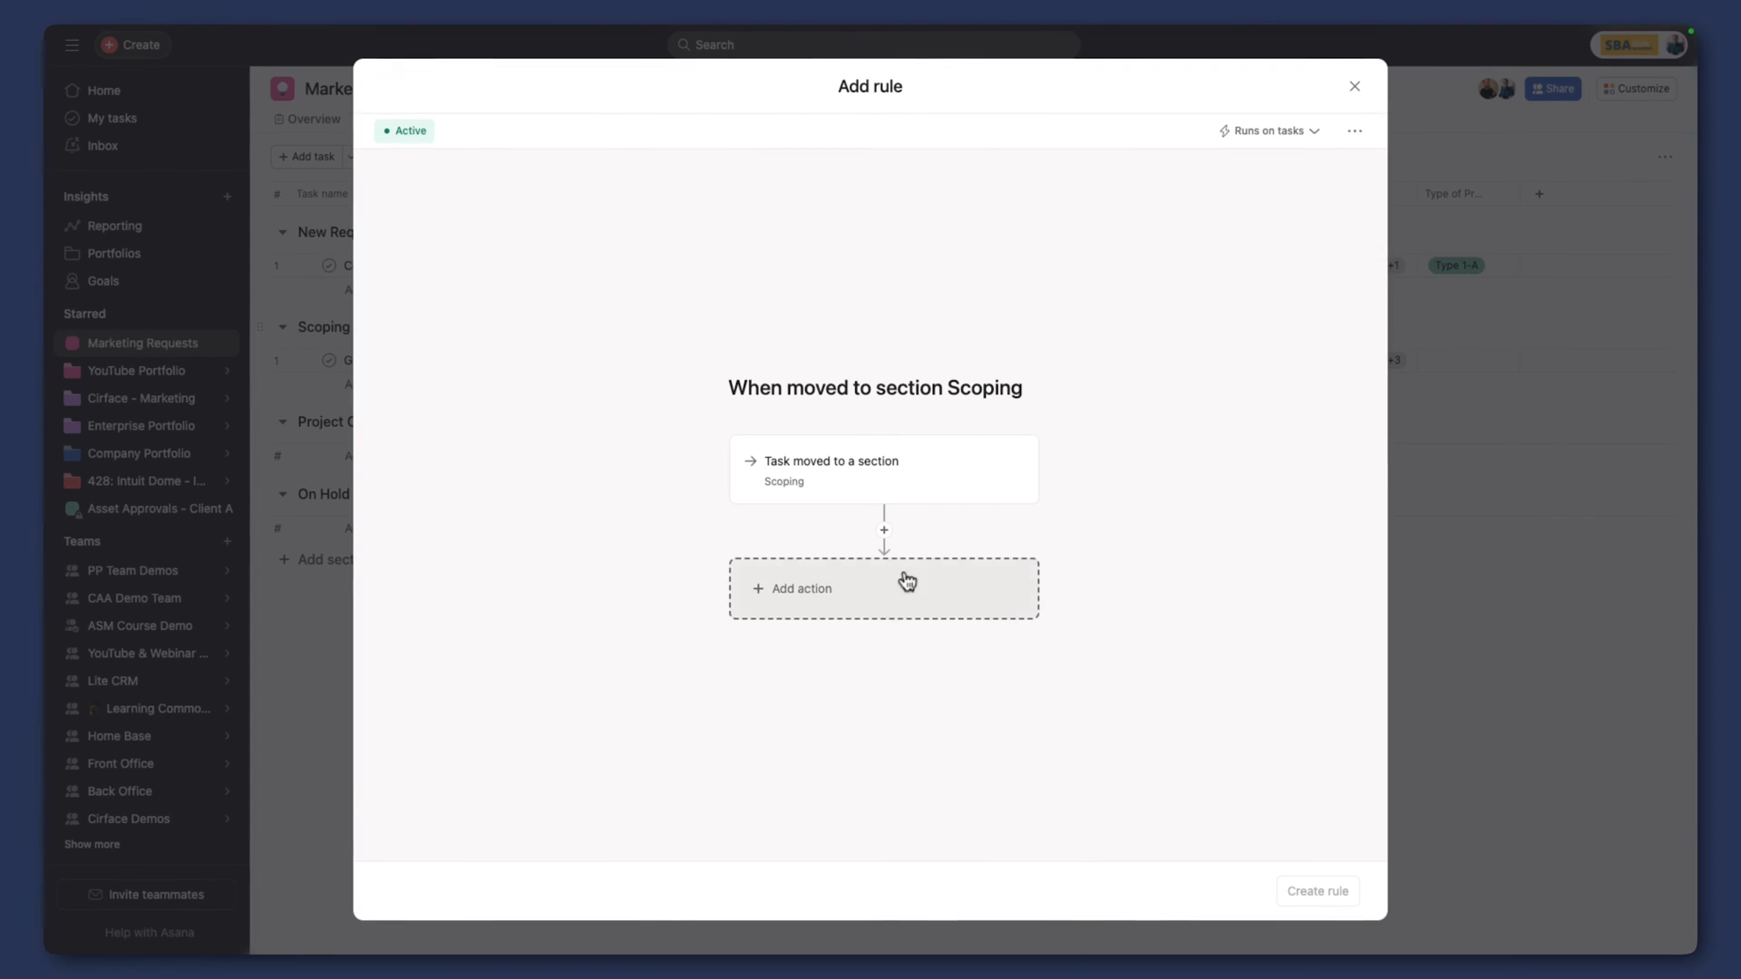
Add a Change assignee action that assigns moved tasks to a teammate
click(883, 589)
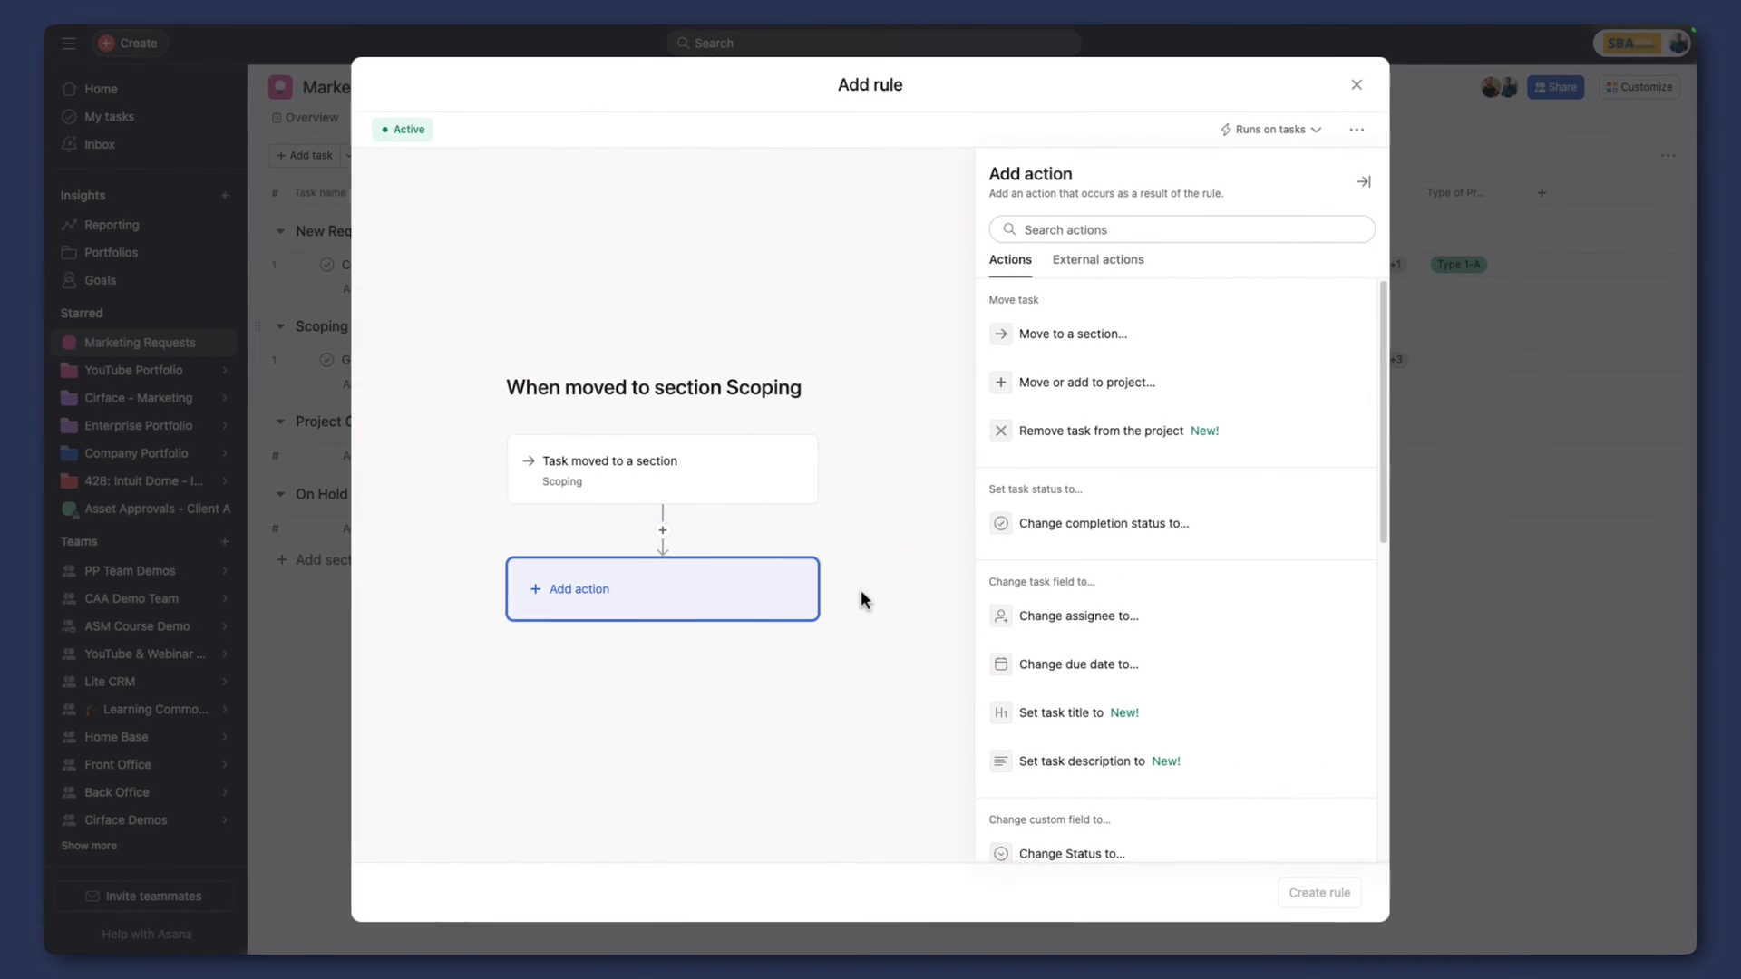
click(1077, 614)
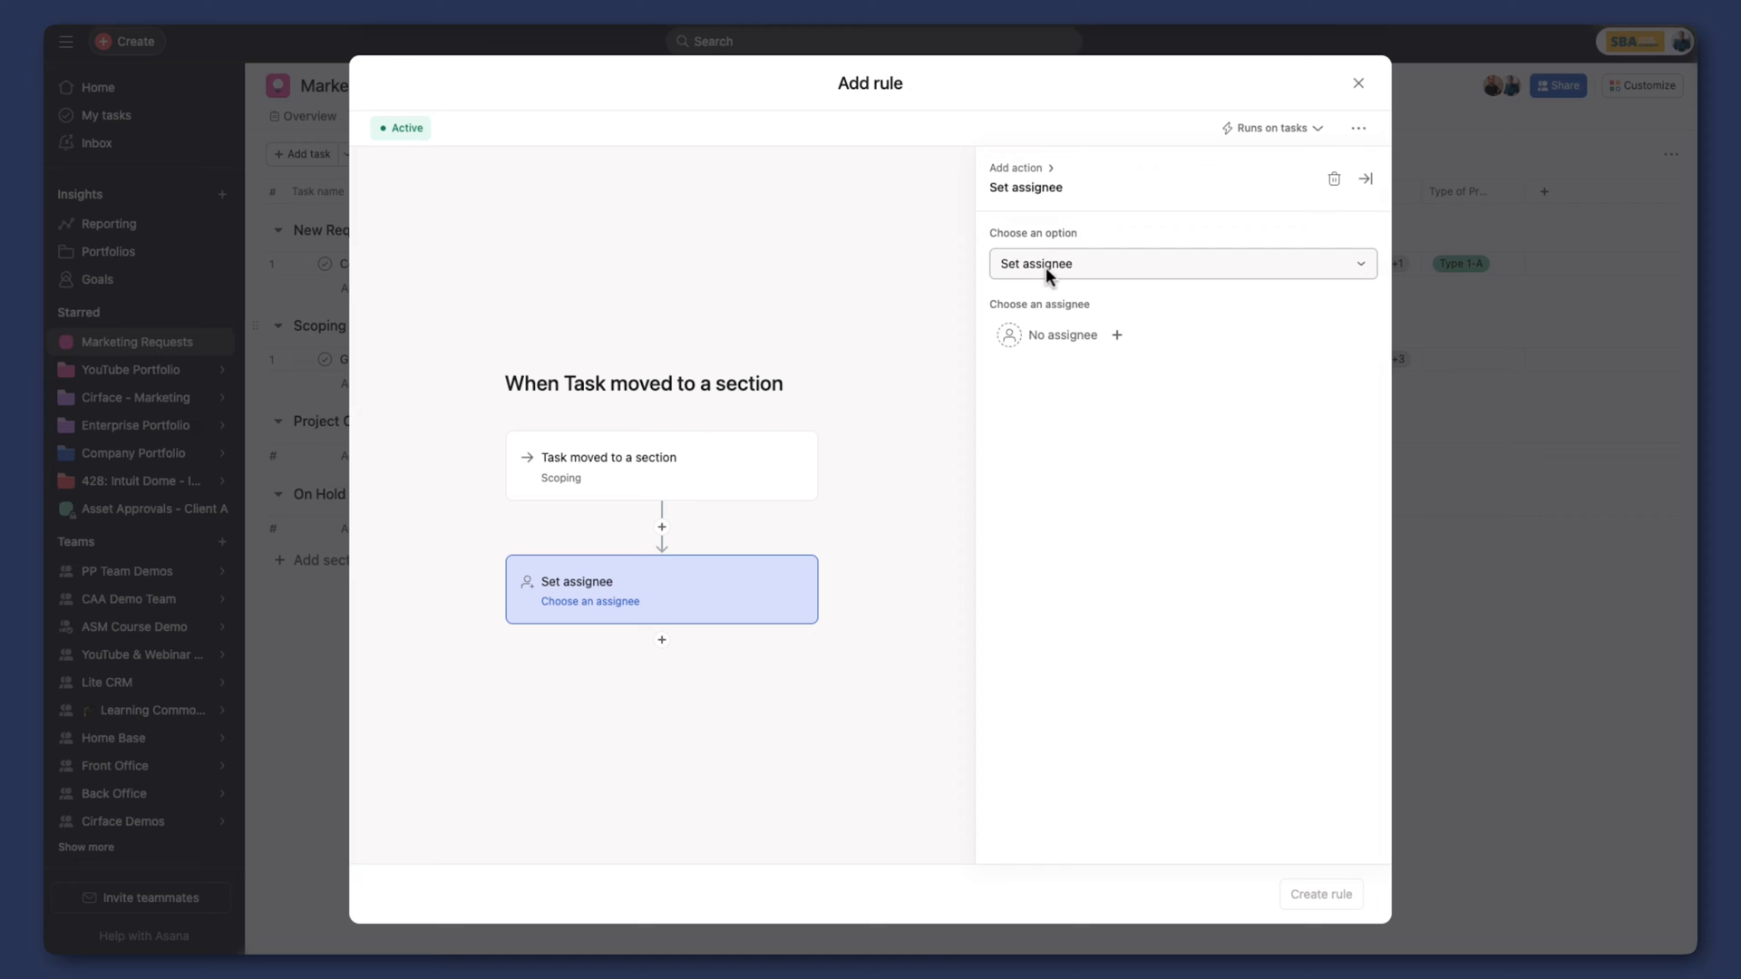
click(1058, 335)
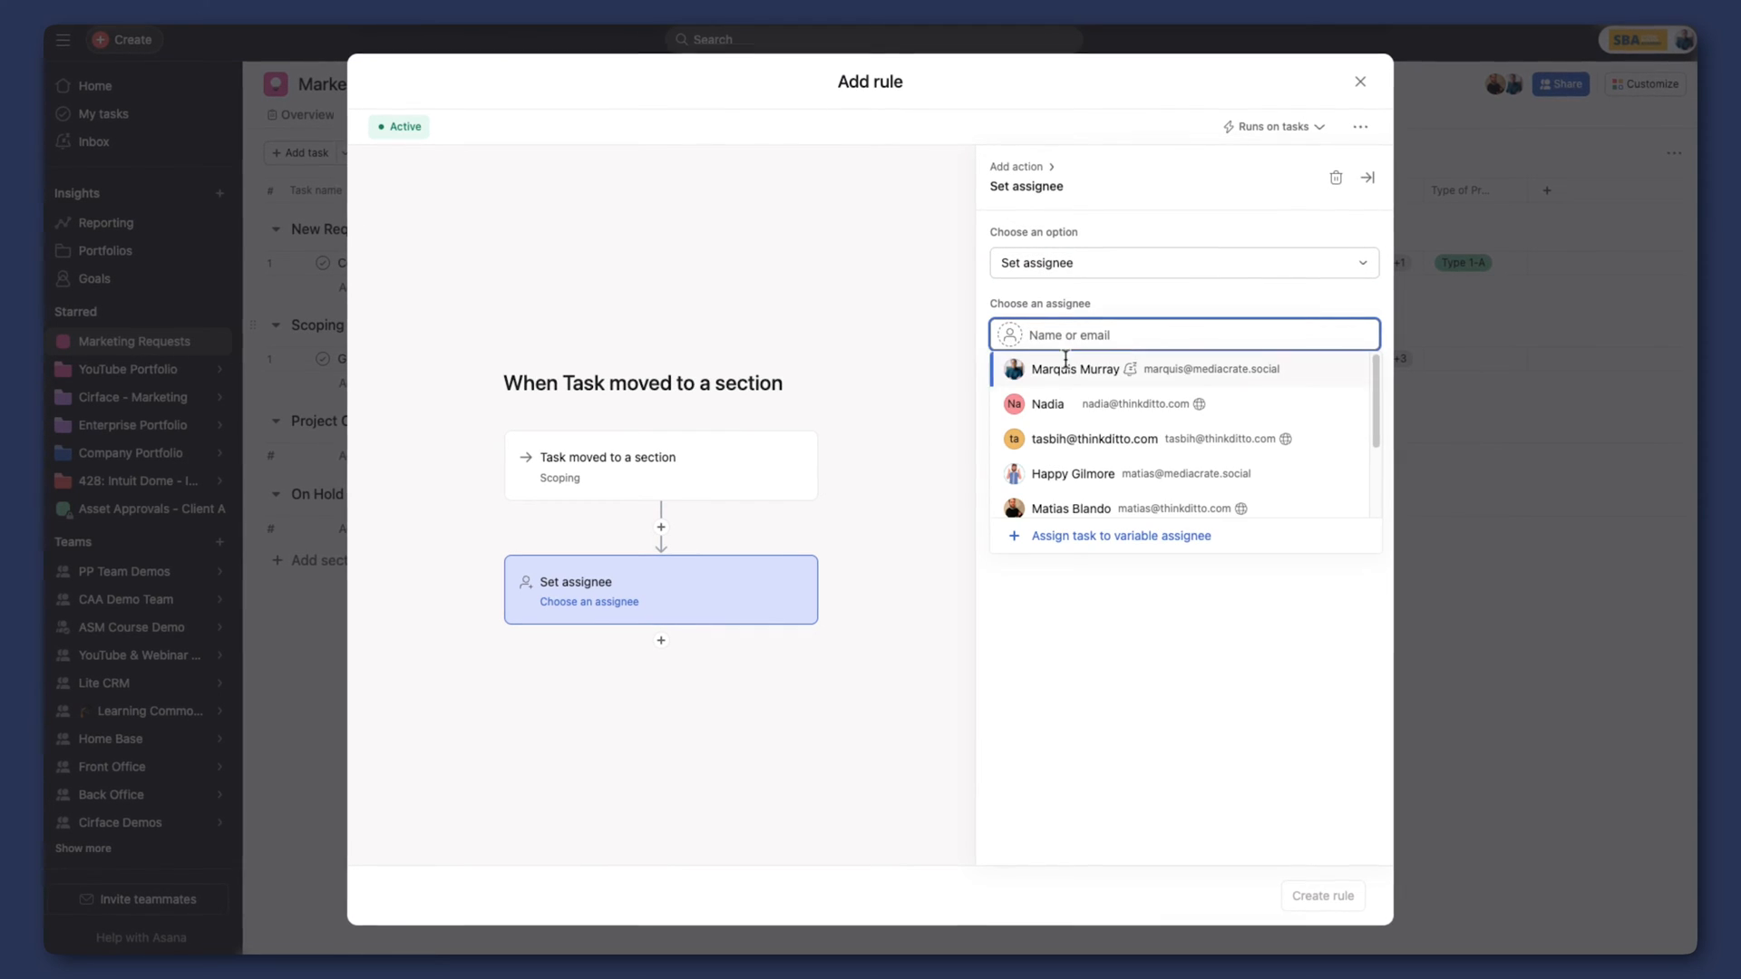
click(1048, 403)
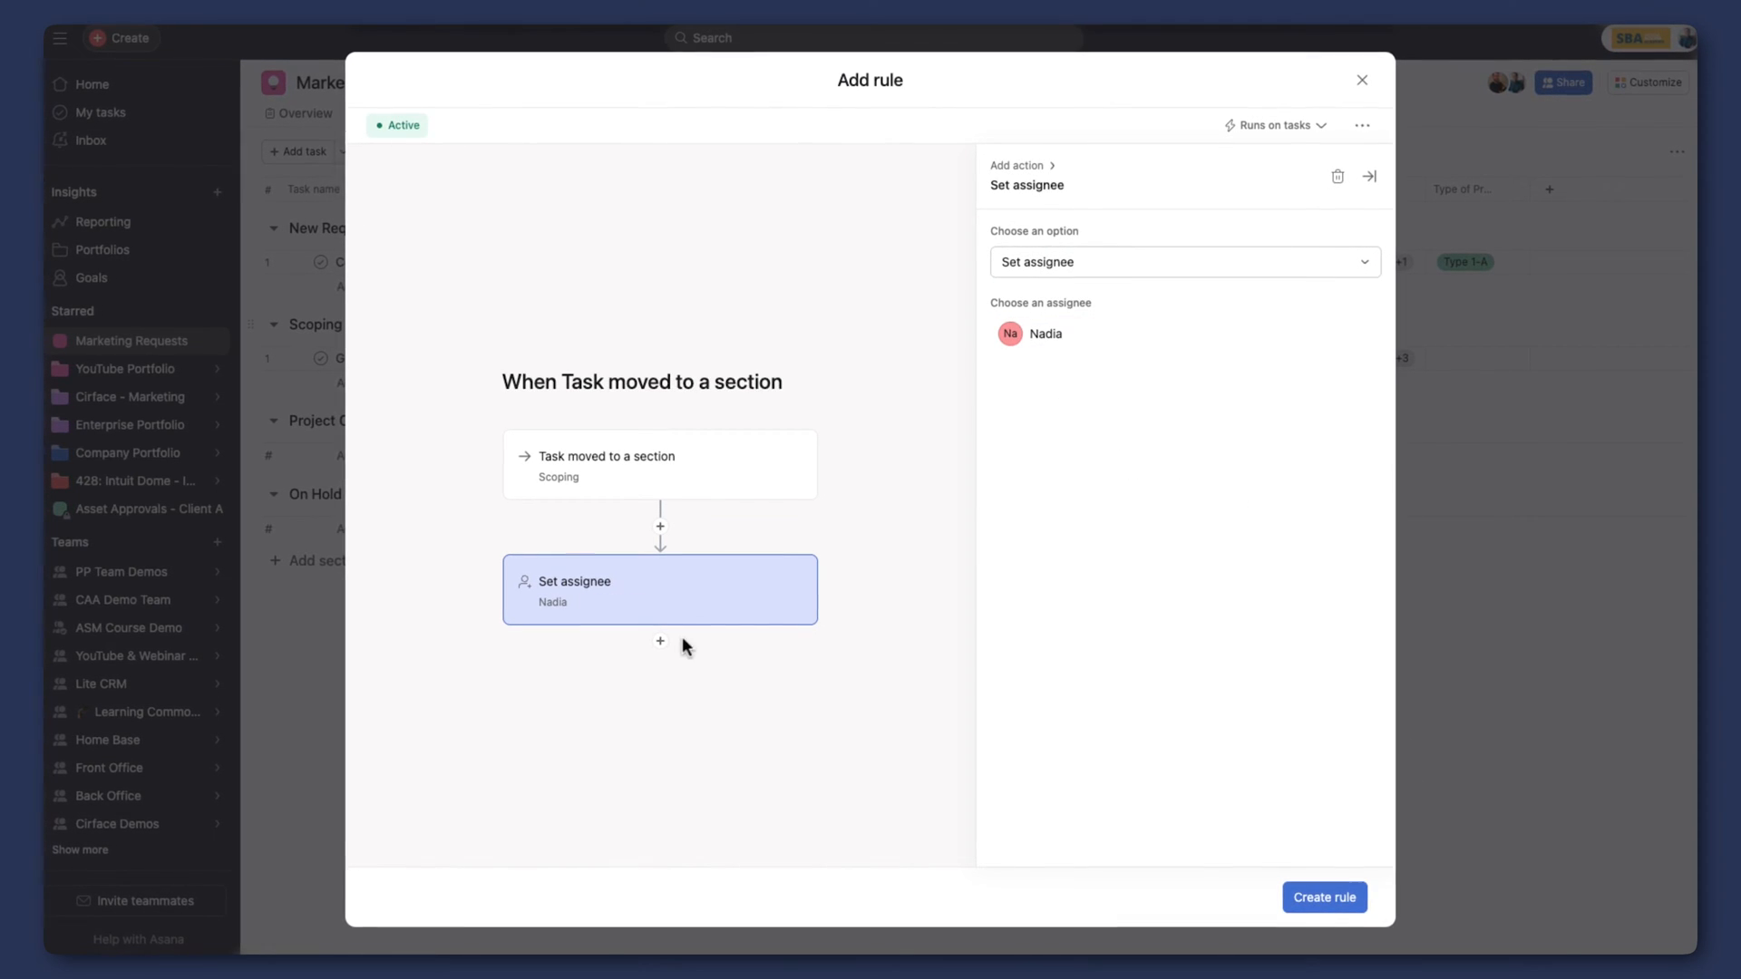
Add a Create subtask action 'Triage this request and set the project type.' with an assignee
click(659, 642)
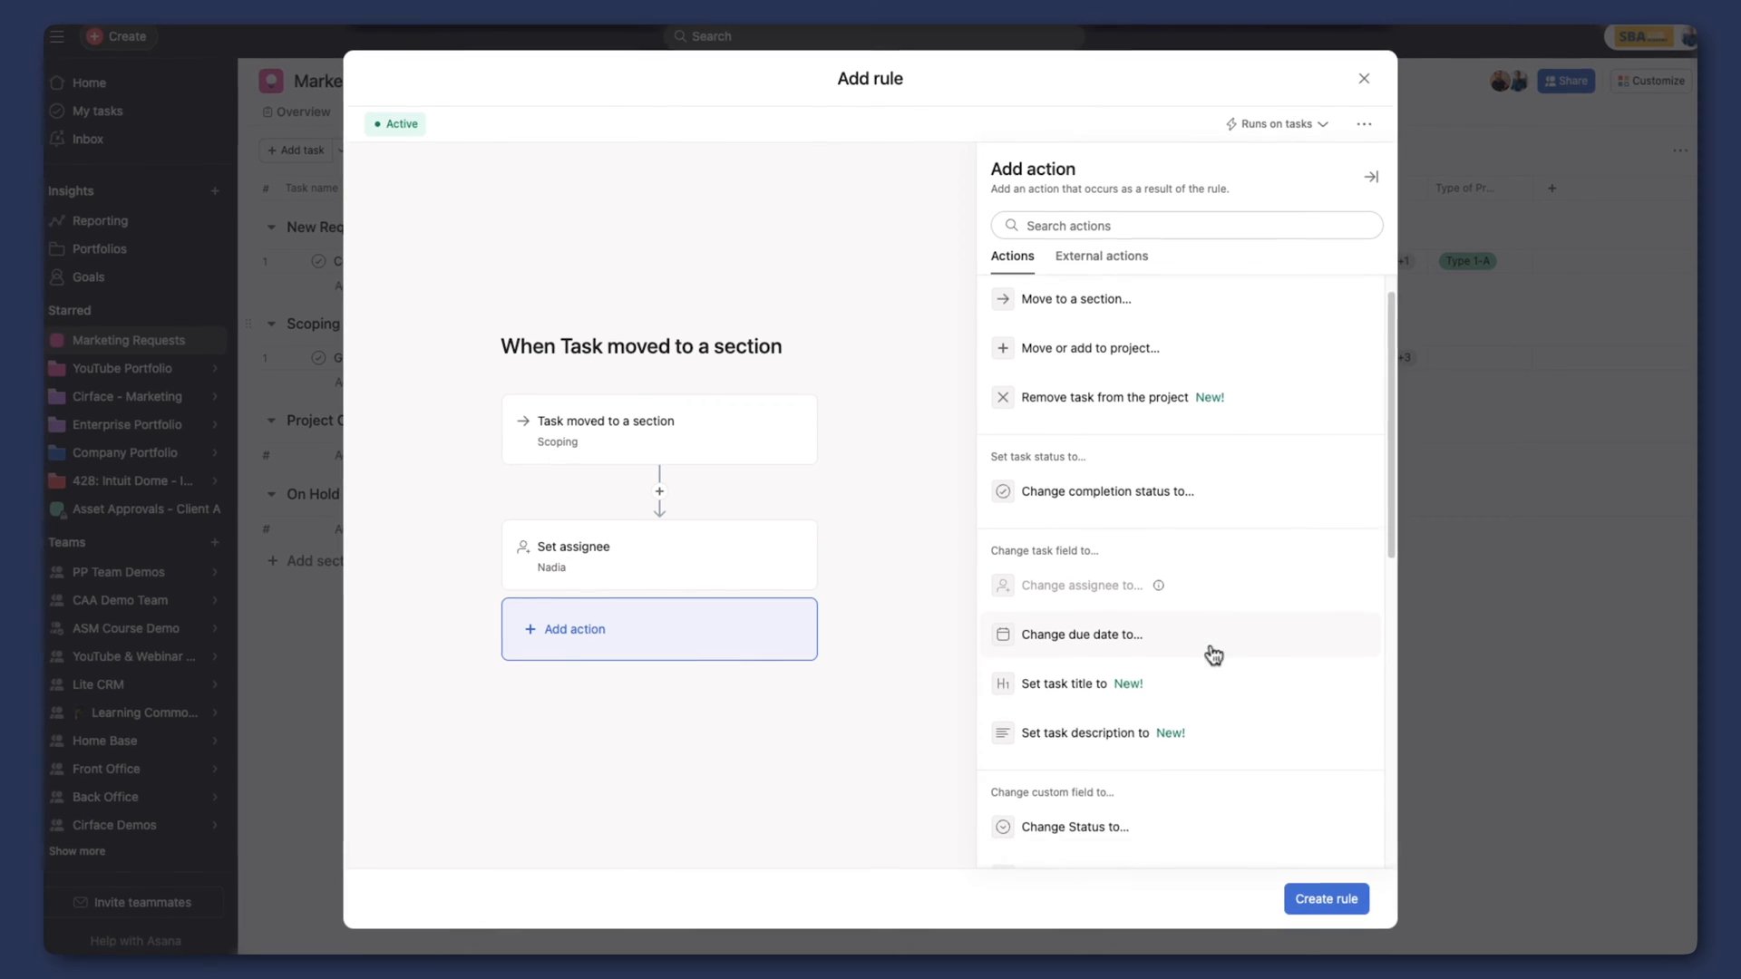
scroll(down, 3)
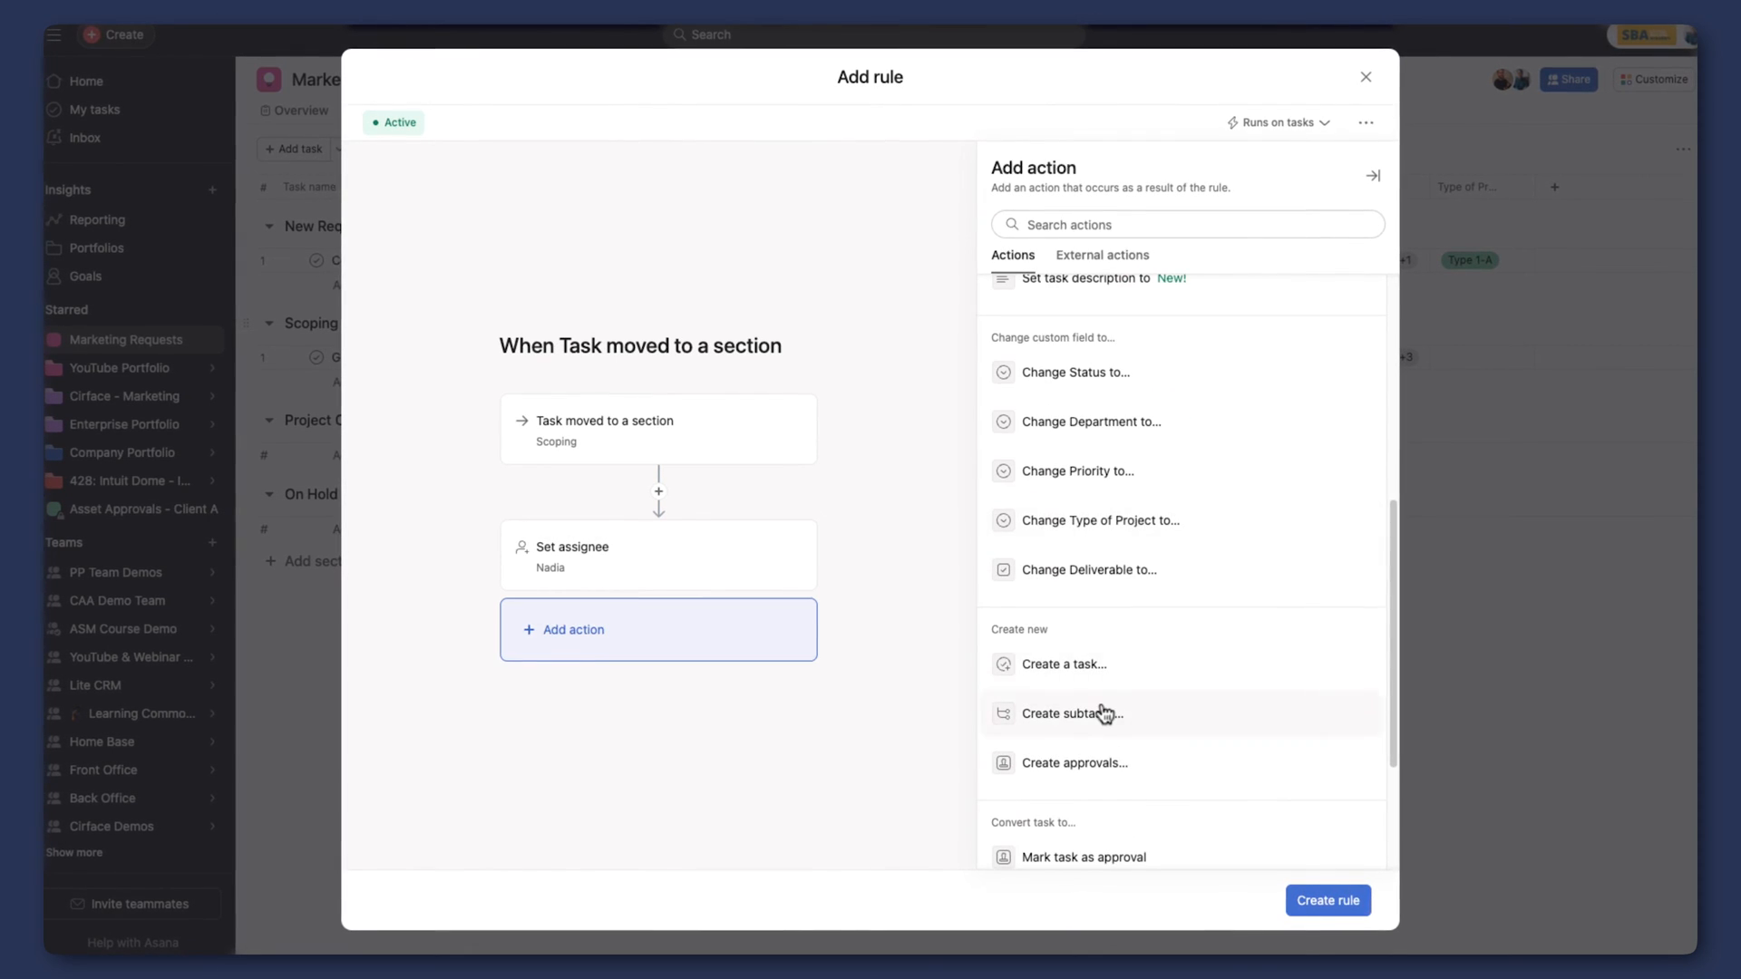
click(1073, 712)
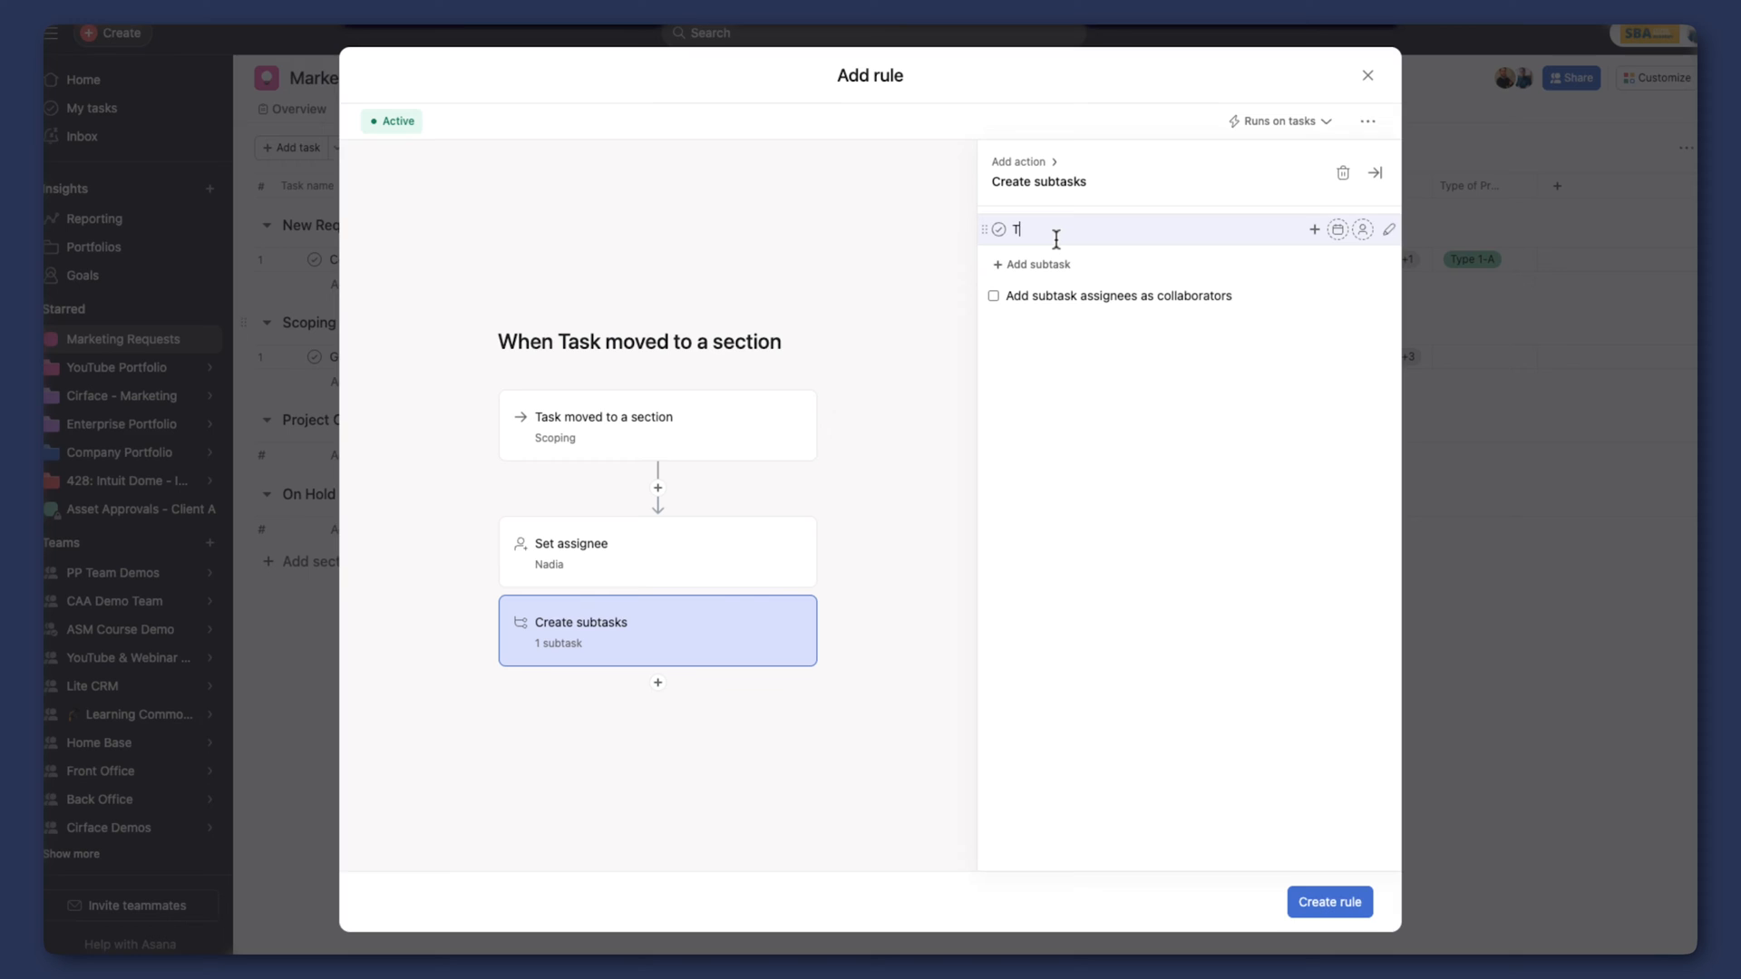
text(Triage this request)
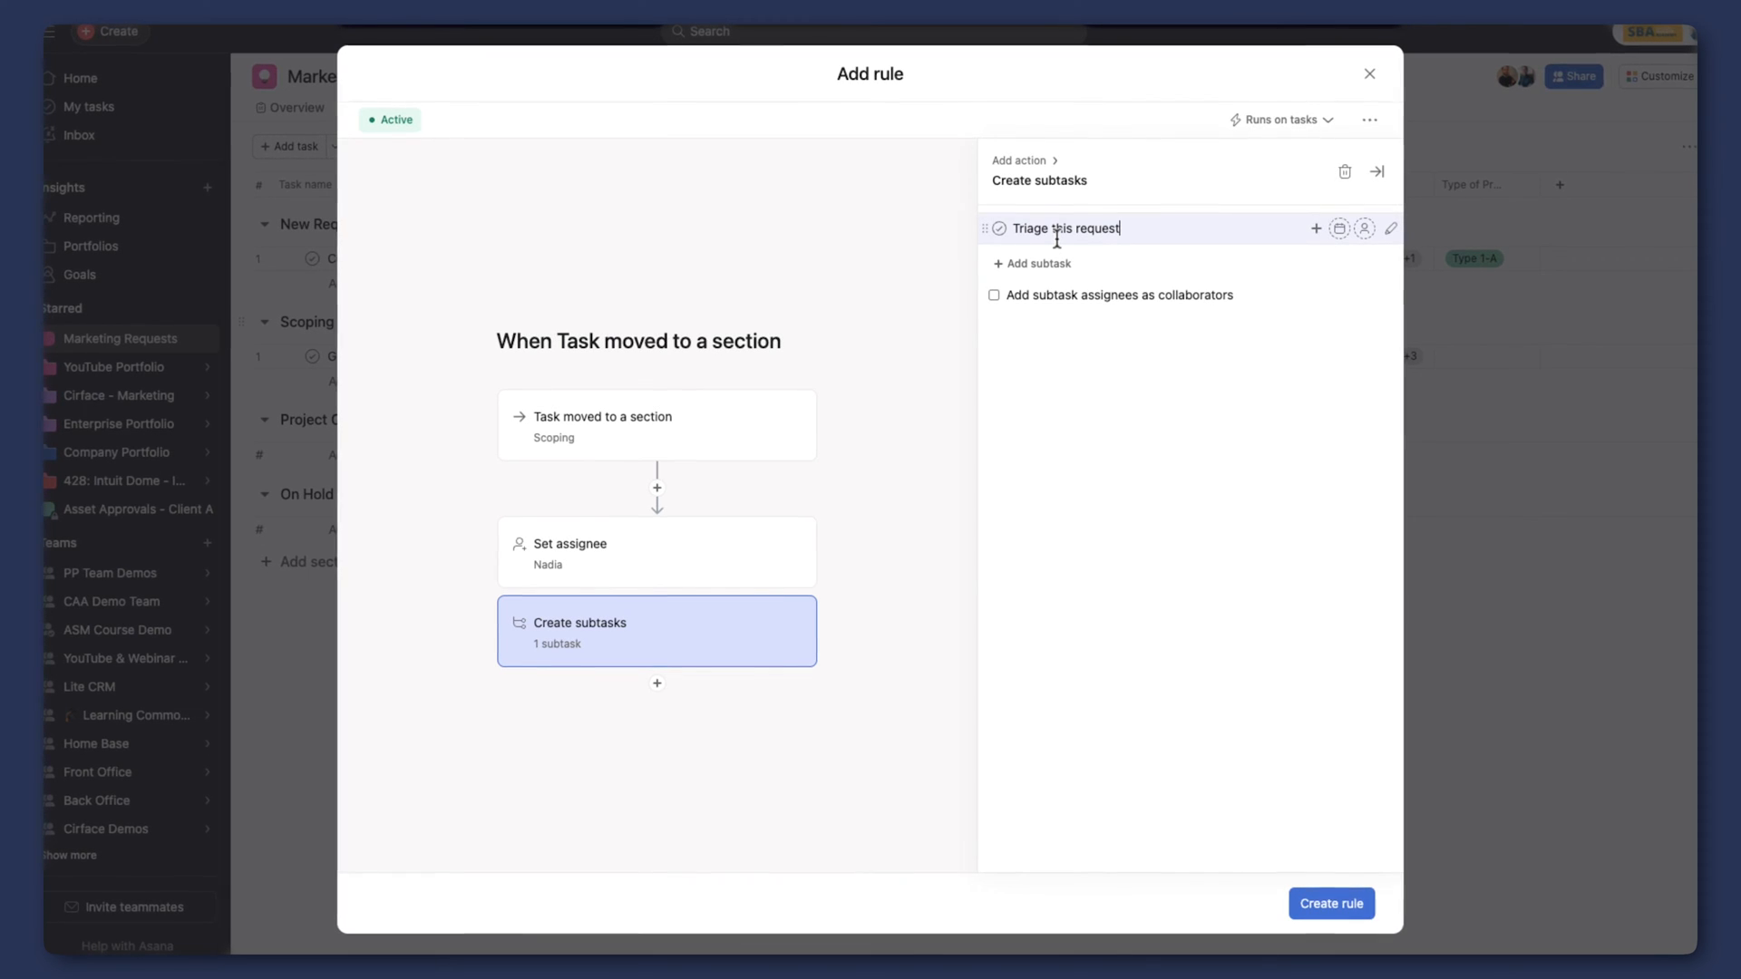
text(and set the)
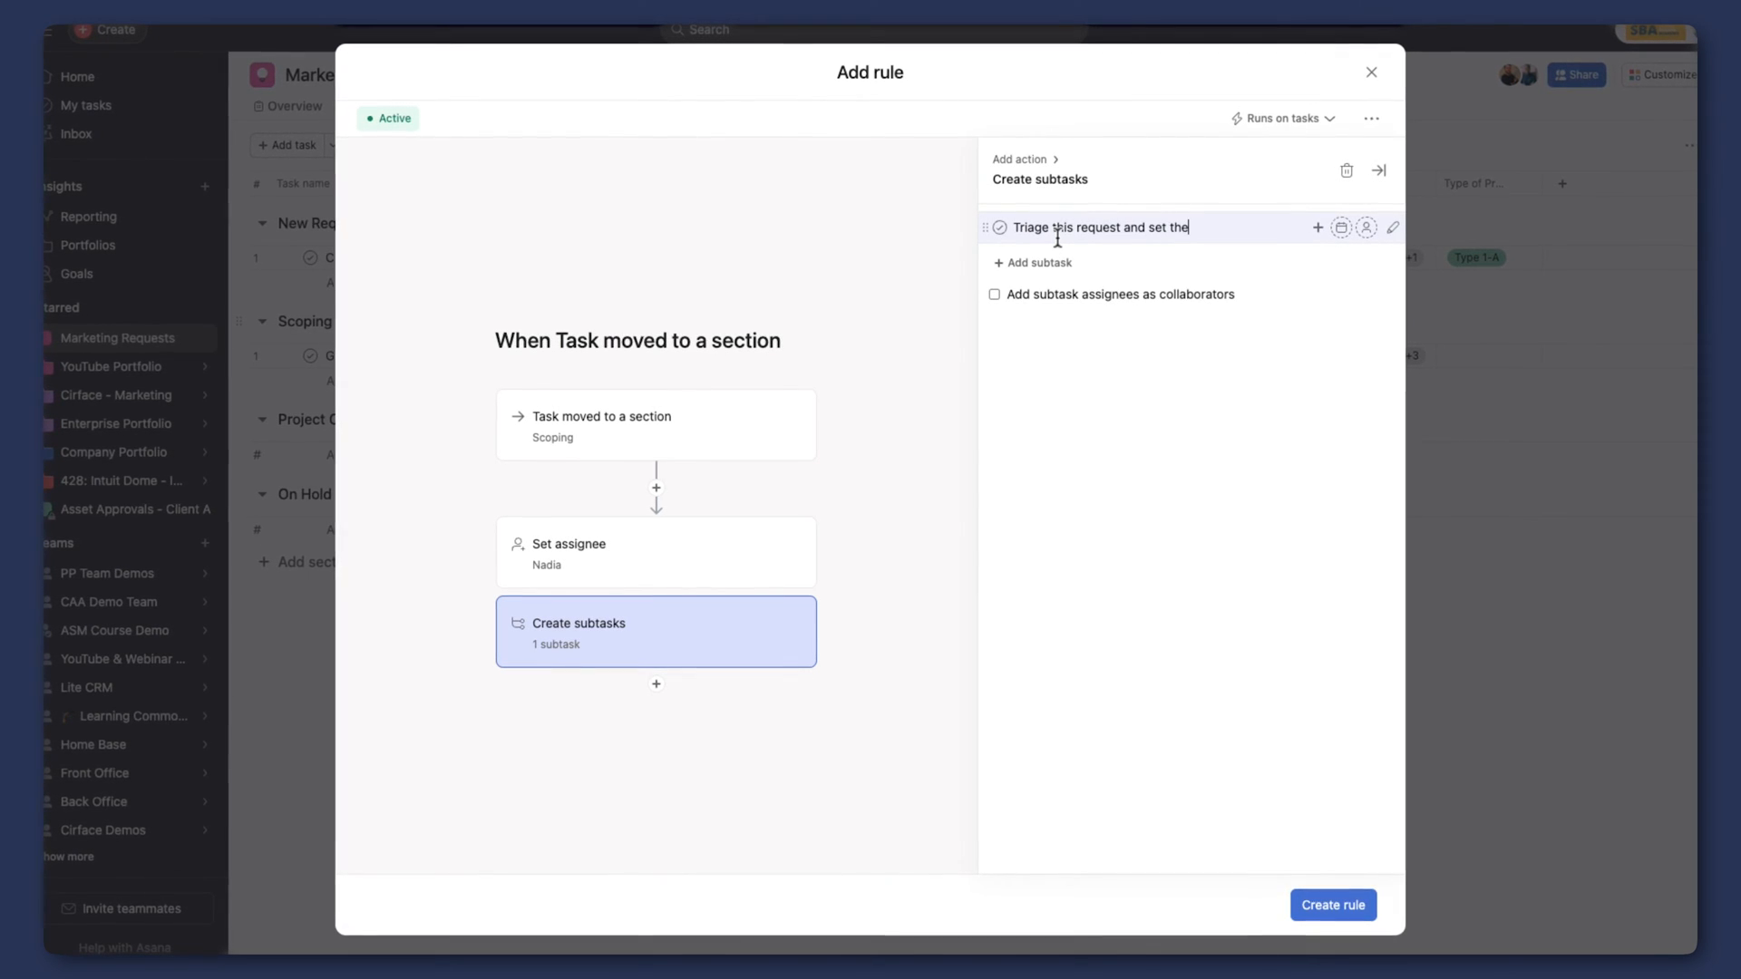
text(project type.)
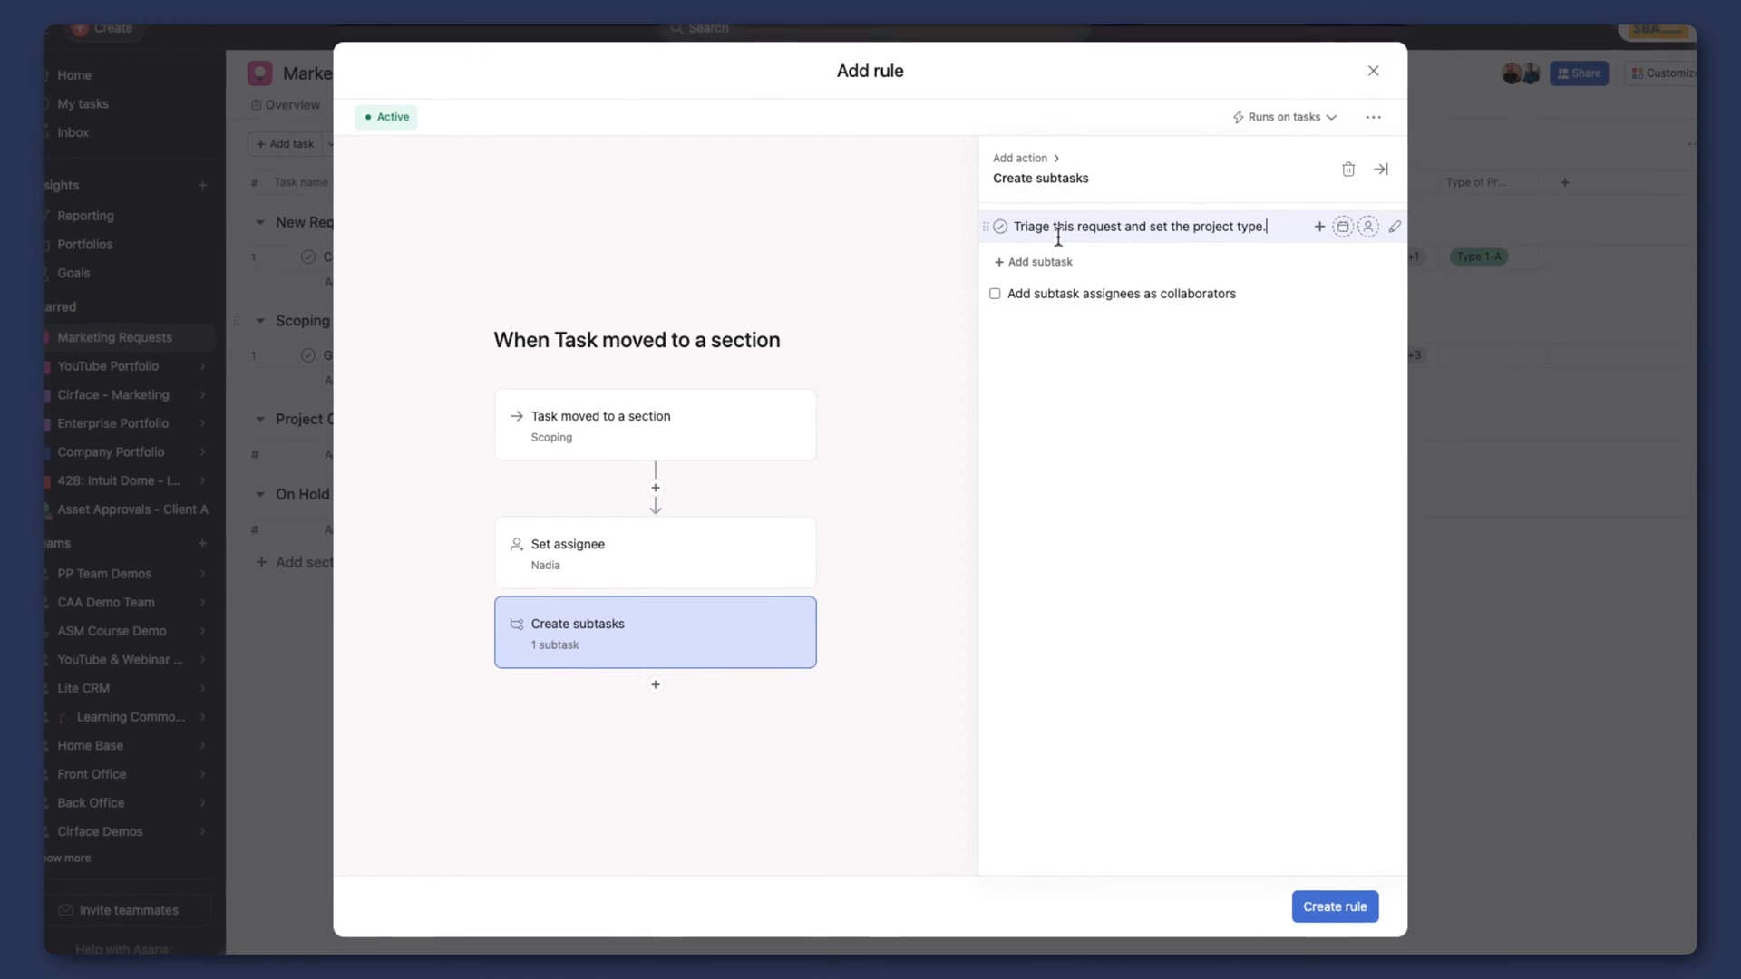
click(1368, 227)
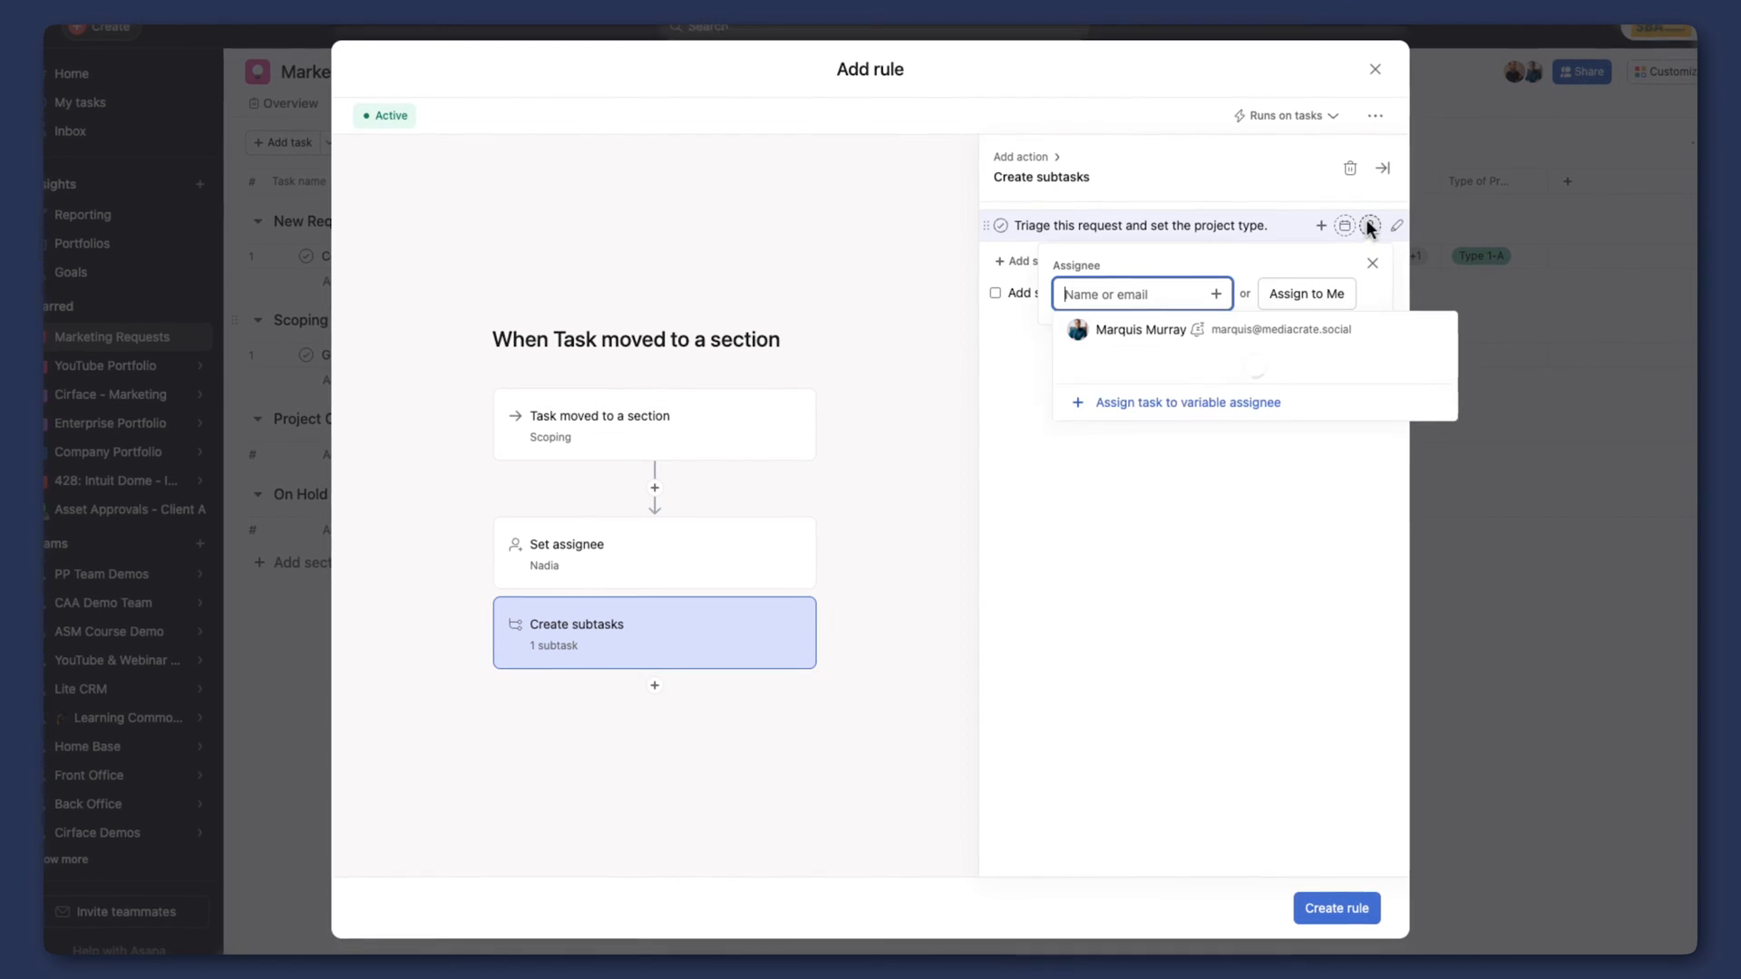
click(1346, 225)
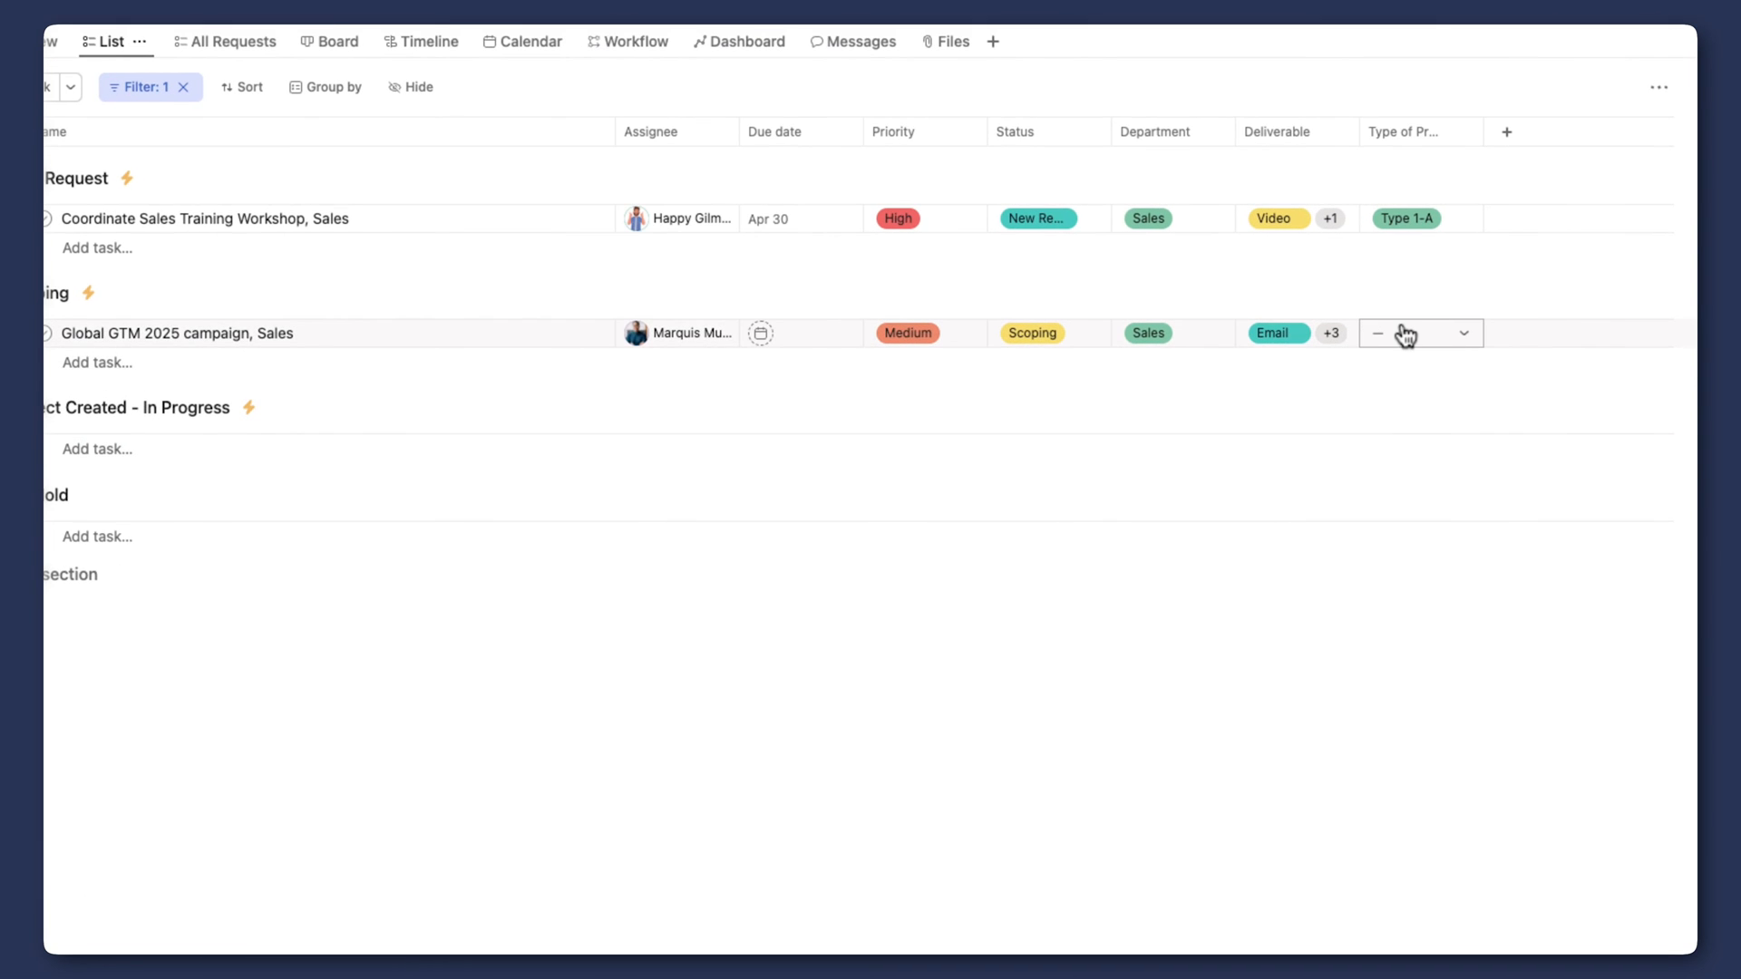
Set the Global GTM task's Type of Project cell to Type 1-A
click(1417, 333)
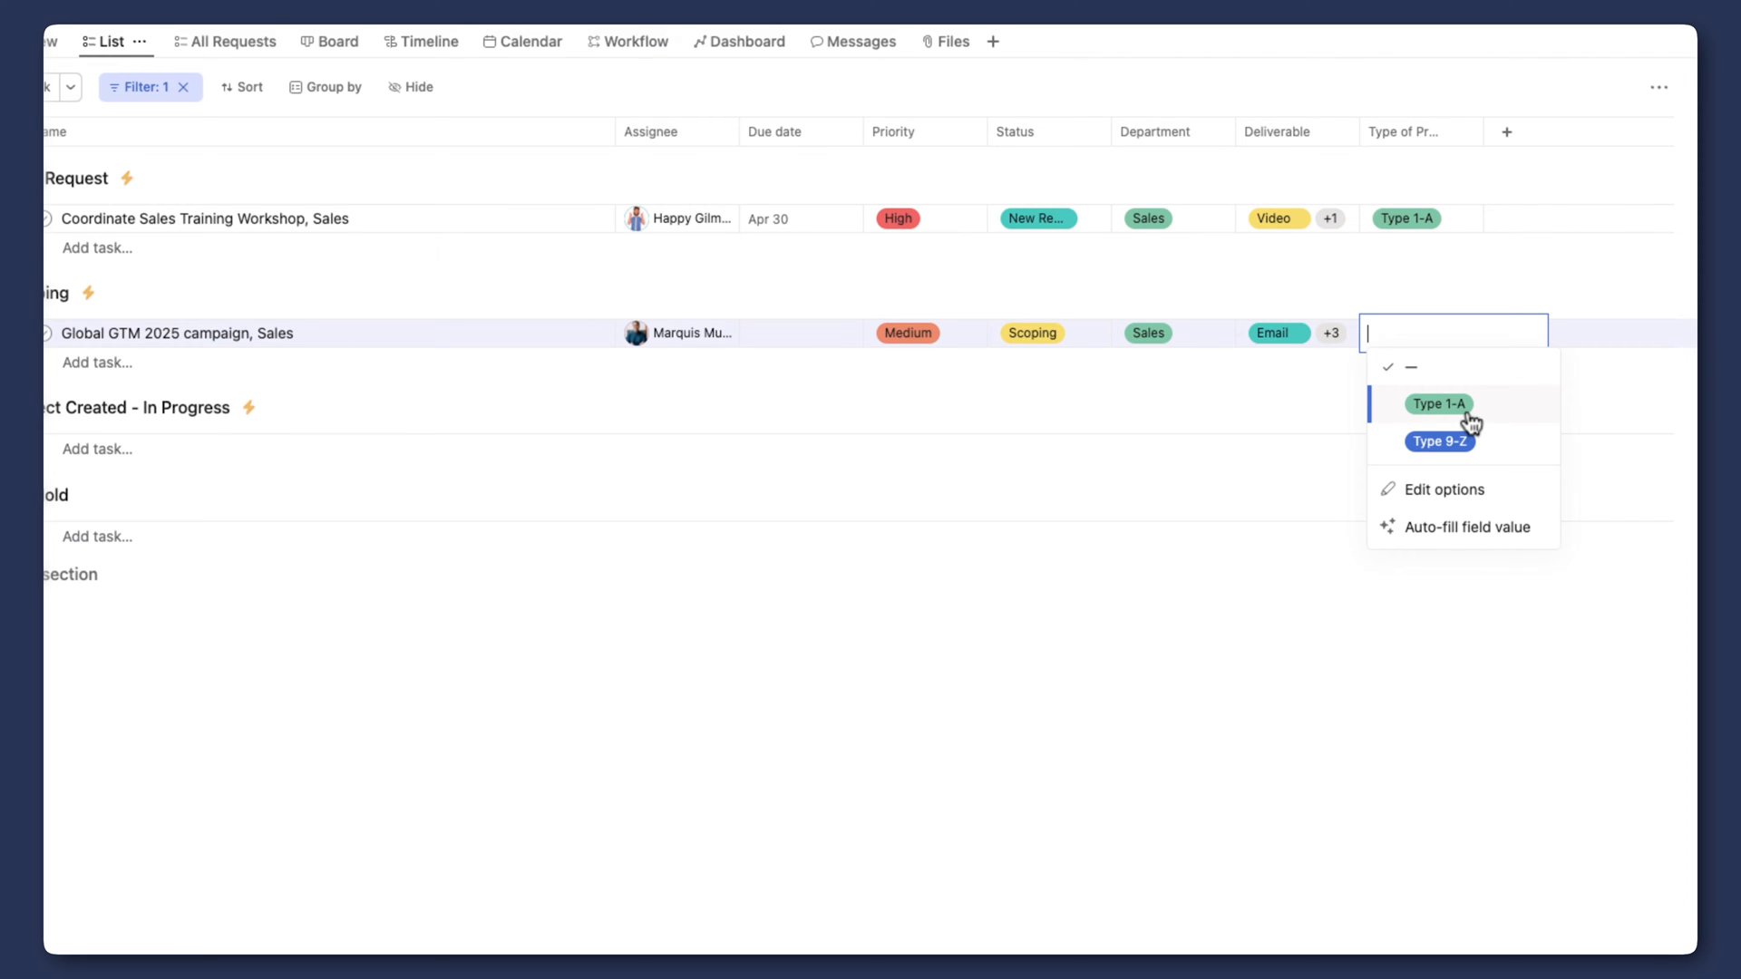
click(1439, 403)
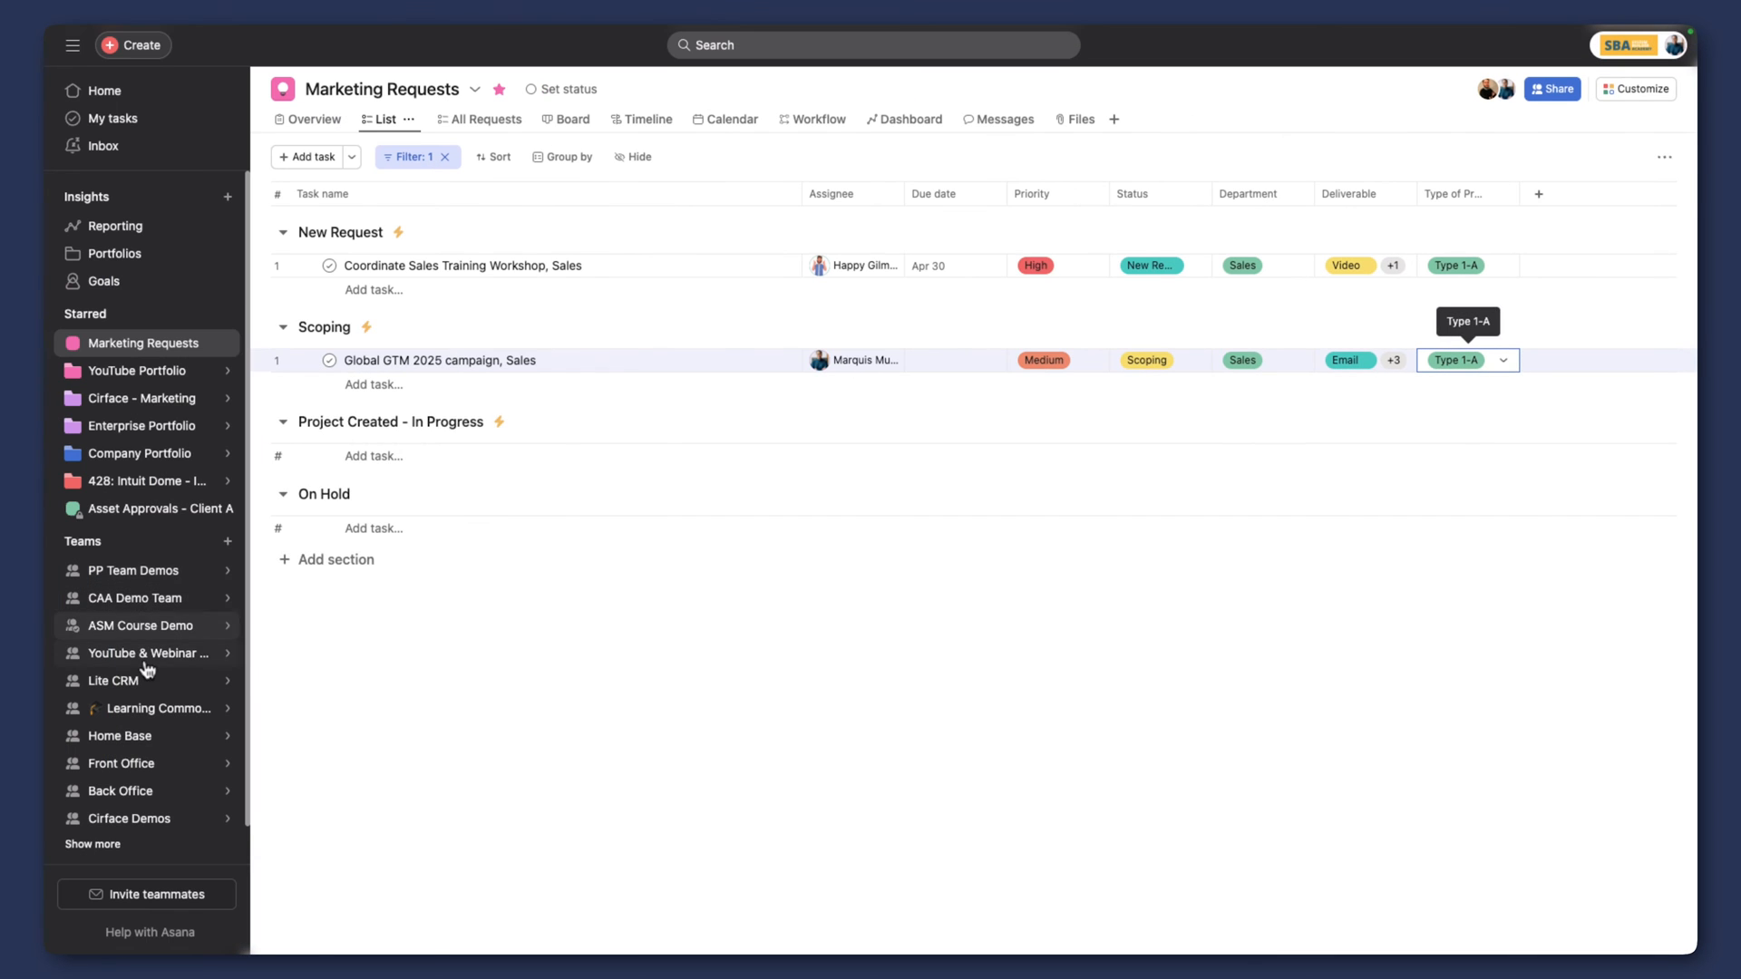
Open the Type 1-A template from the YouTube & Webinar Demos team page, review it, and finish with Done
click(138, 653)
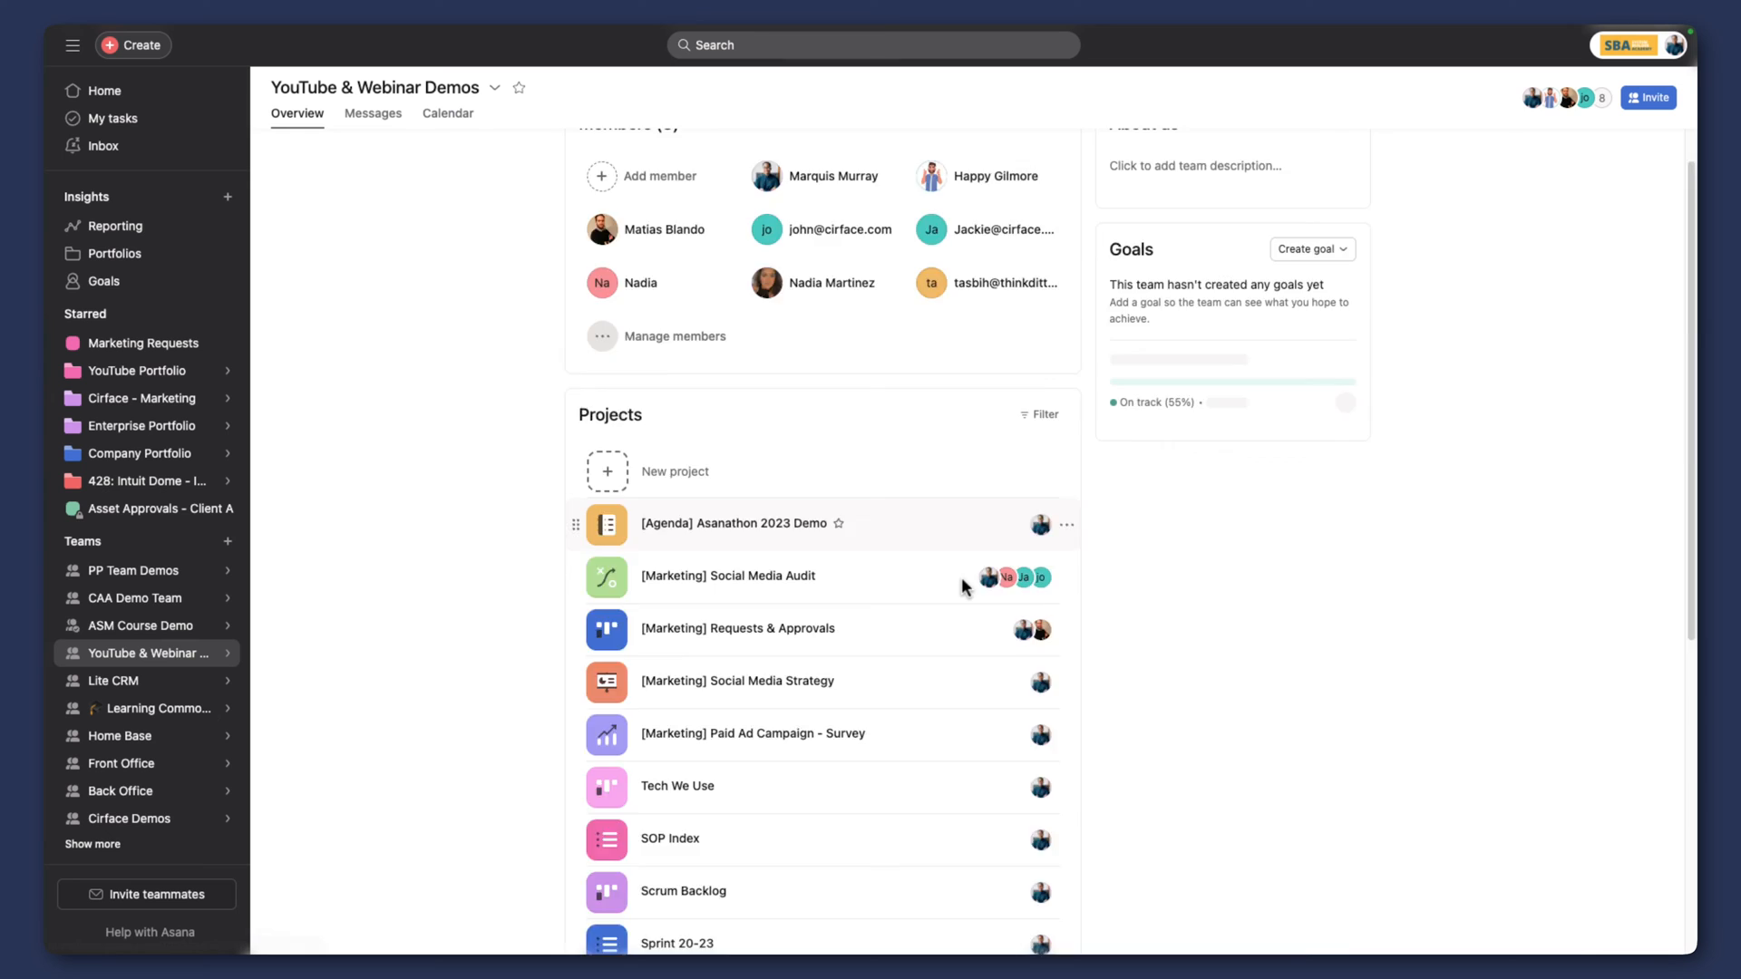
scroll(down, 3)
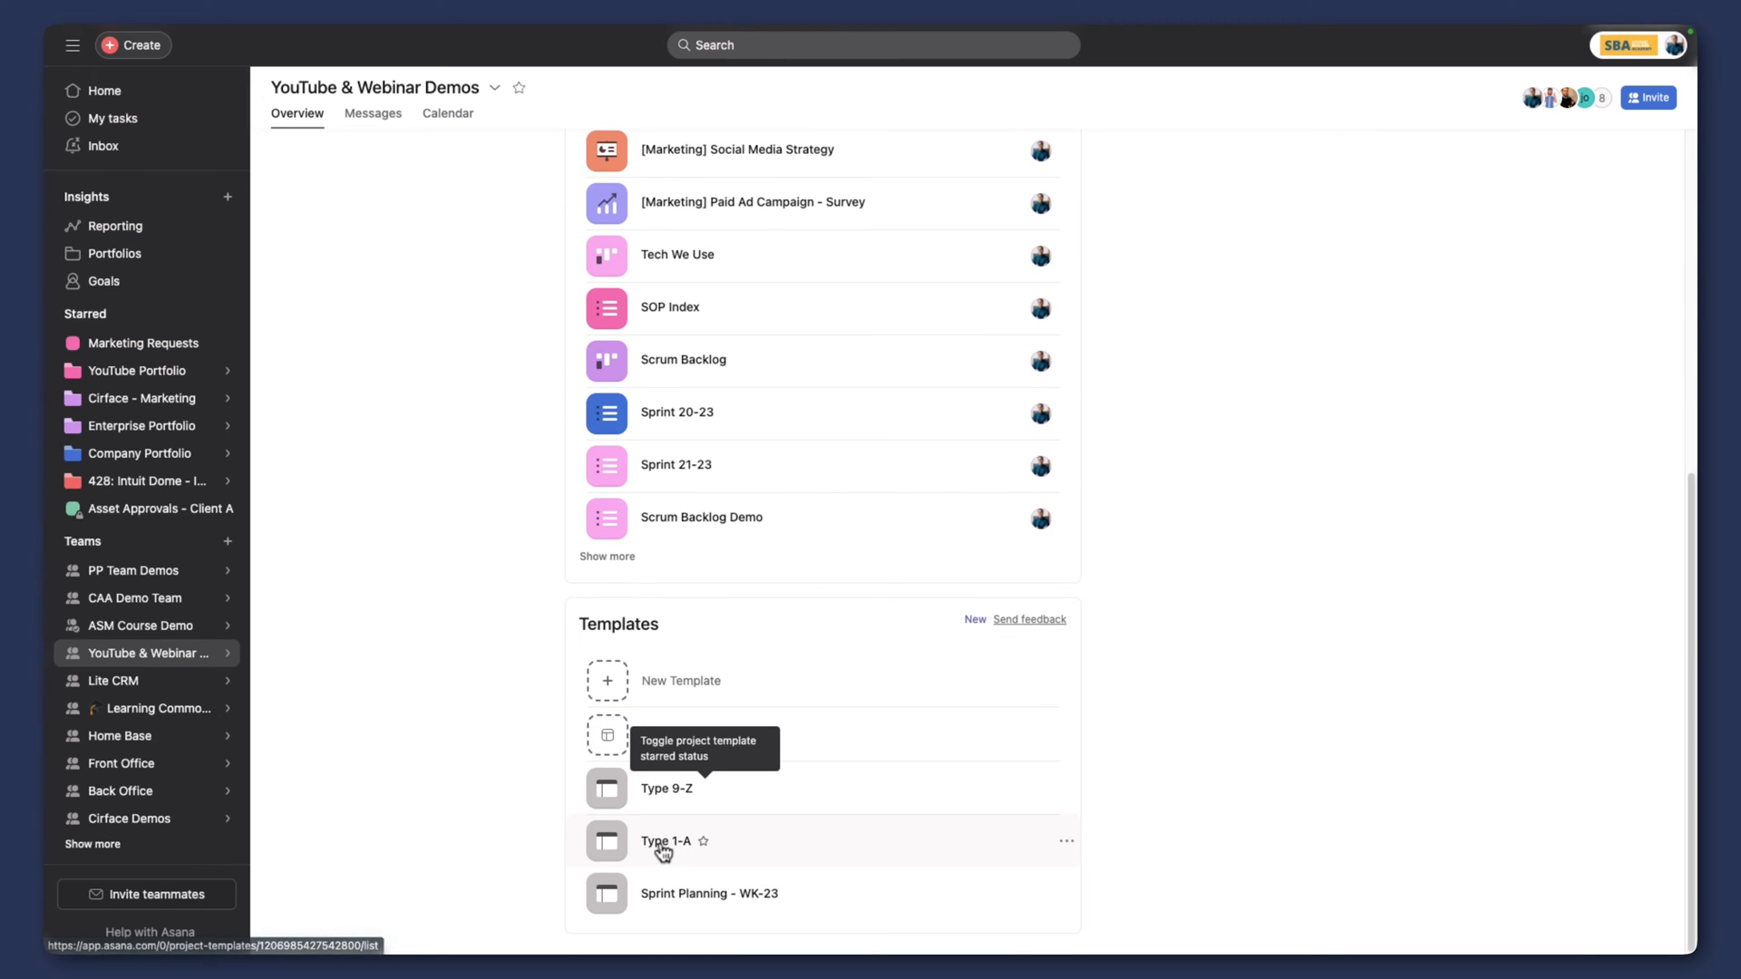
click(666, 840)
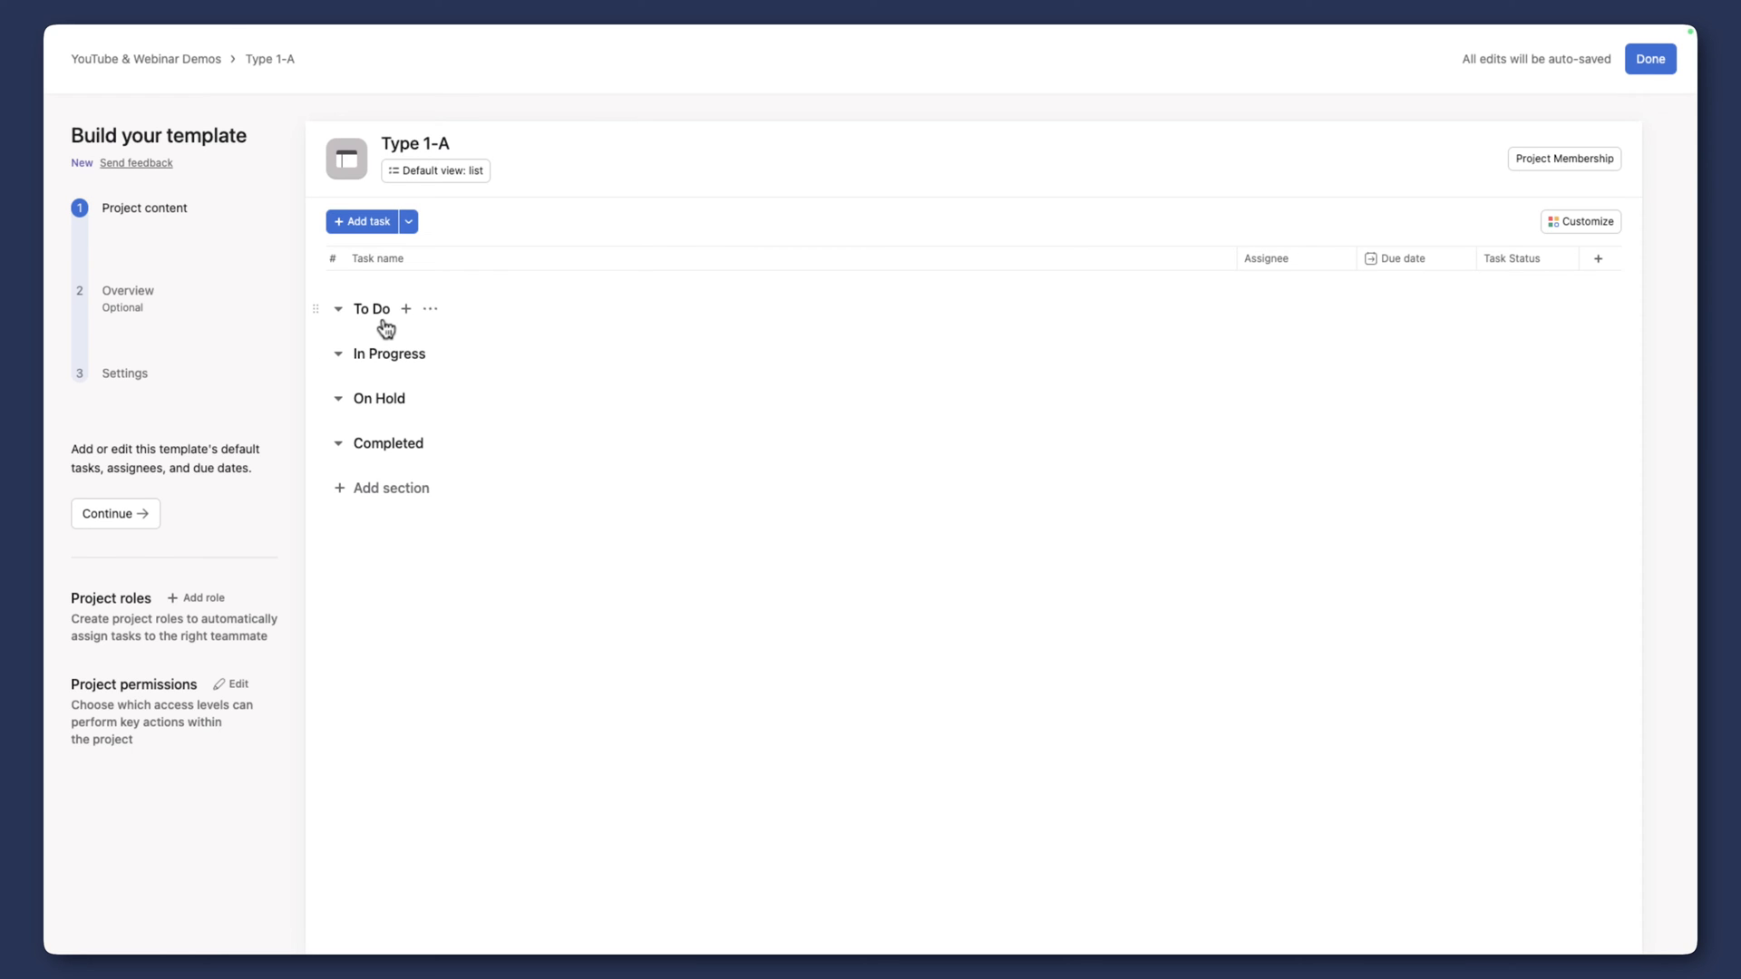
mouse_move(377, 321)
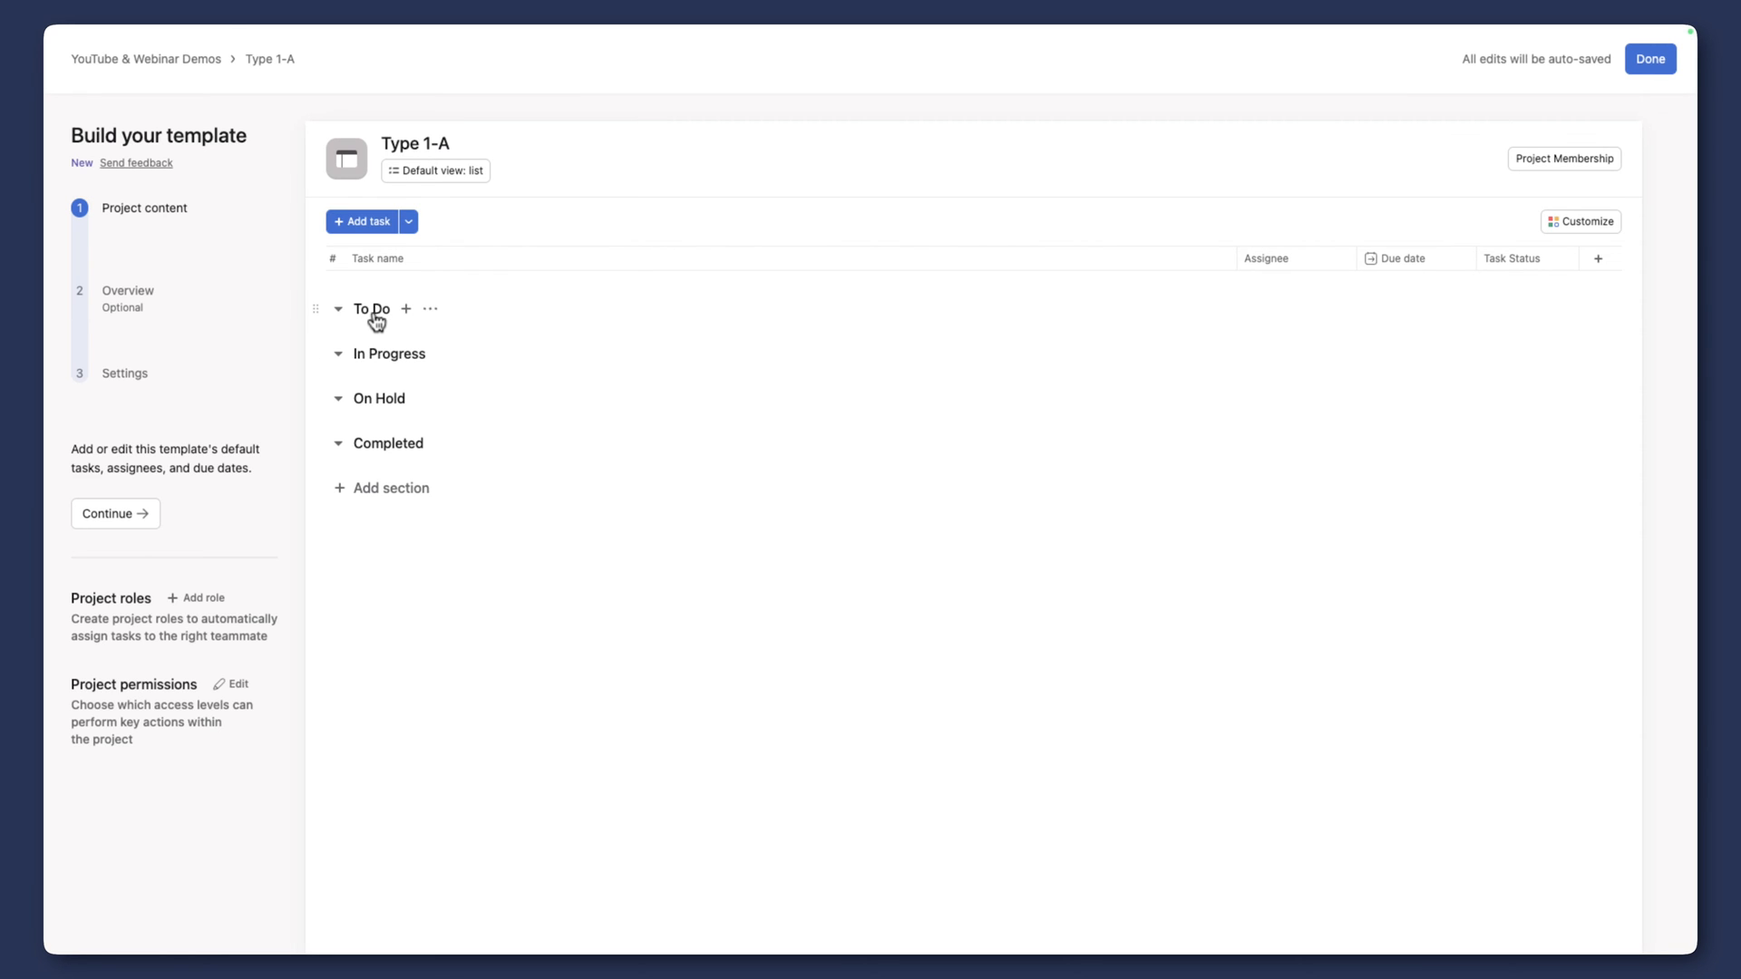
click(1648, 58)
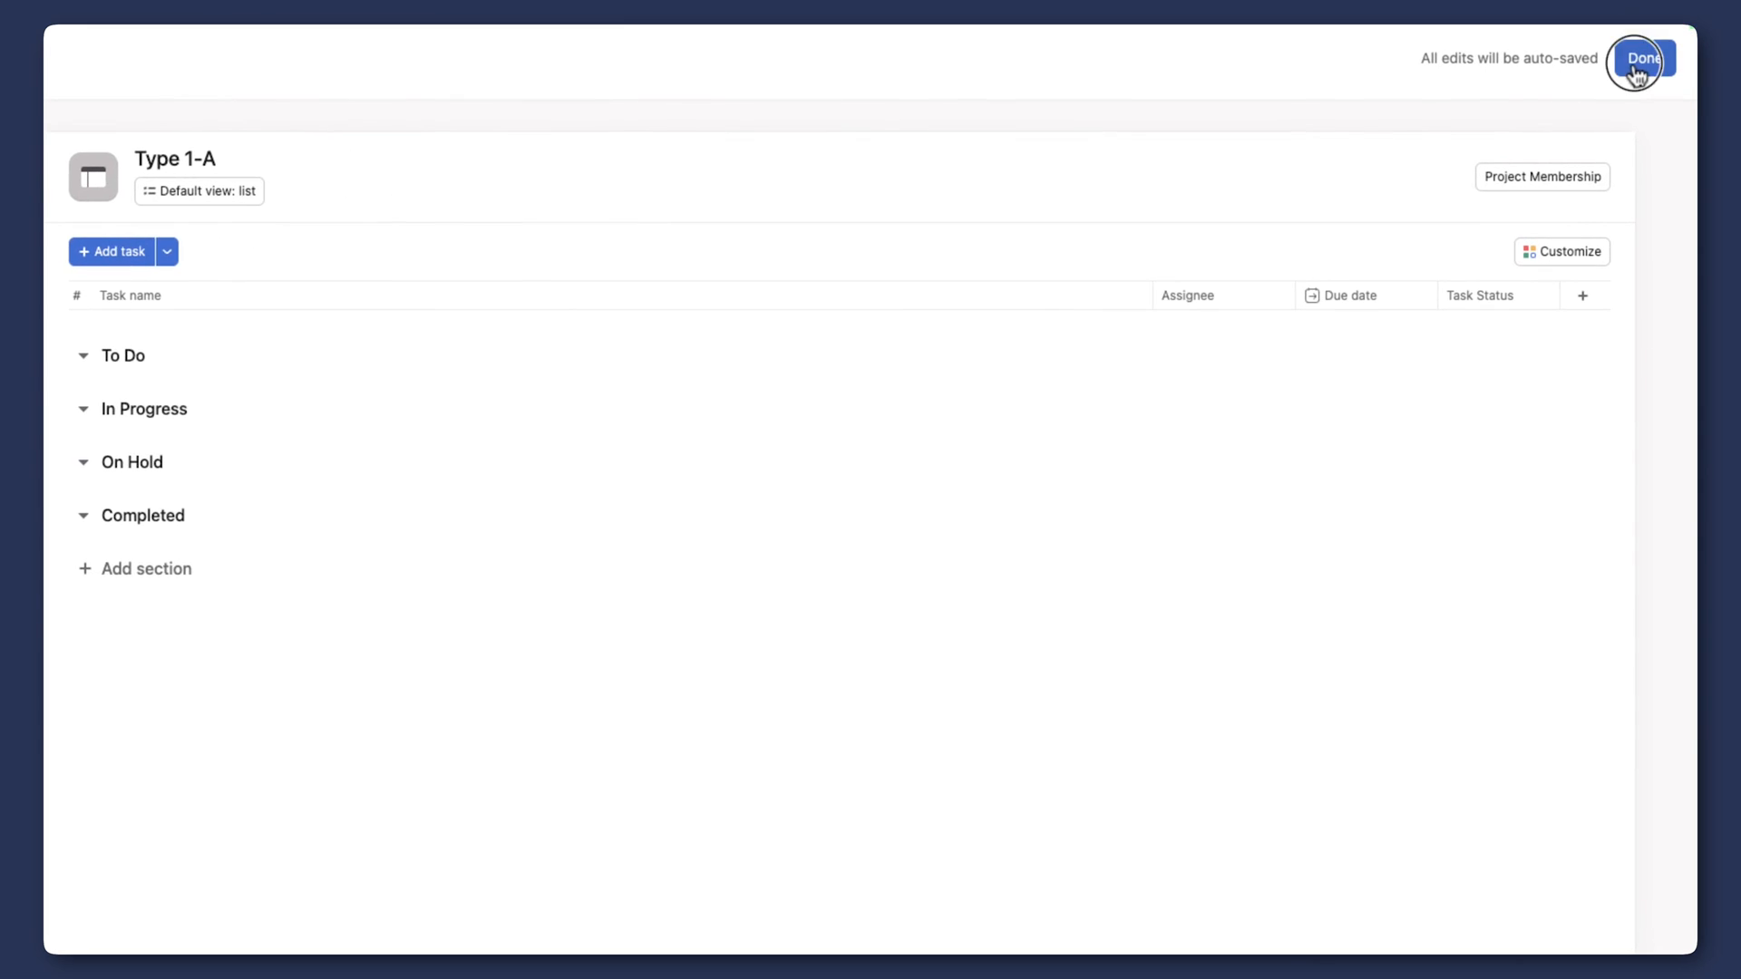
click(1642, 58)
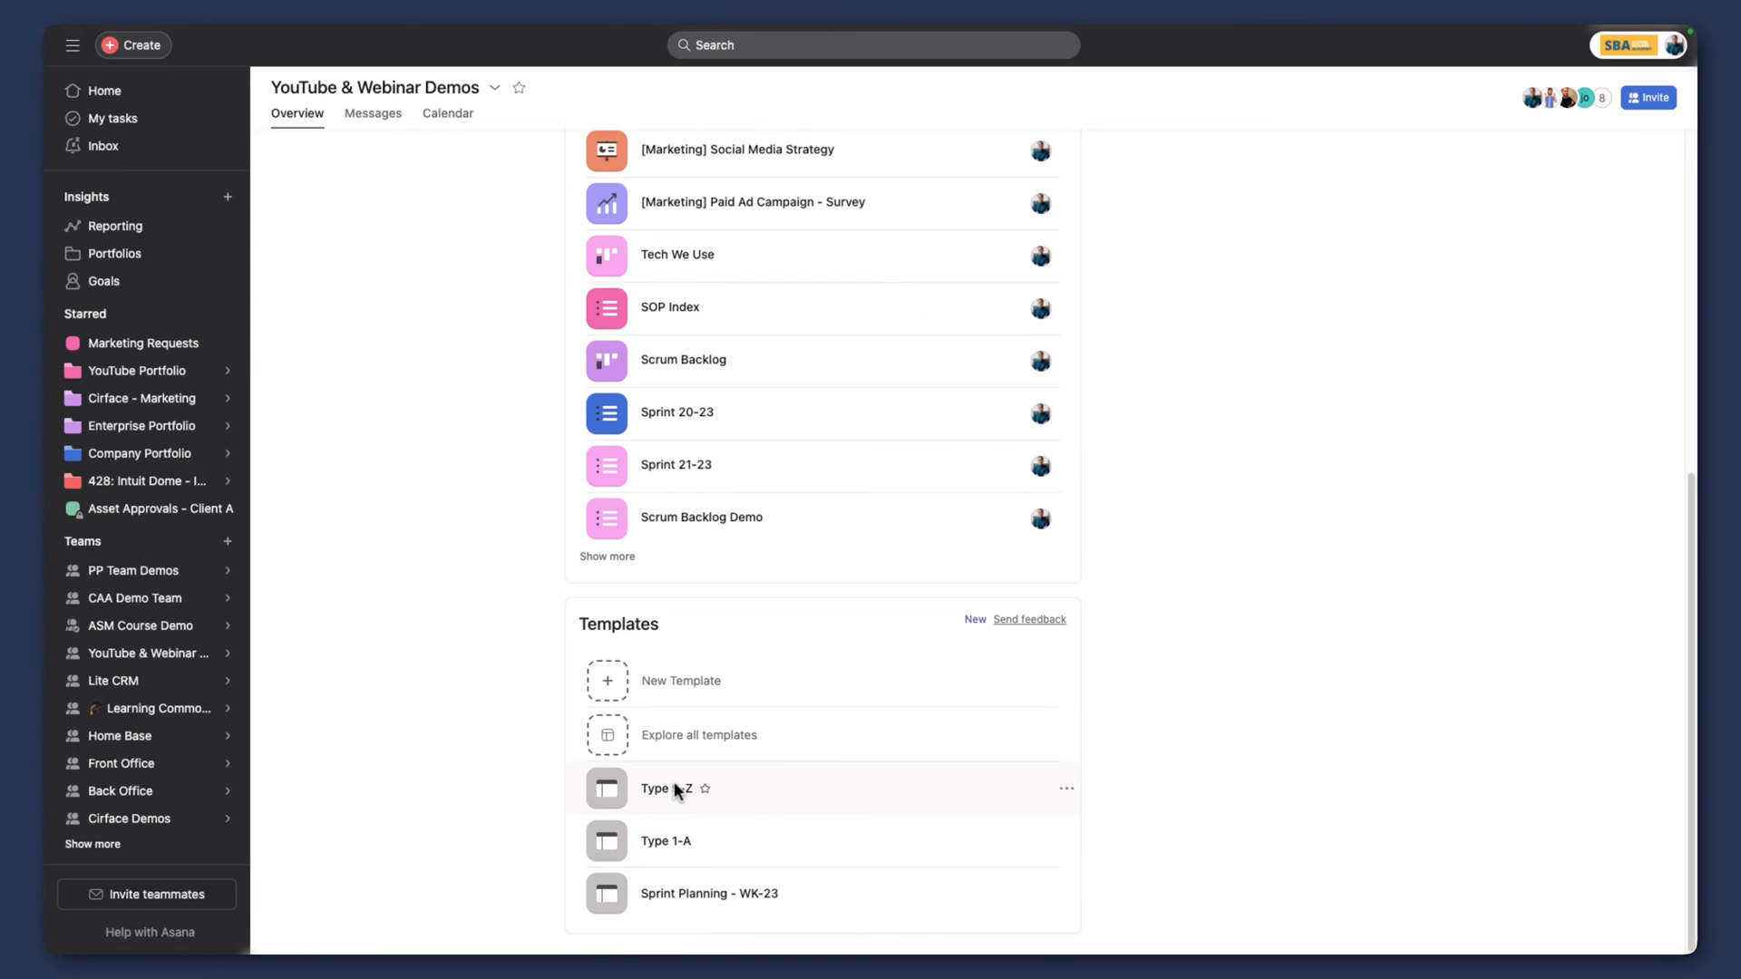
click(654, 788)
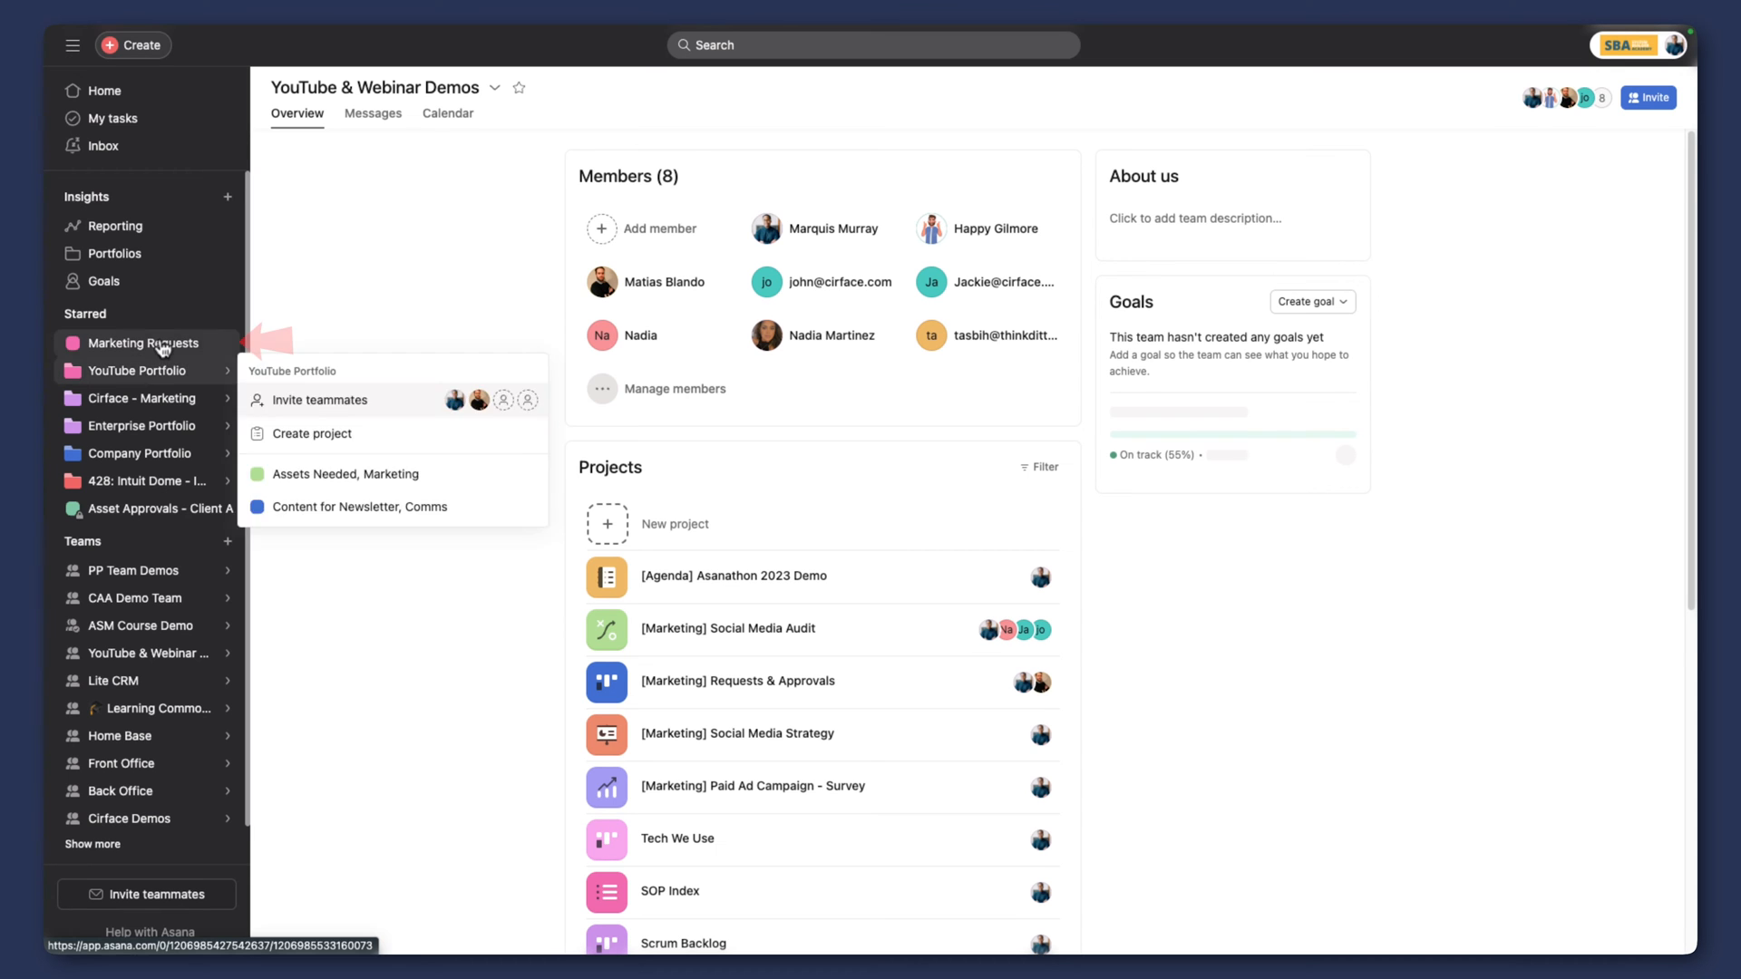
Open Marketing Requests and select the Global GTM 2025 campaign, Sales request
click(142, 343)
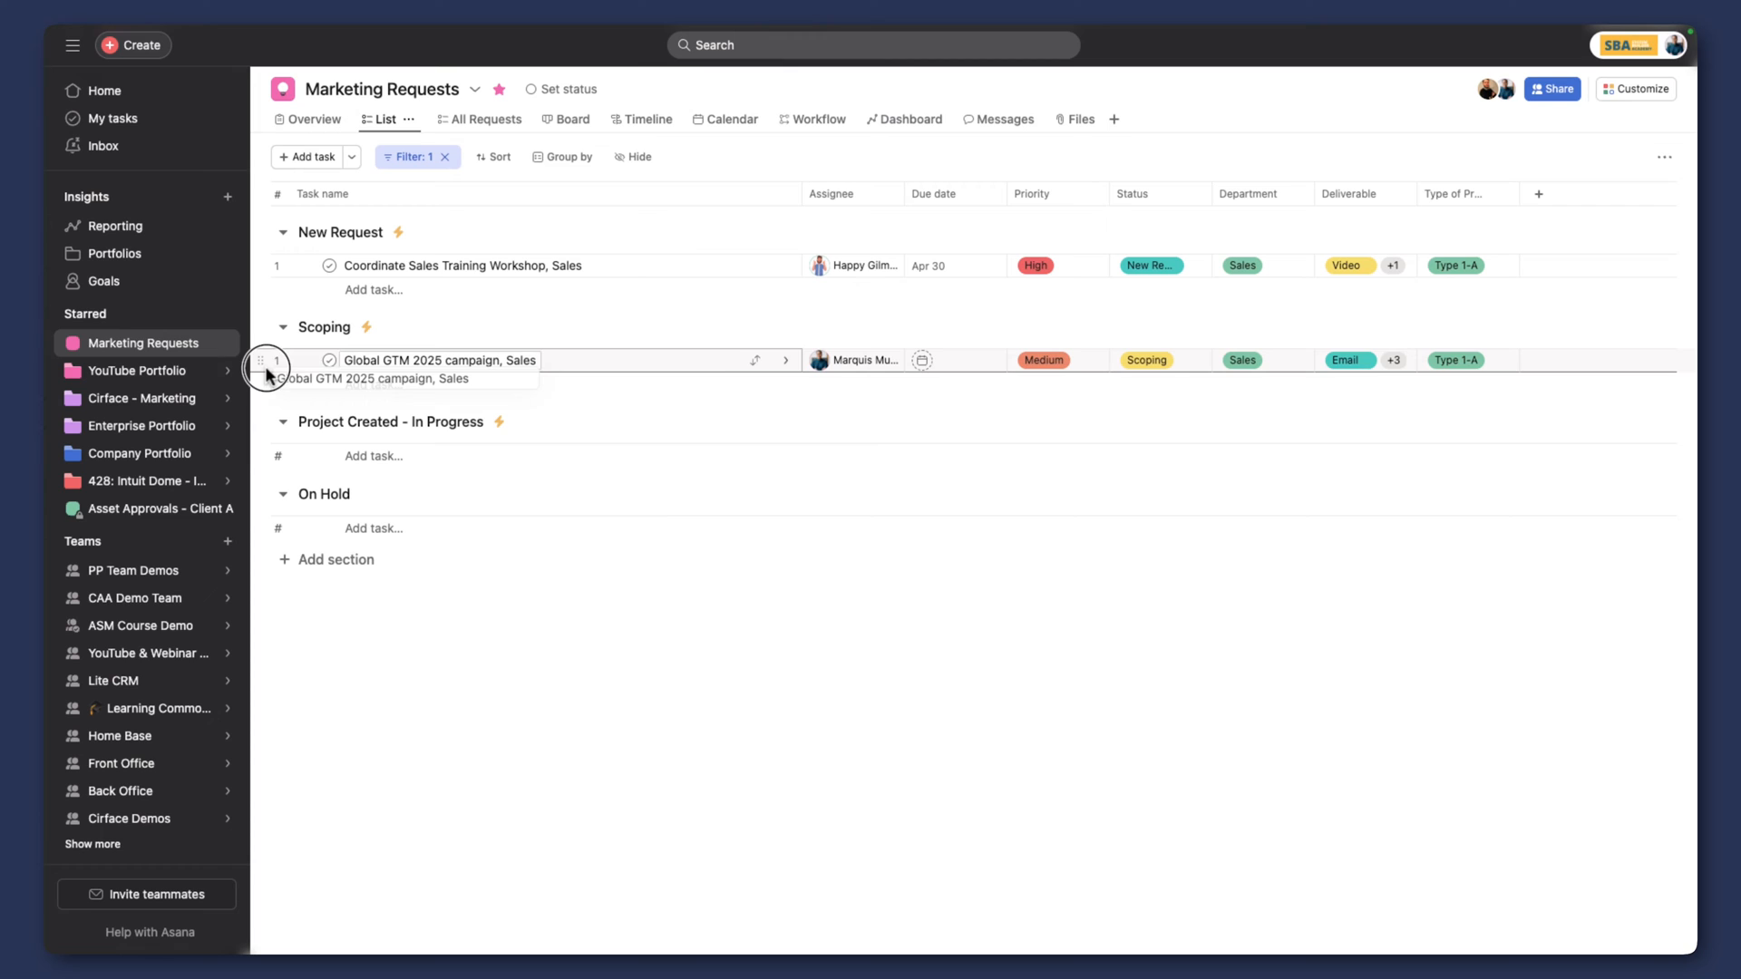
click(438, 360)
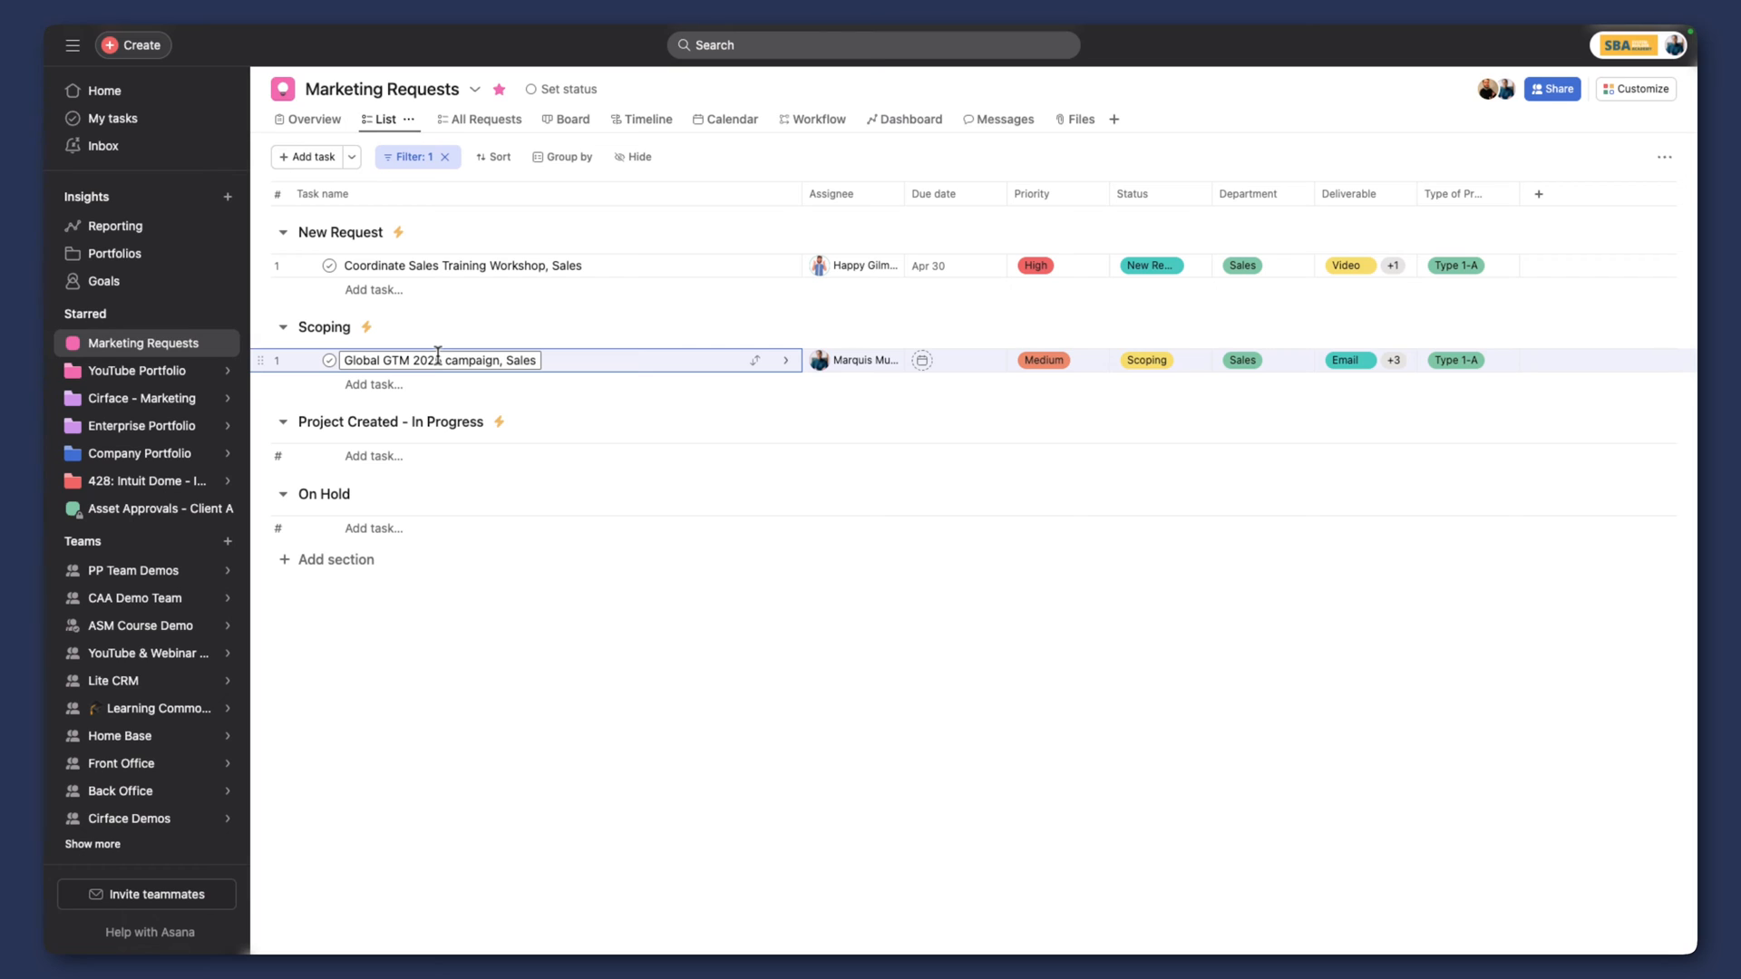
text(2025)
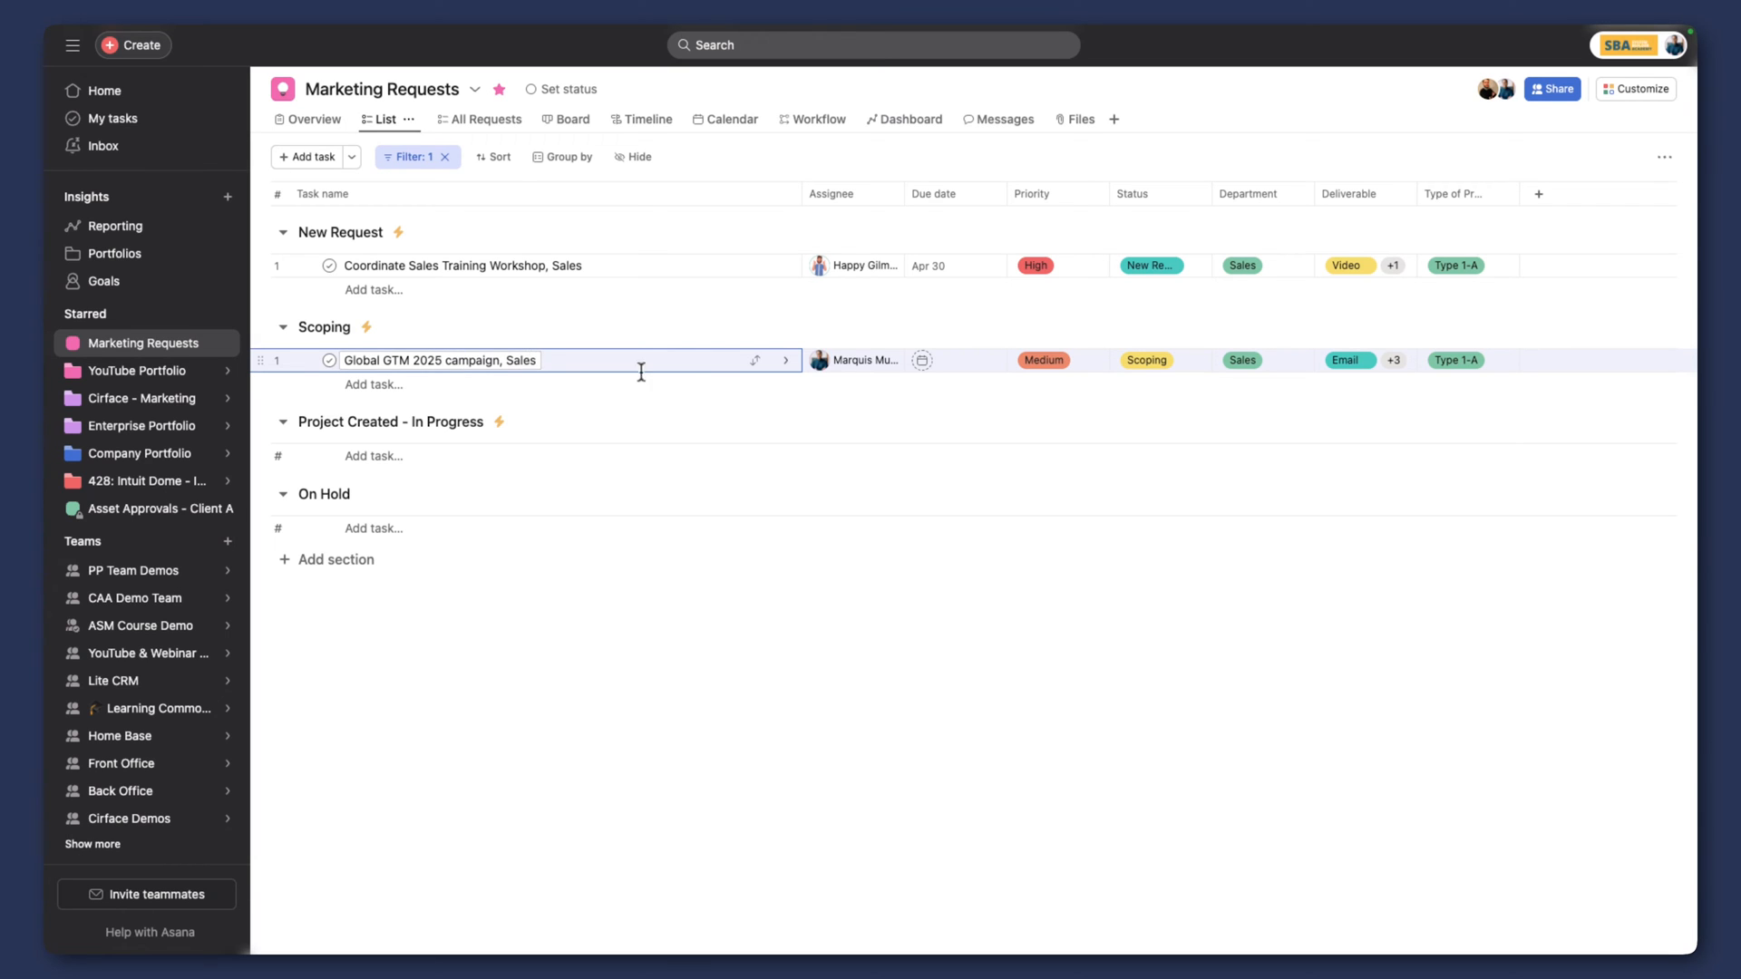
mouse_move(267, 377)
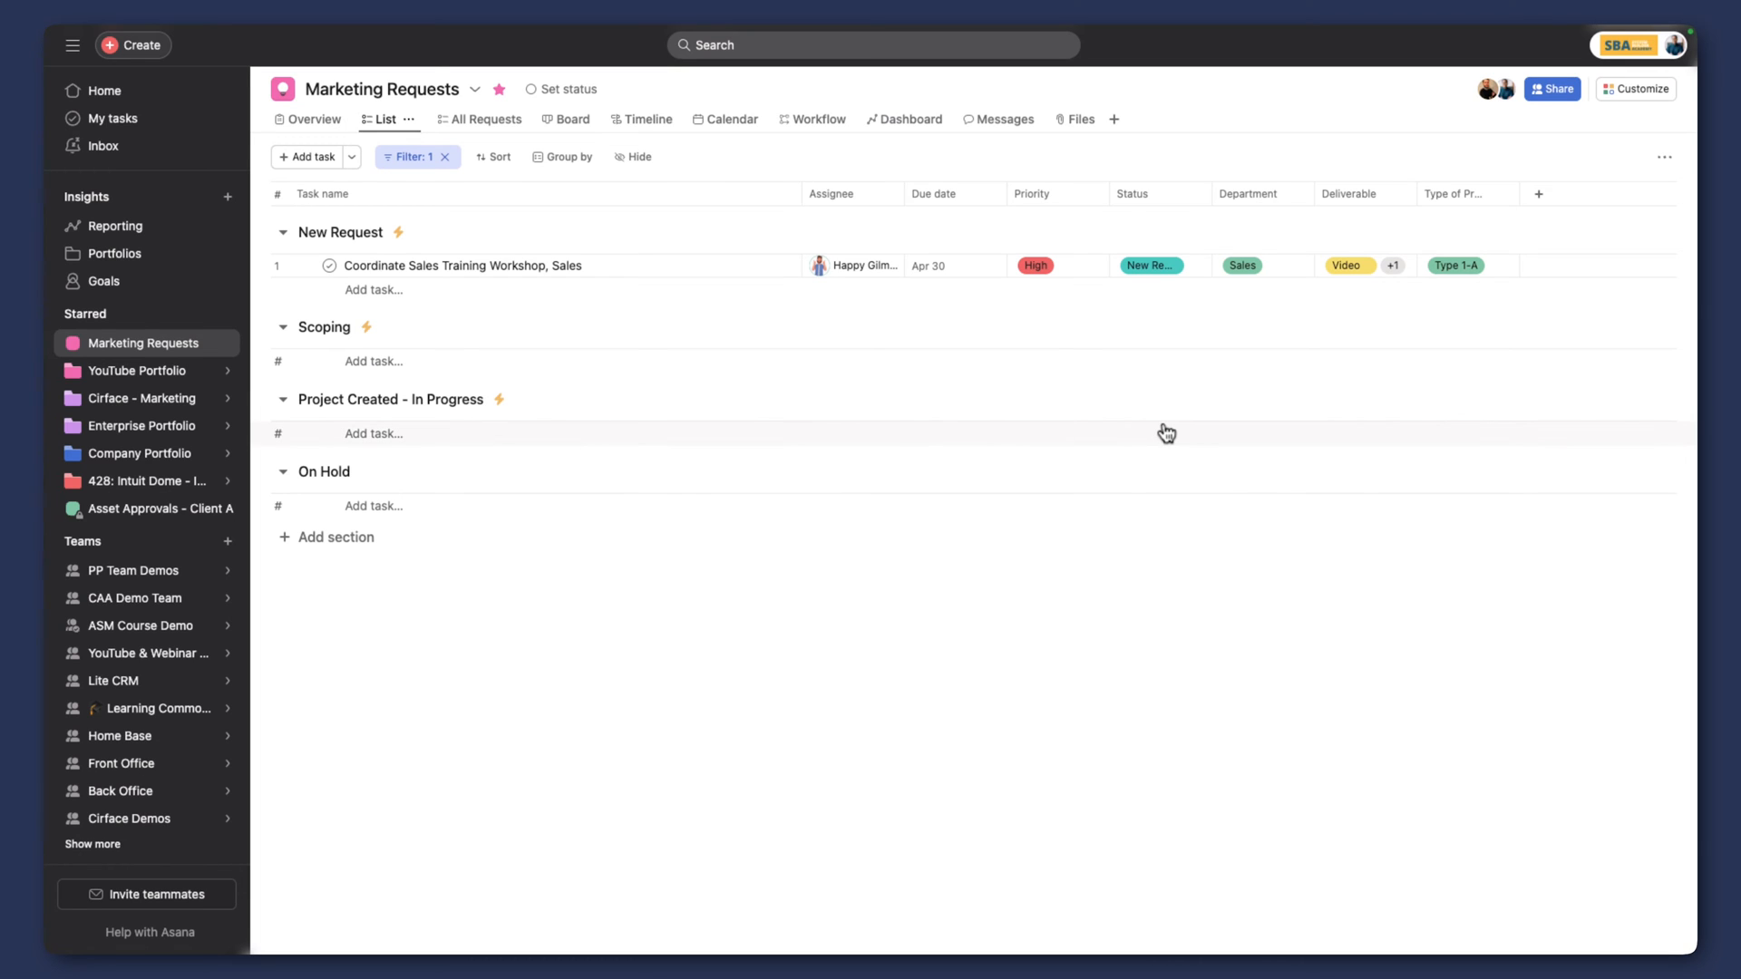
mouse_move(429, 453)
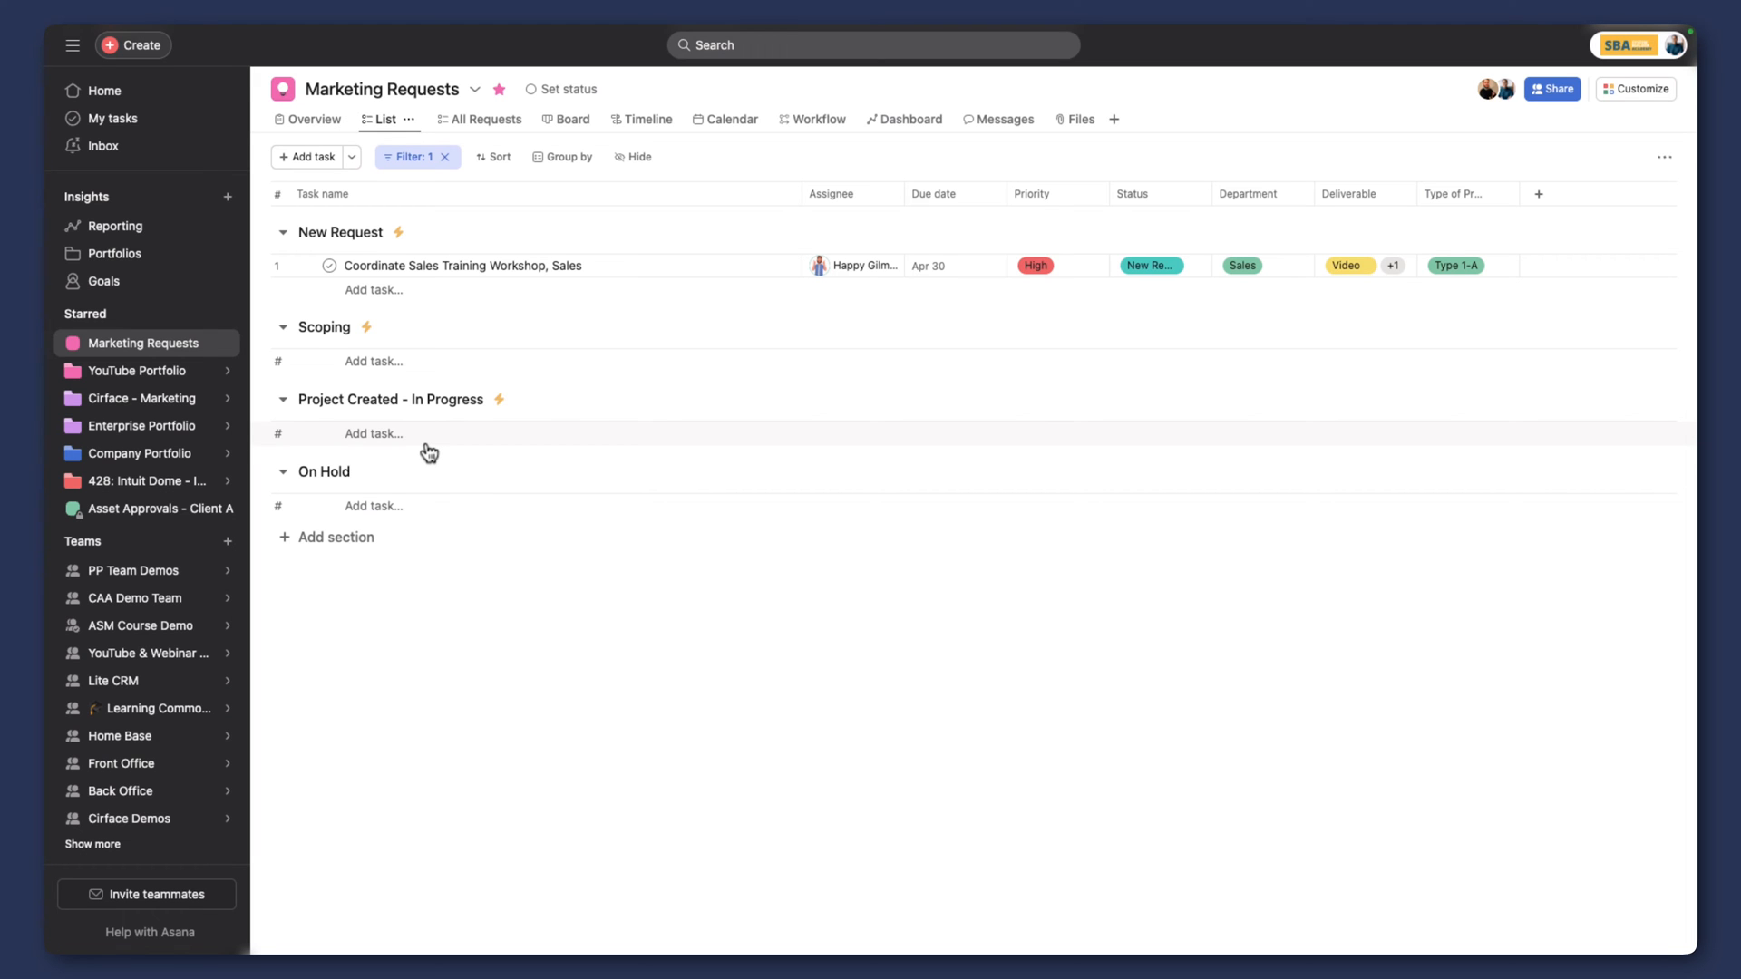
click(499, 400)
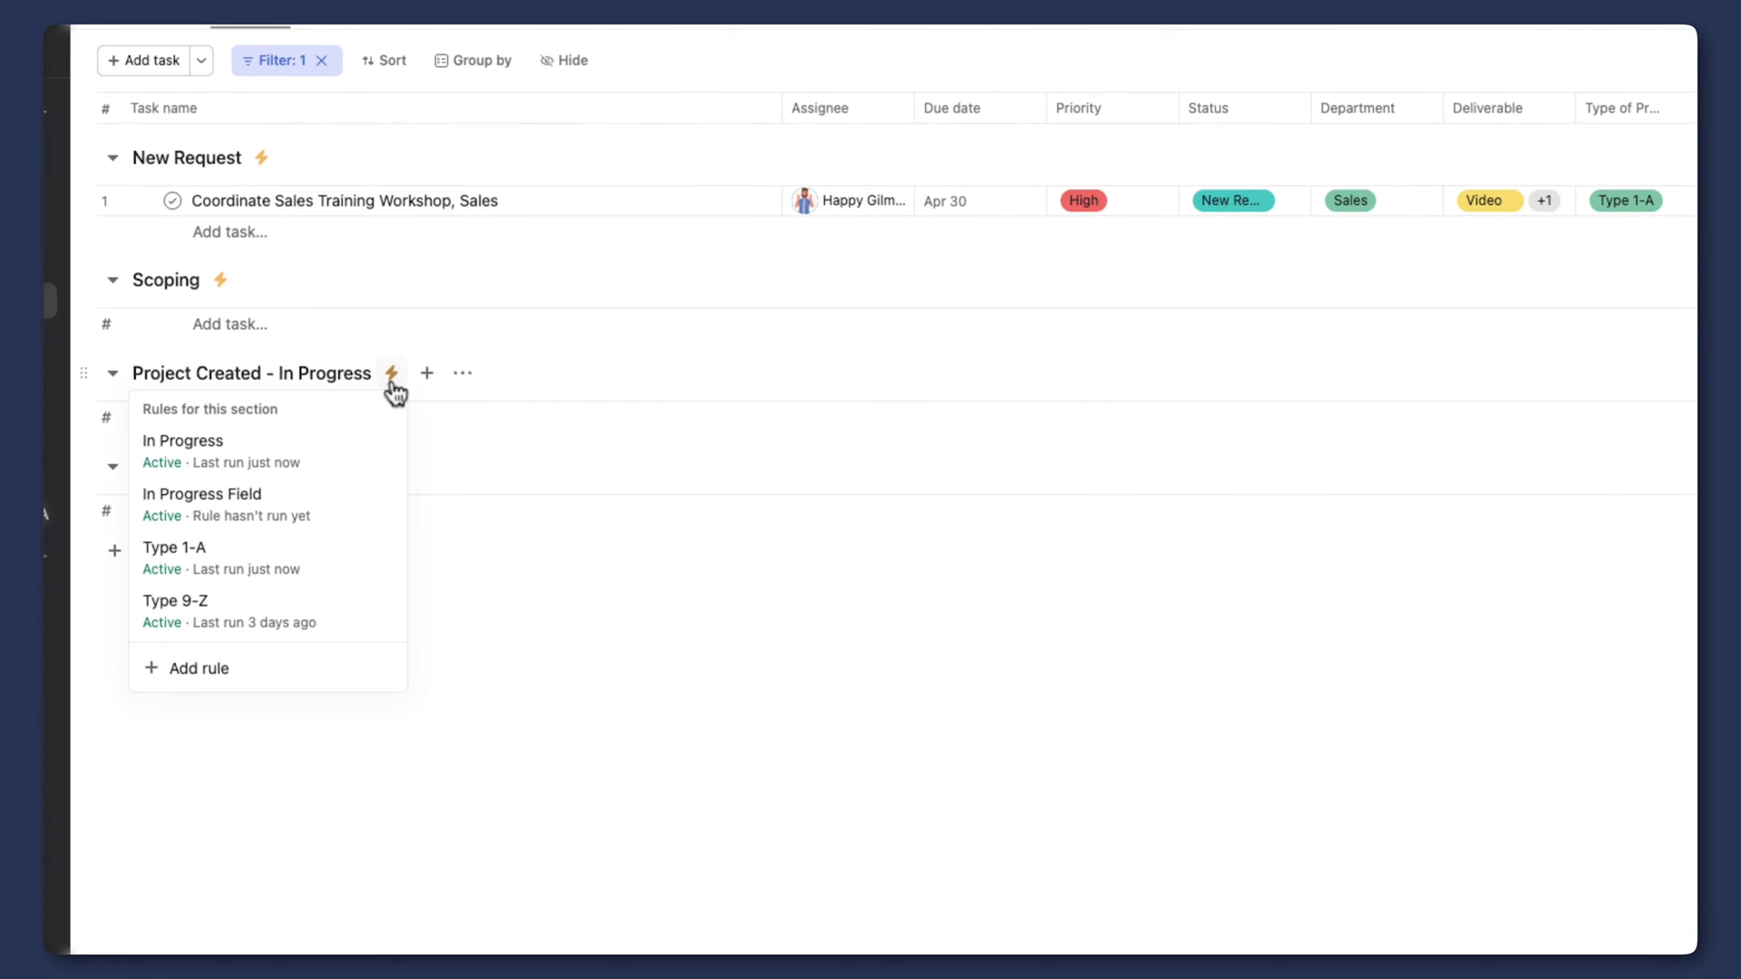
mouse_move(217, 554)
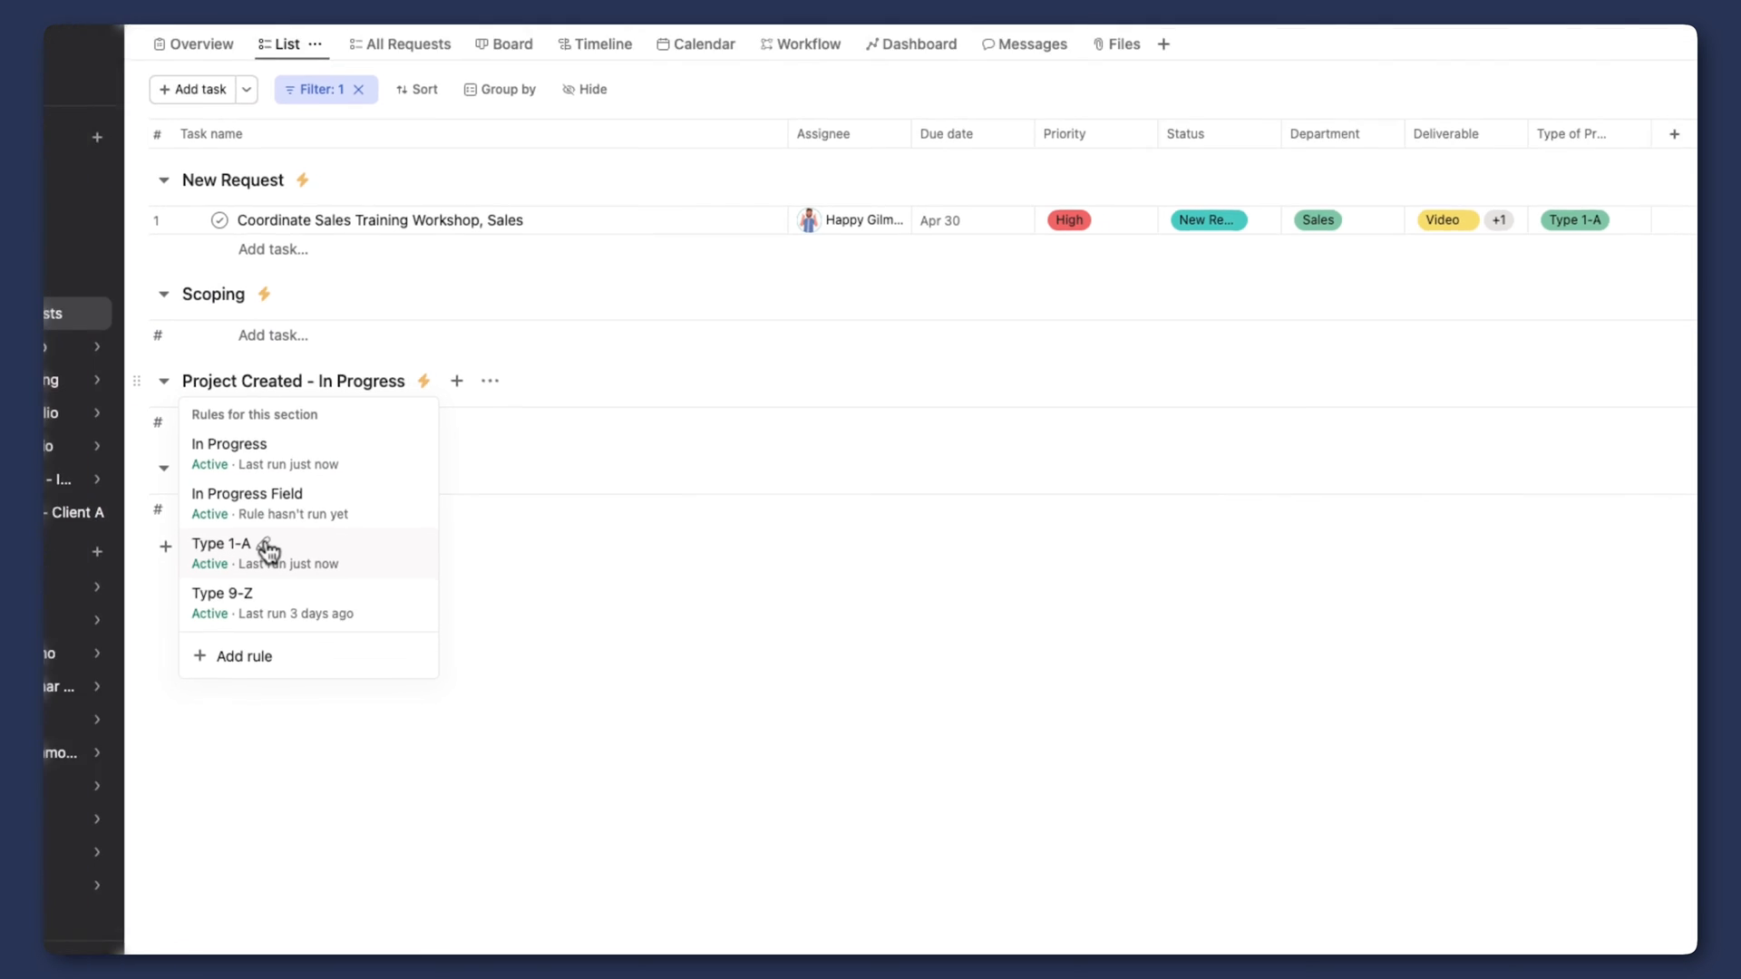
click(220, 544)
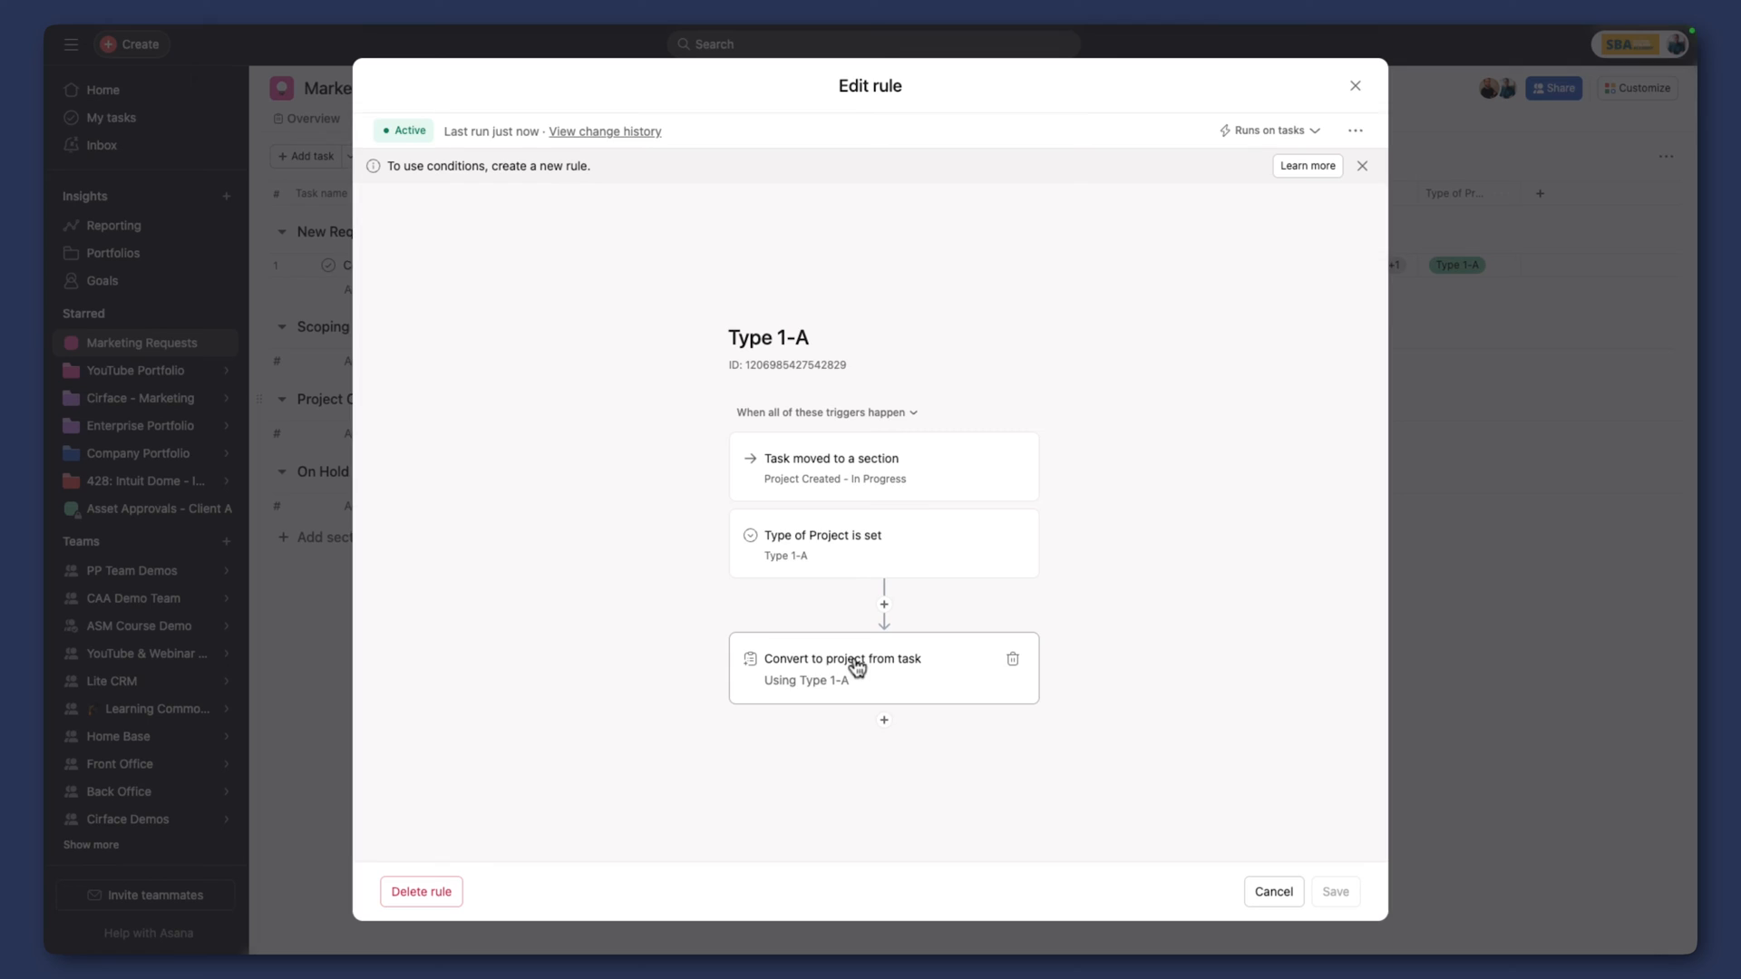
click(841, 659)
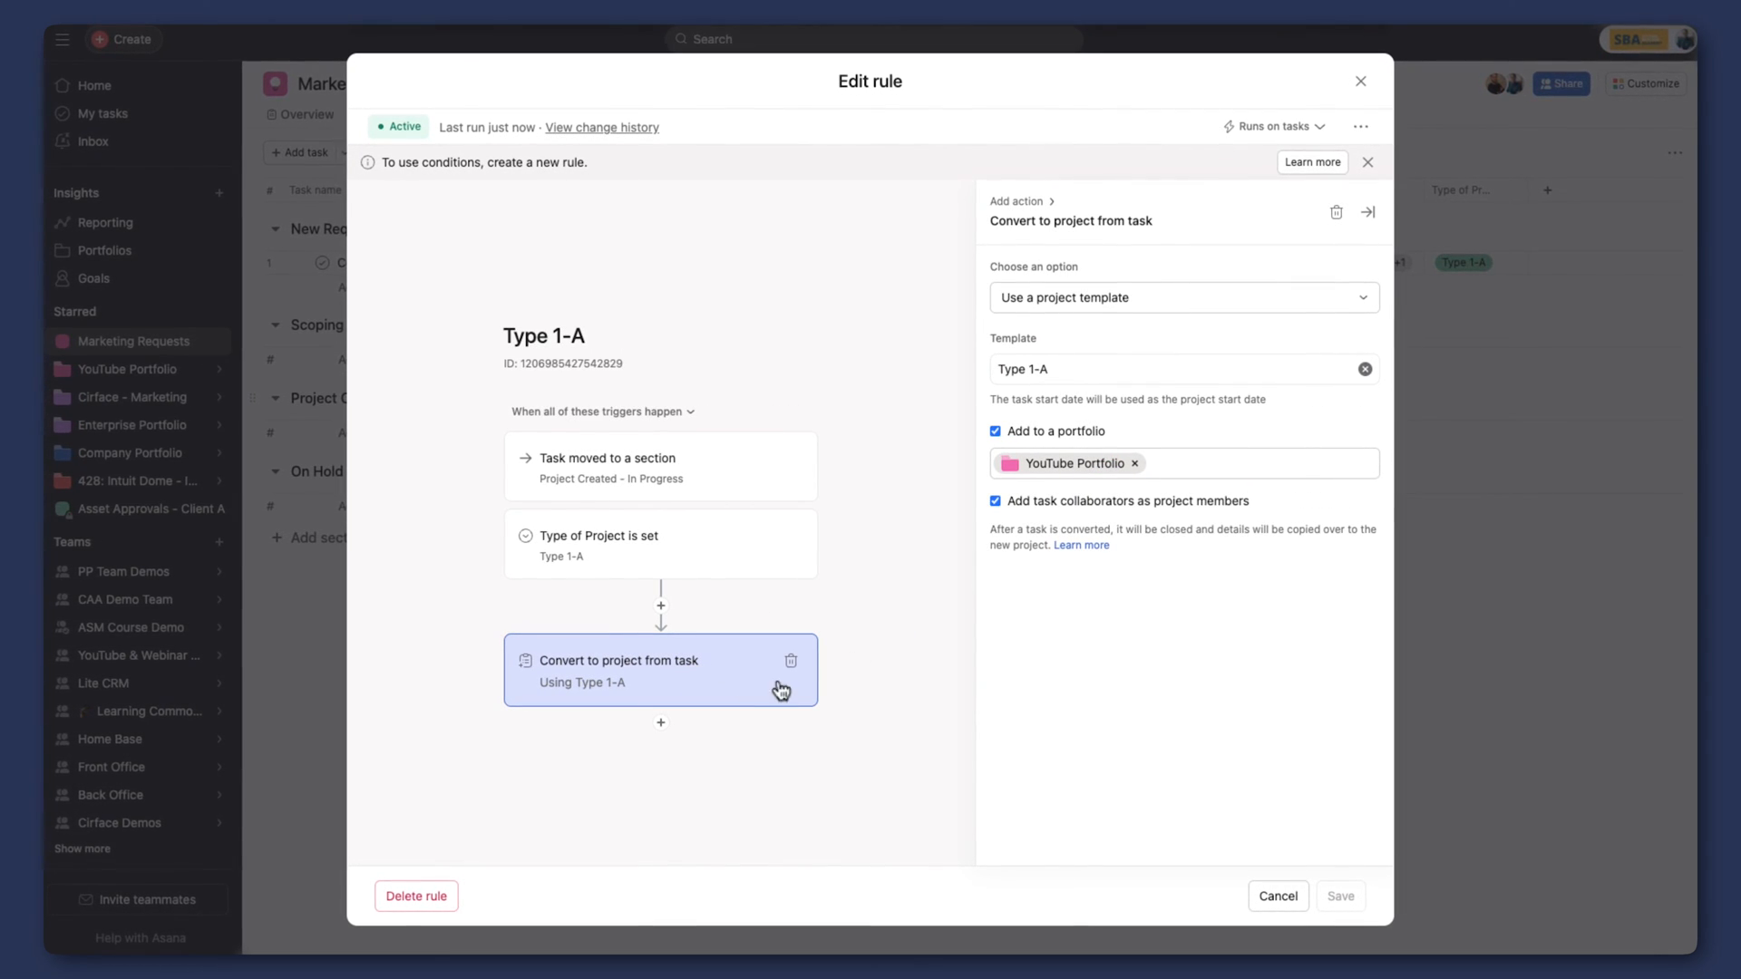
click(1182, 297)
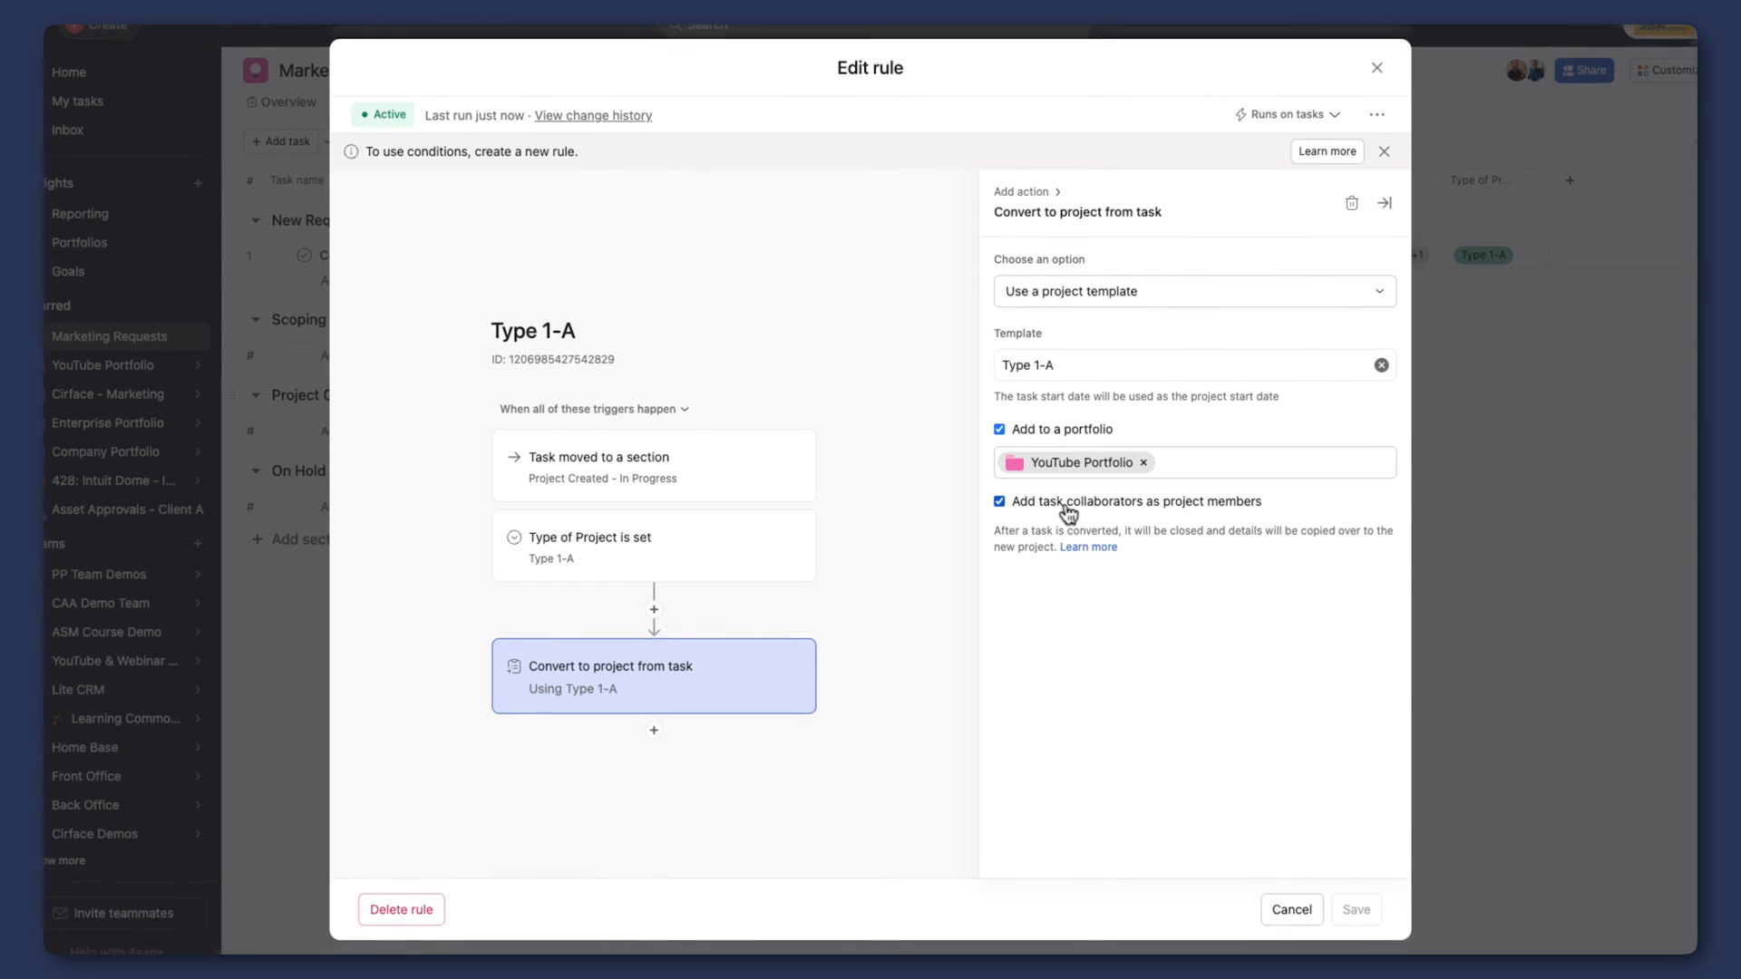
click(1290, 910)
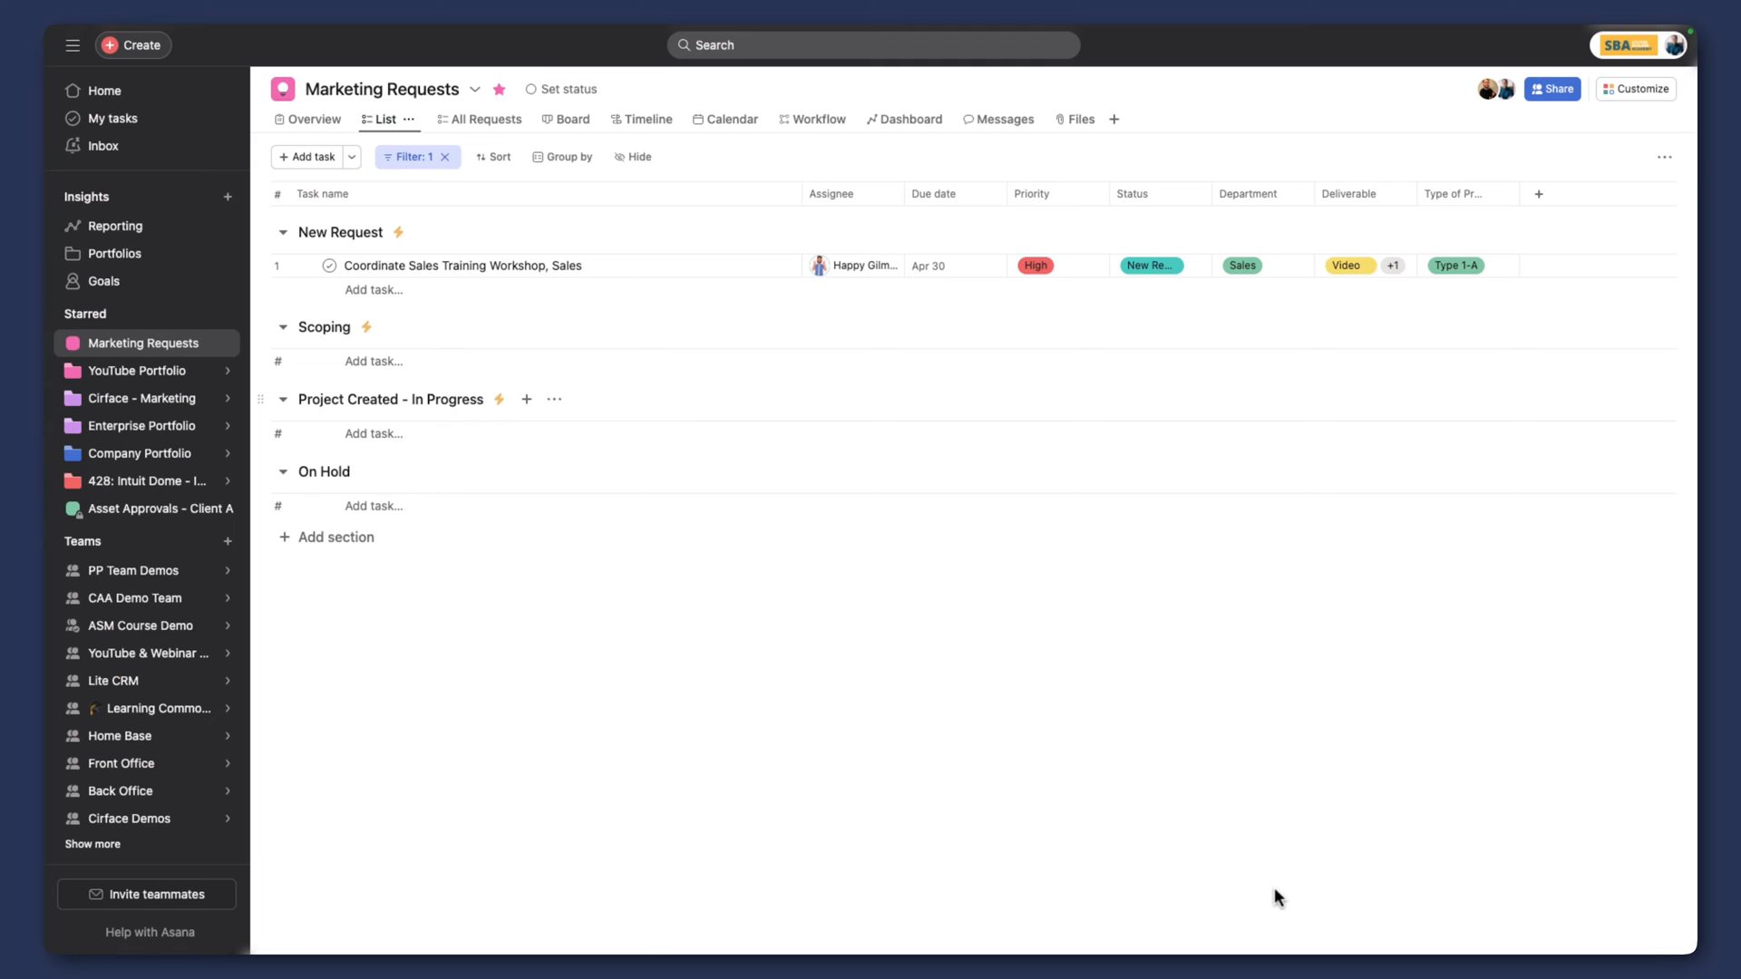
Expand YouTube Portfolio in the sidebar and open the Global GTM 2025 campaign, Sales project
click(137, 371)
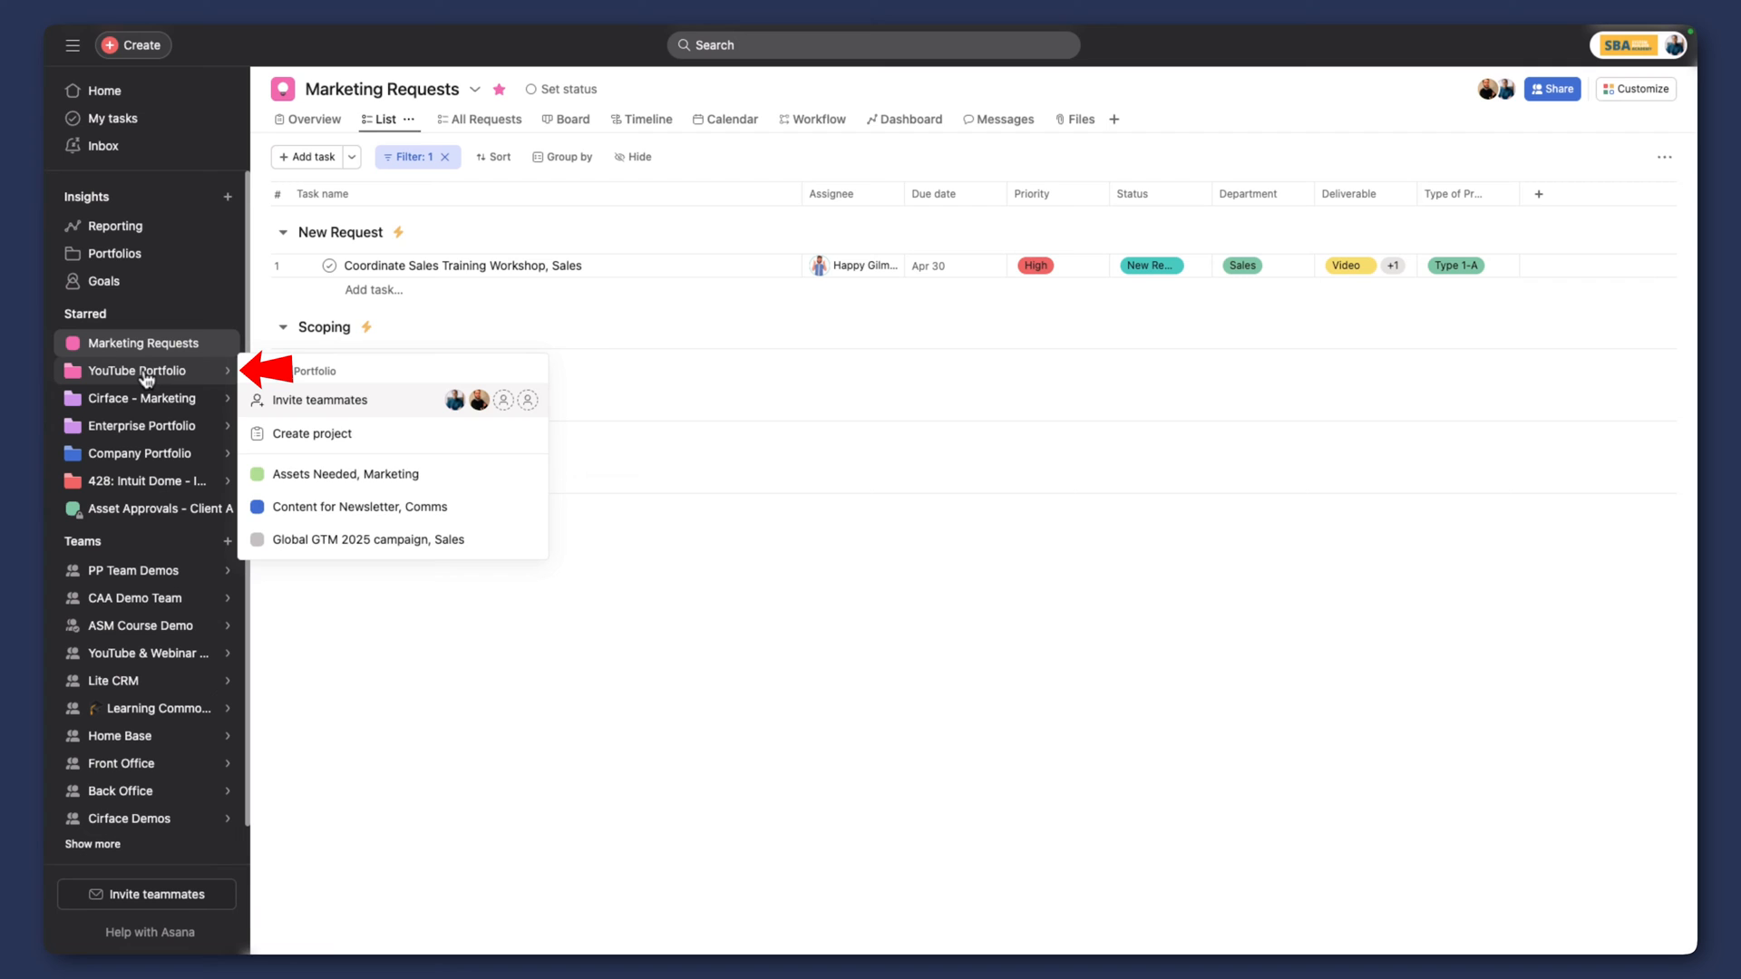
click(138, 371)
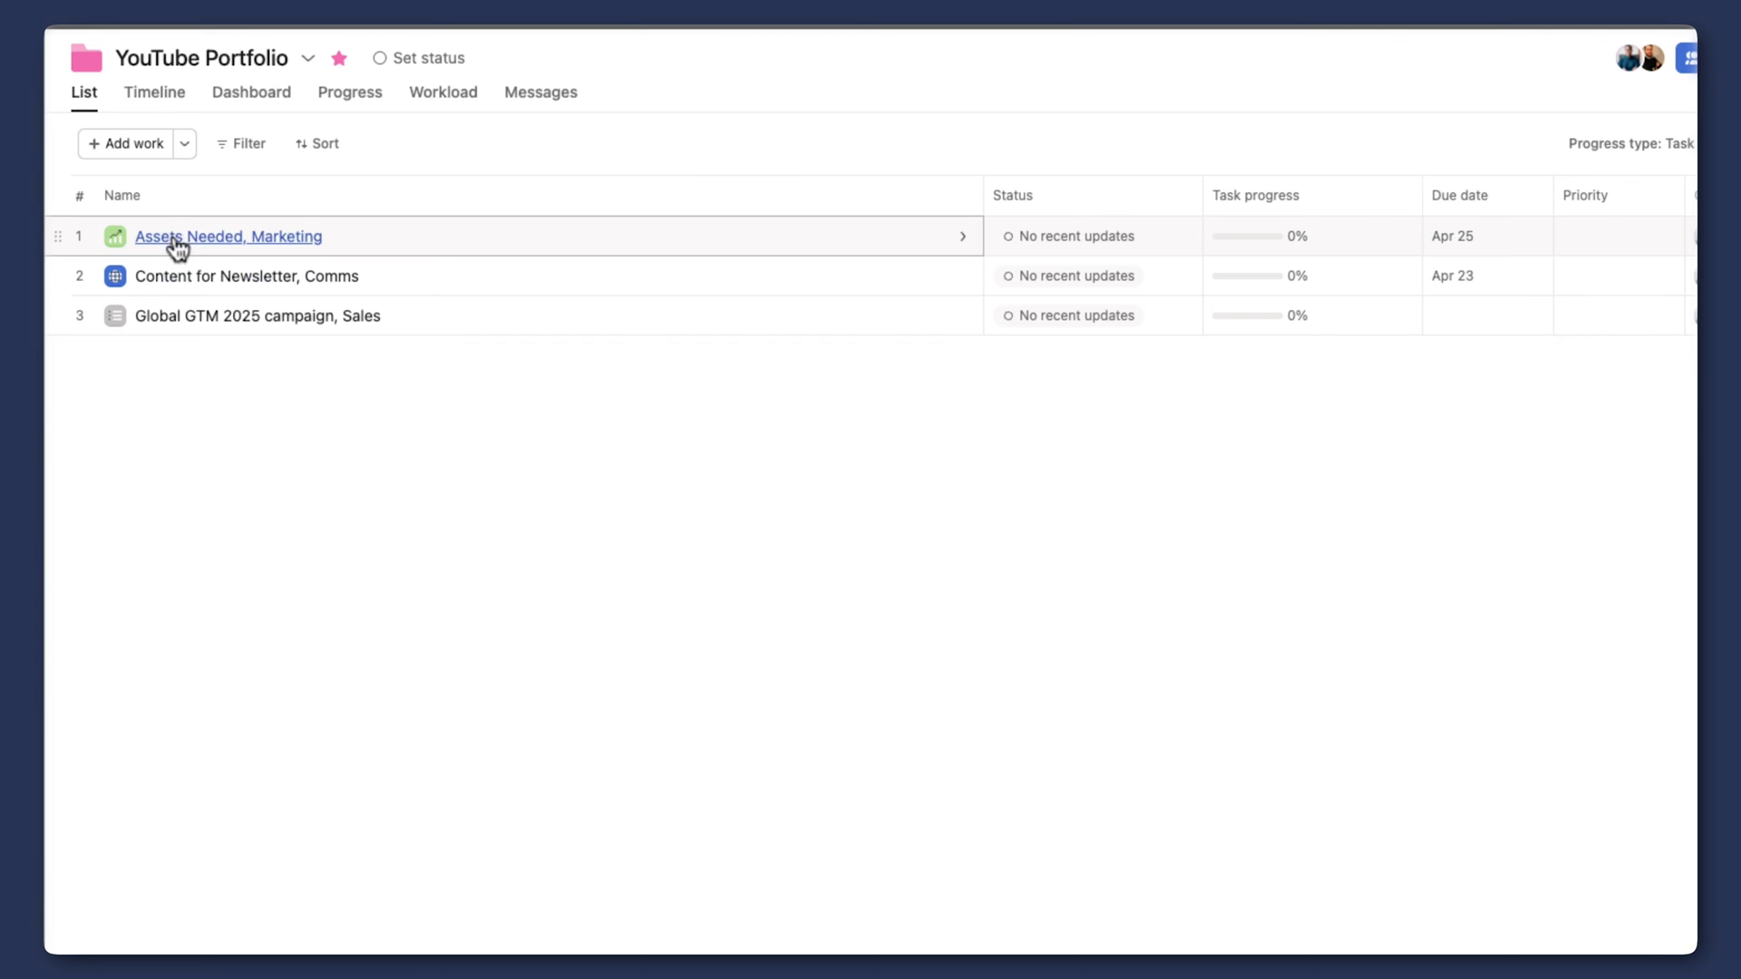
mouse_move(189, 322)
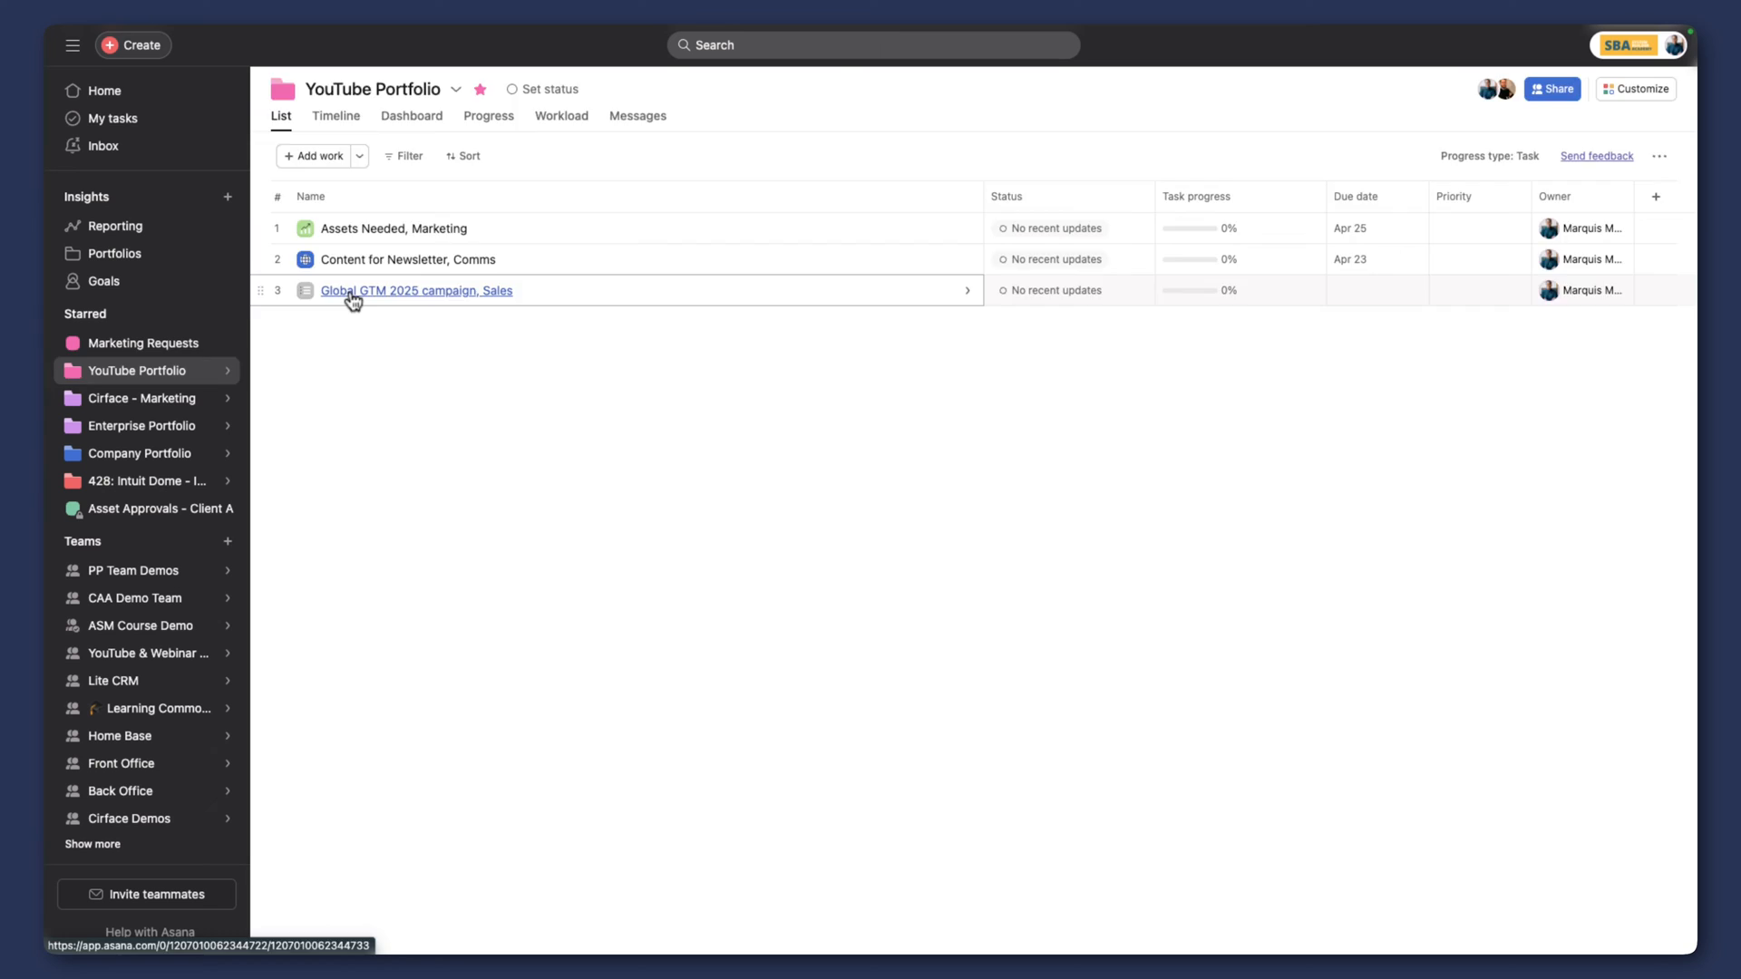
click(416, 290)
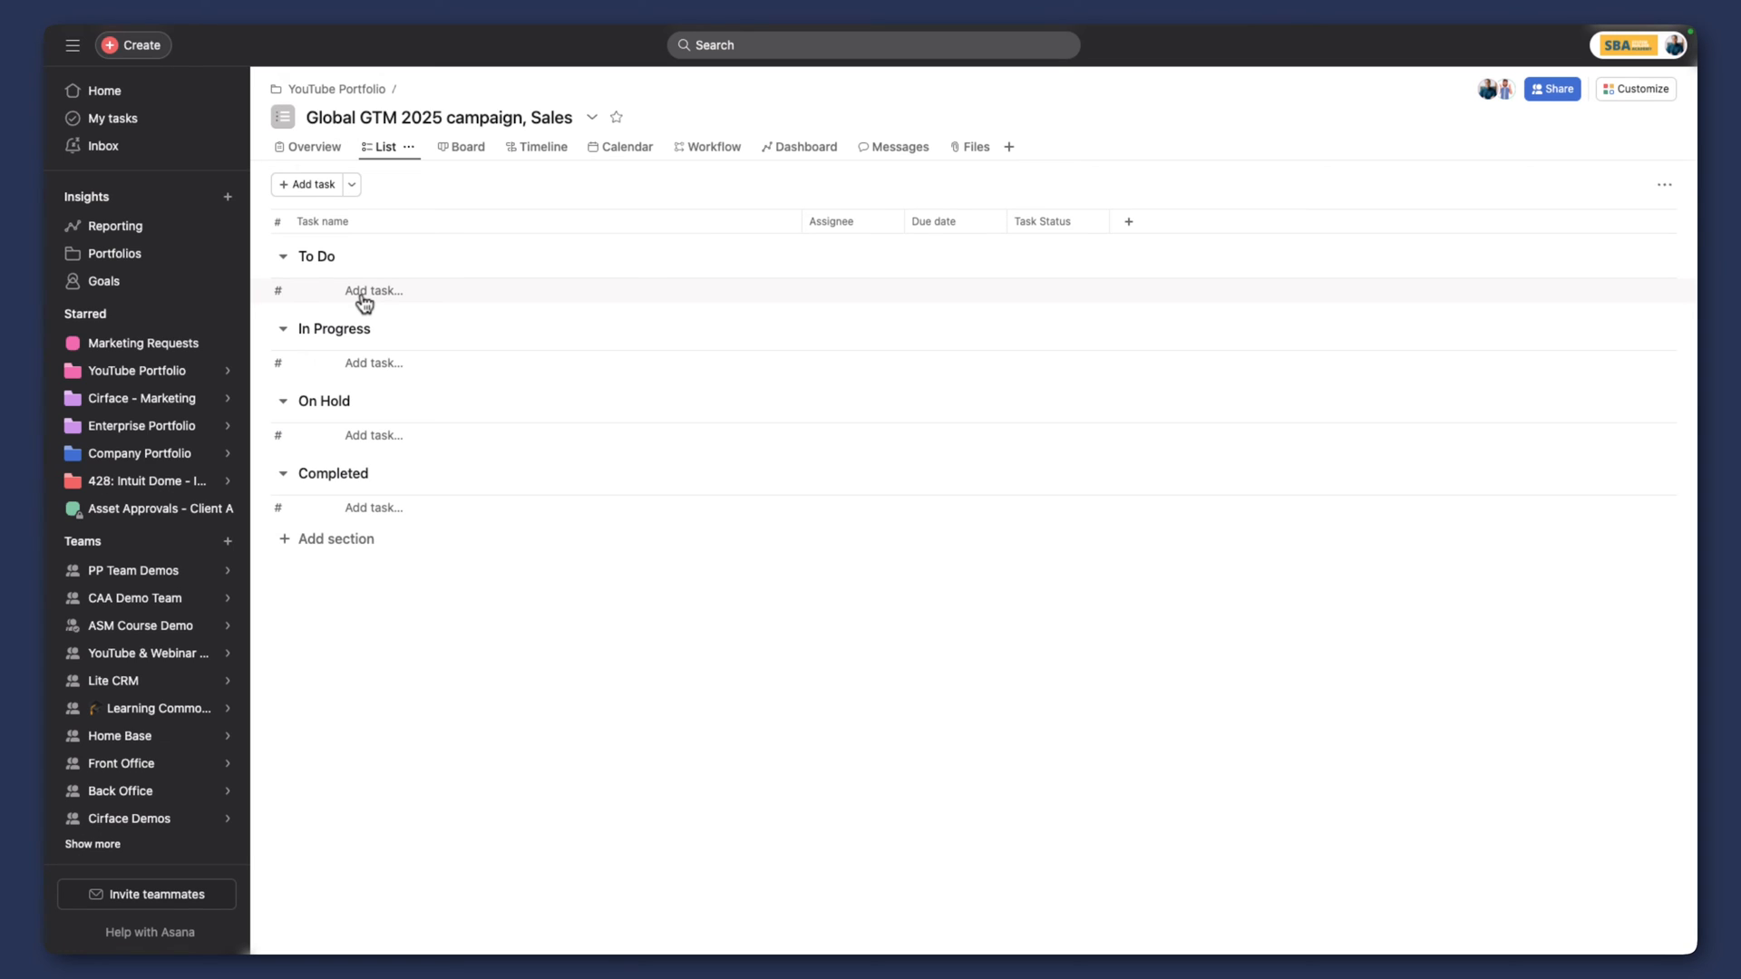
mouse_move(371, 346)
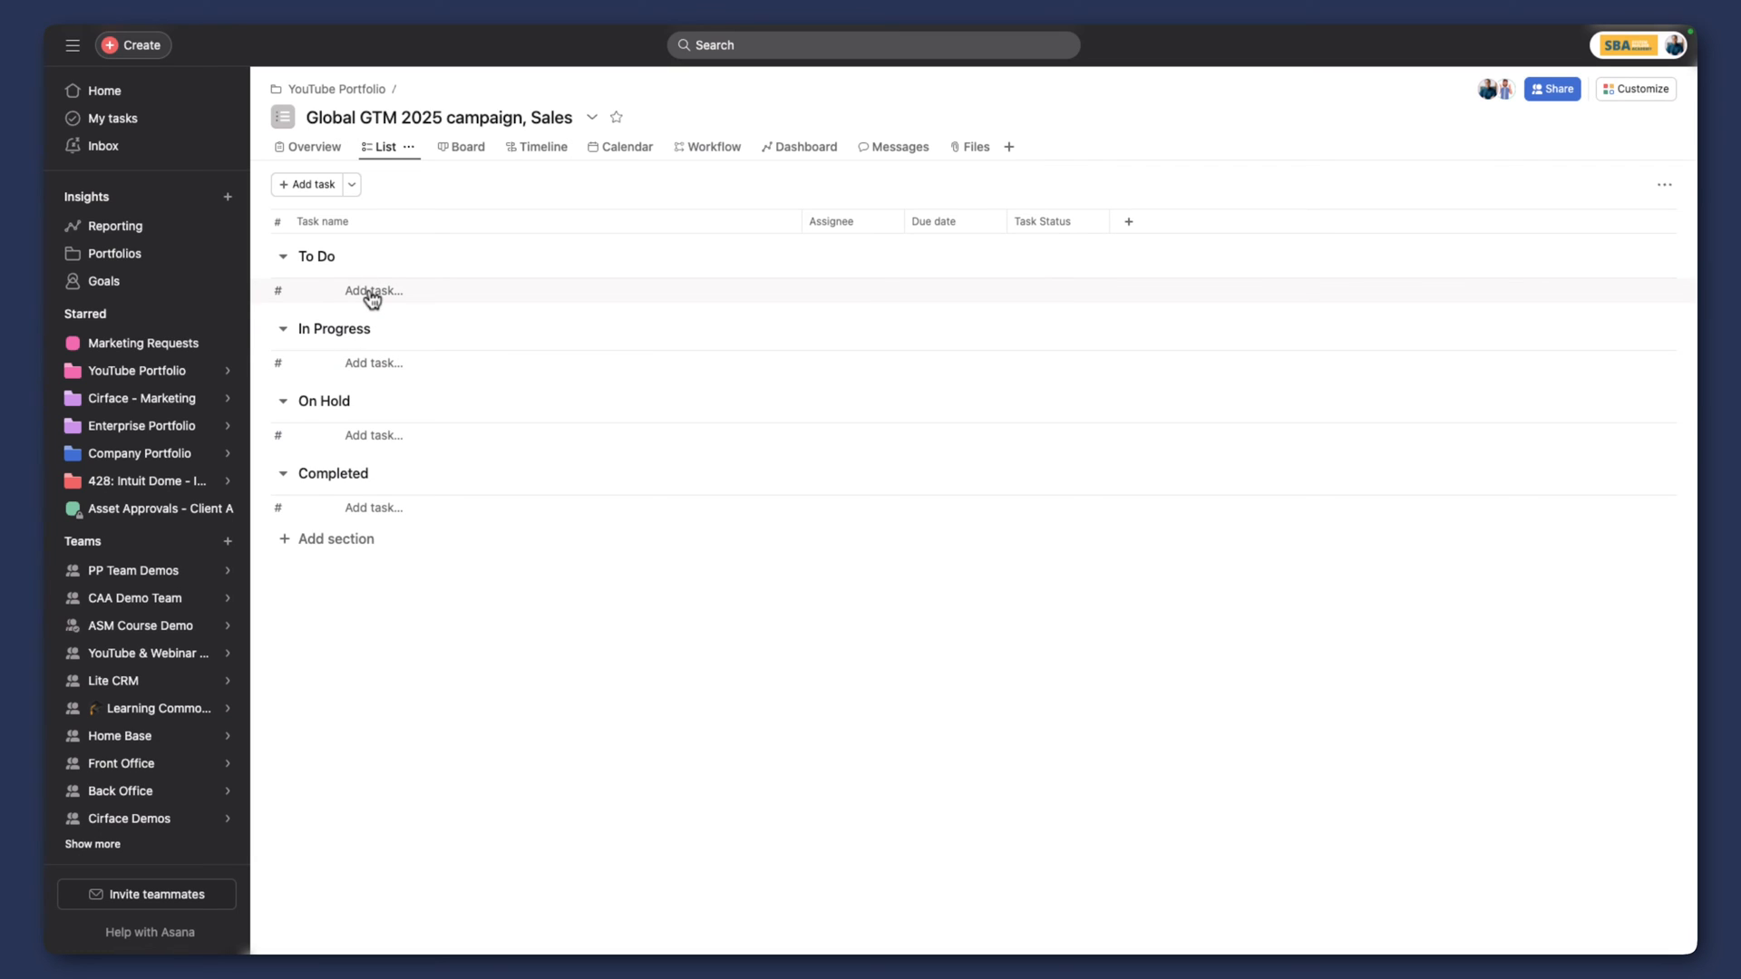
Add a new task under To Do, beginning its name with 'R'
click(373, 291)
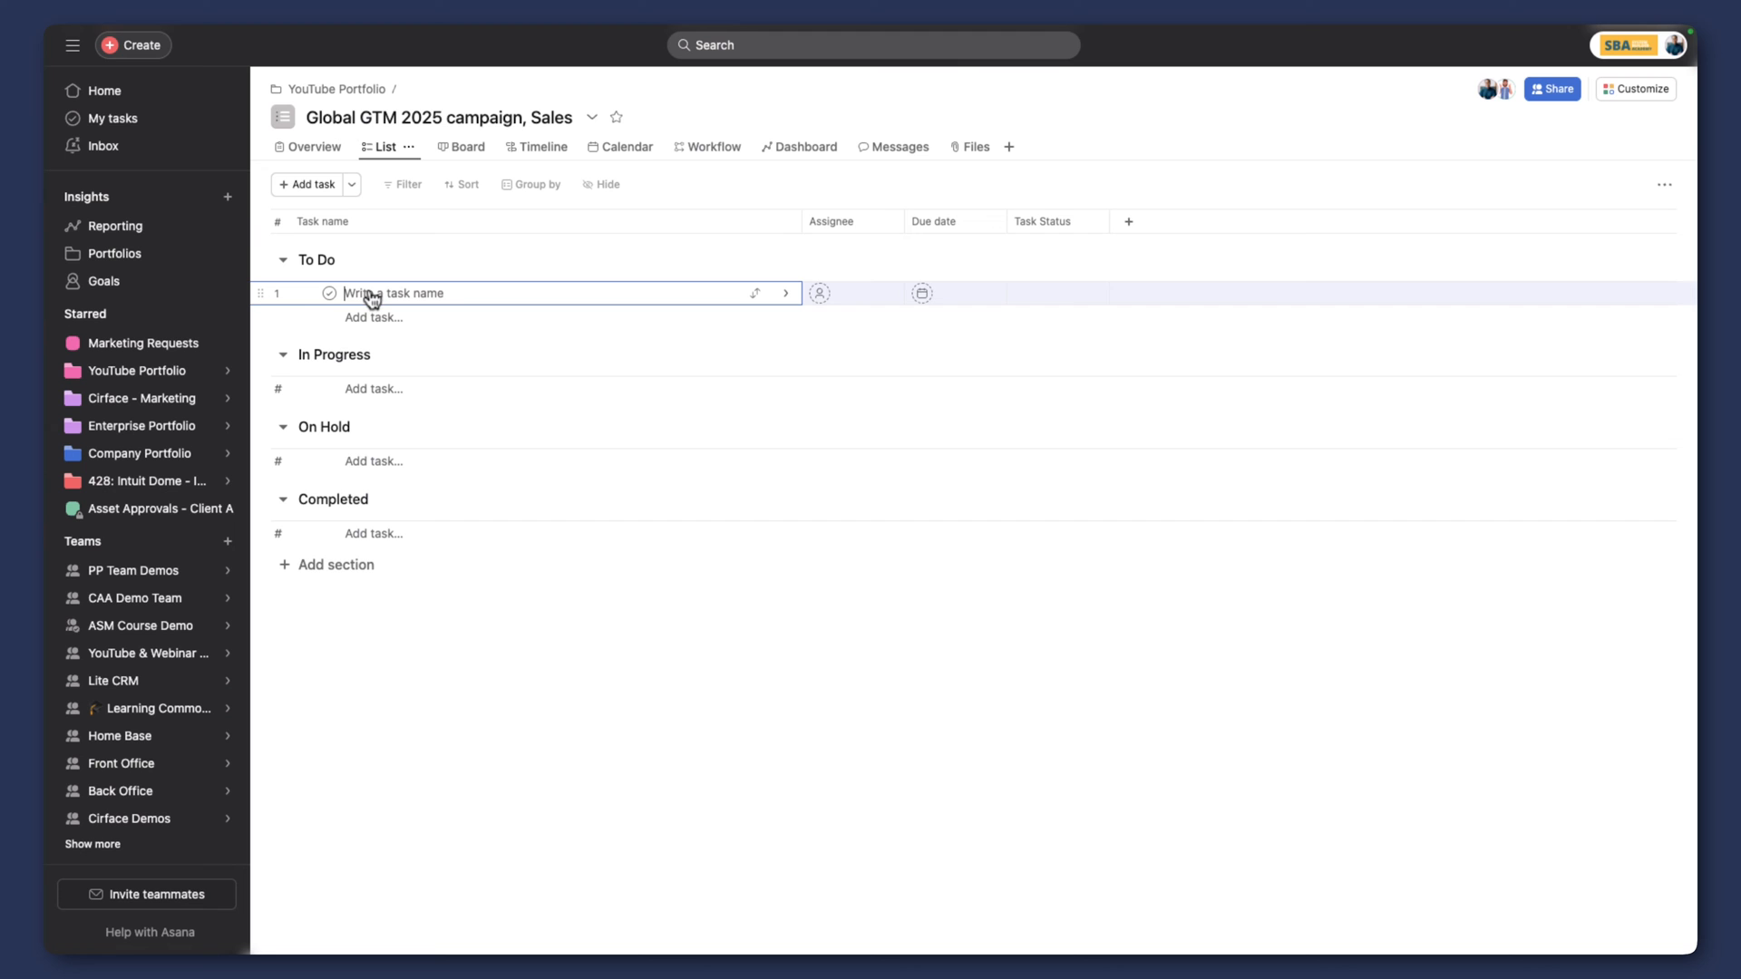
text(R)
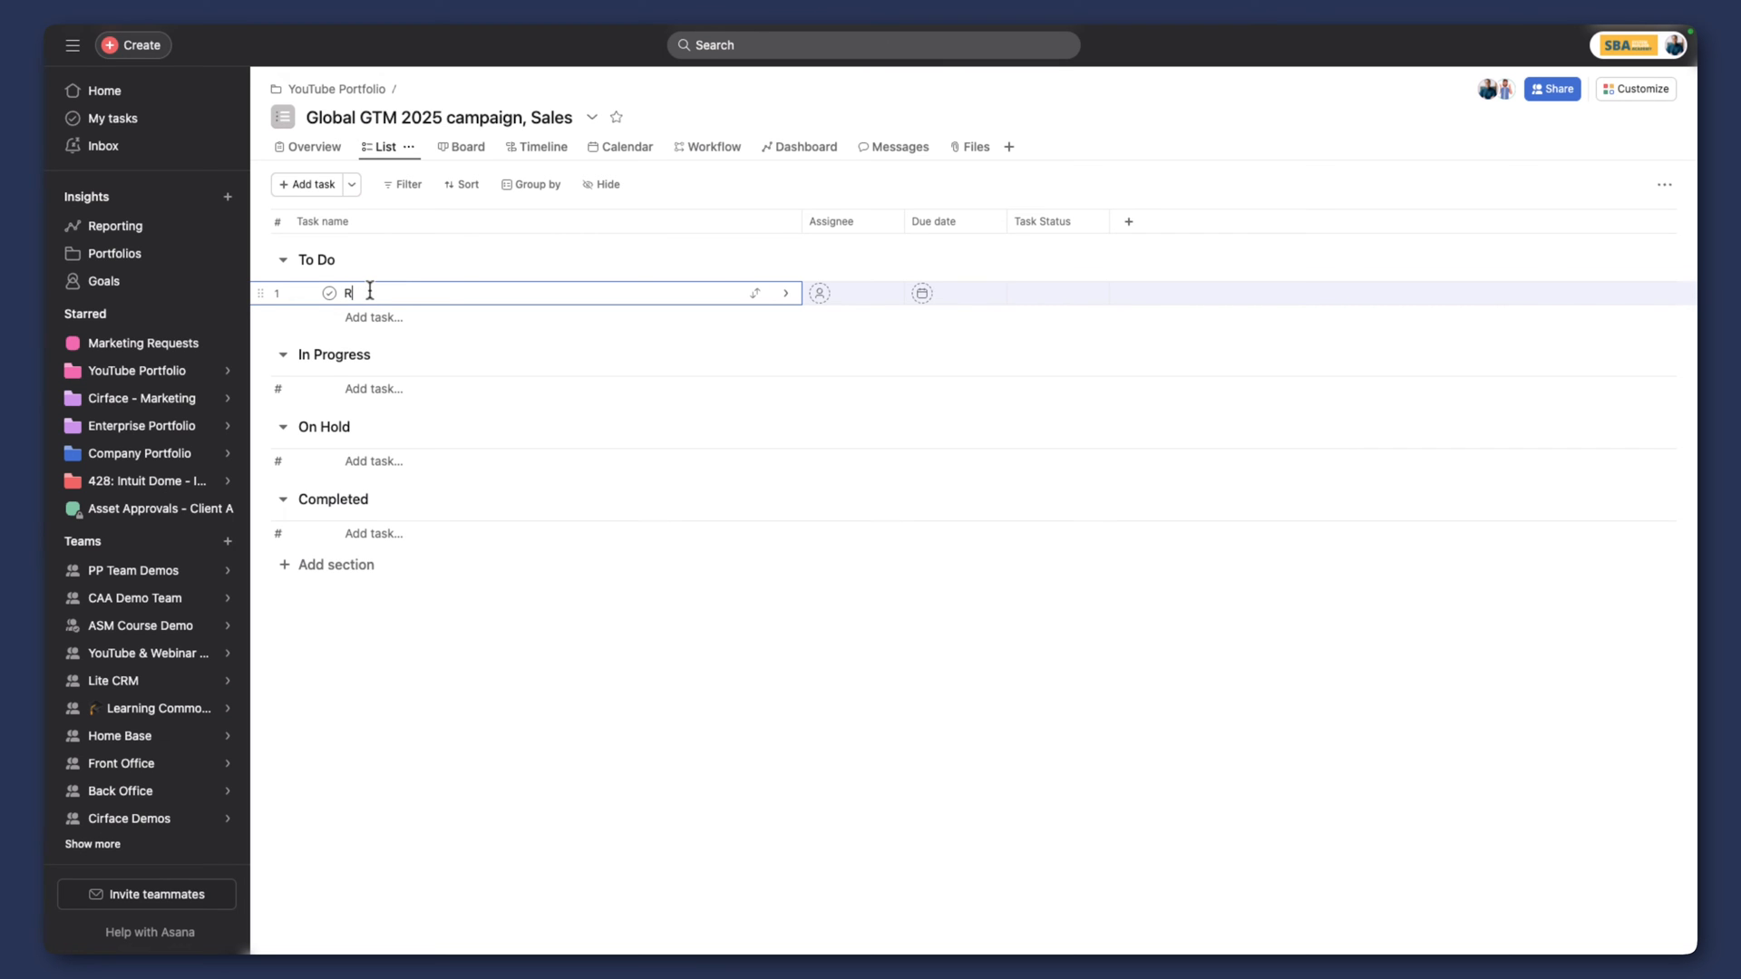